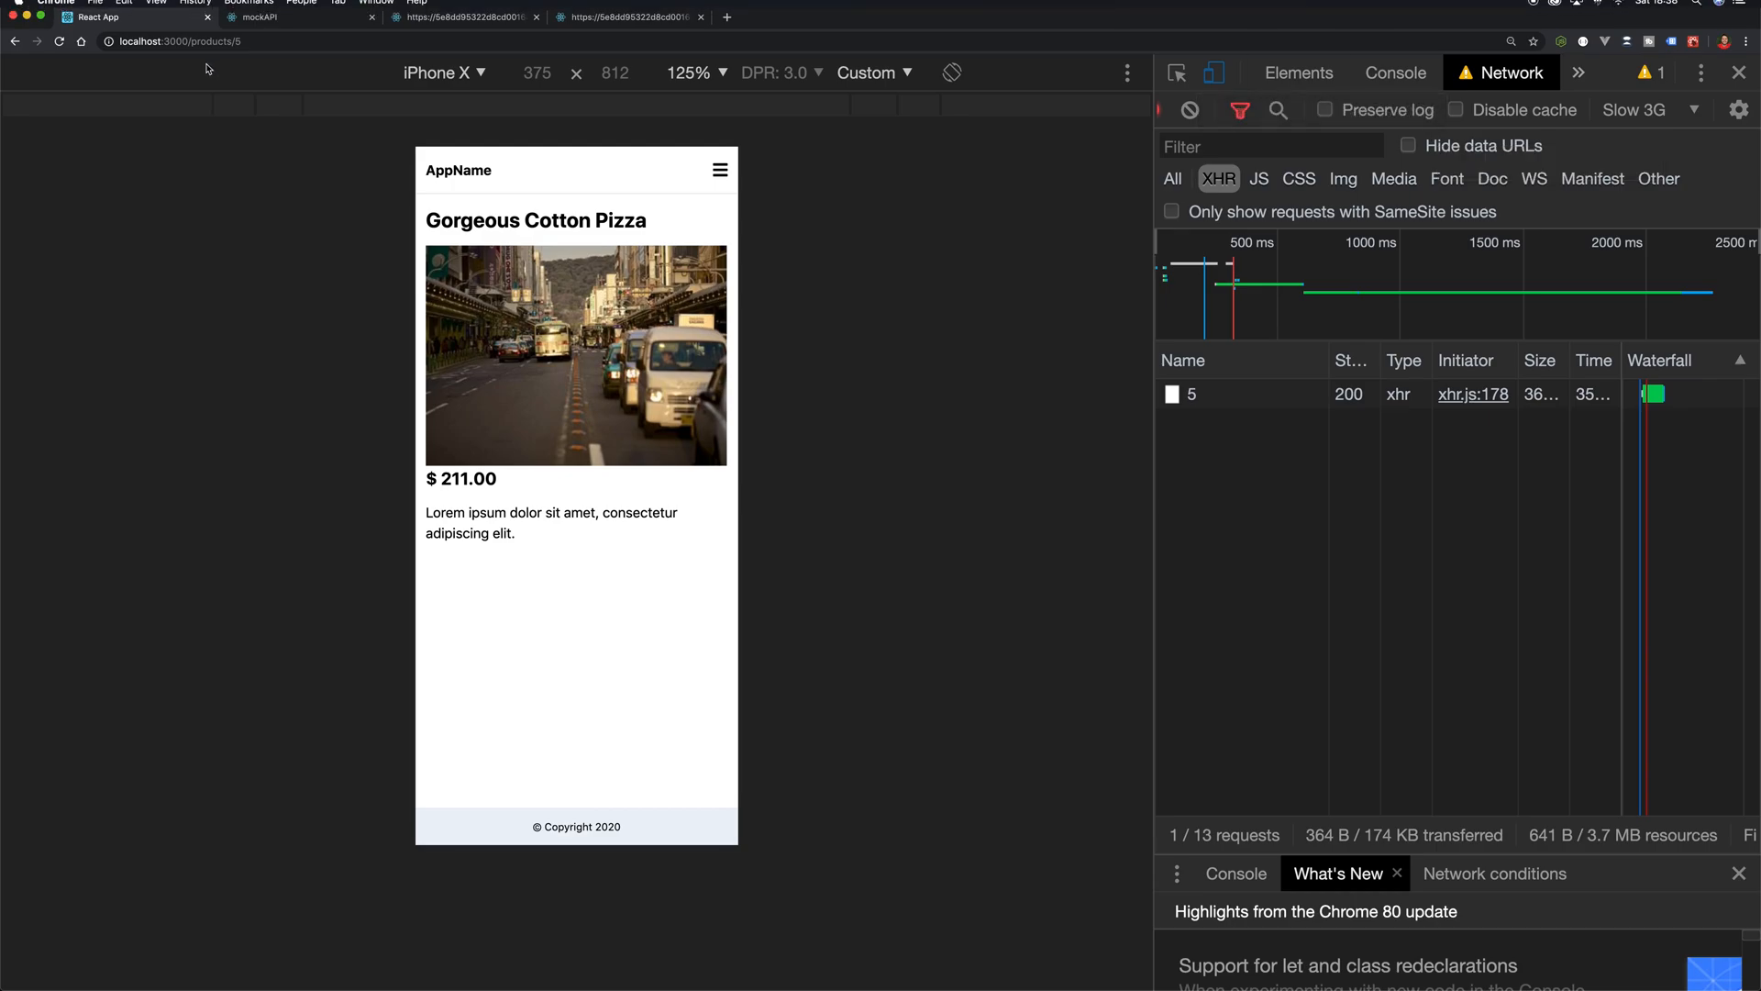
pyautogui.moveTo(165, 137)
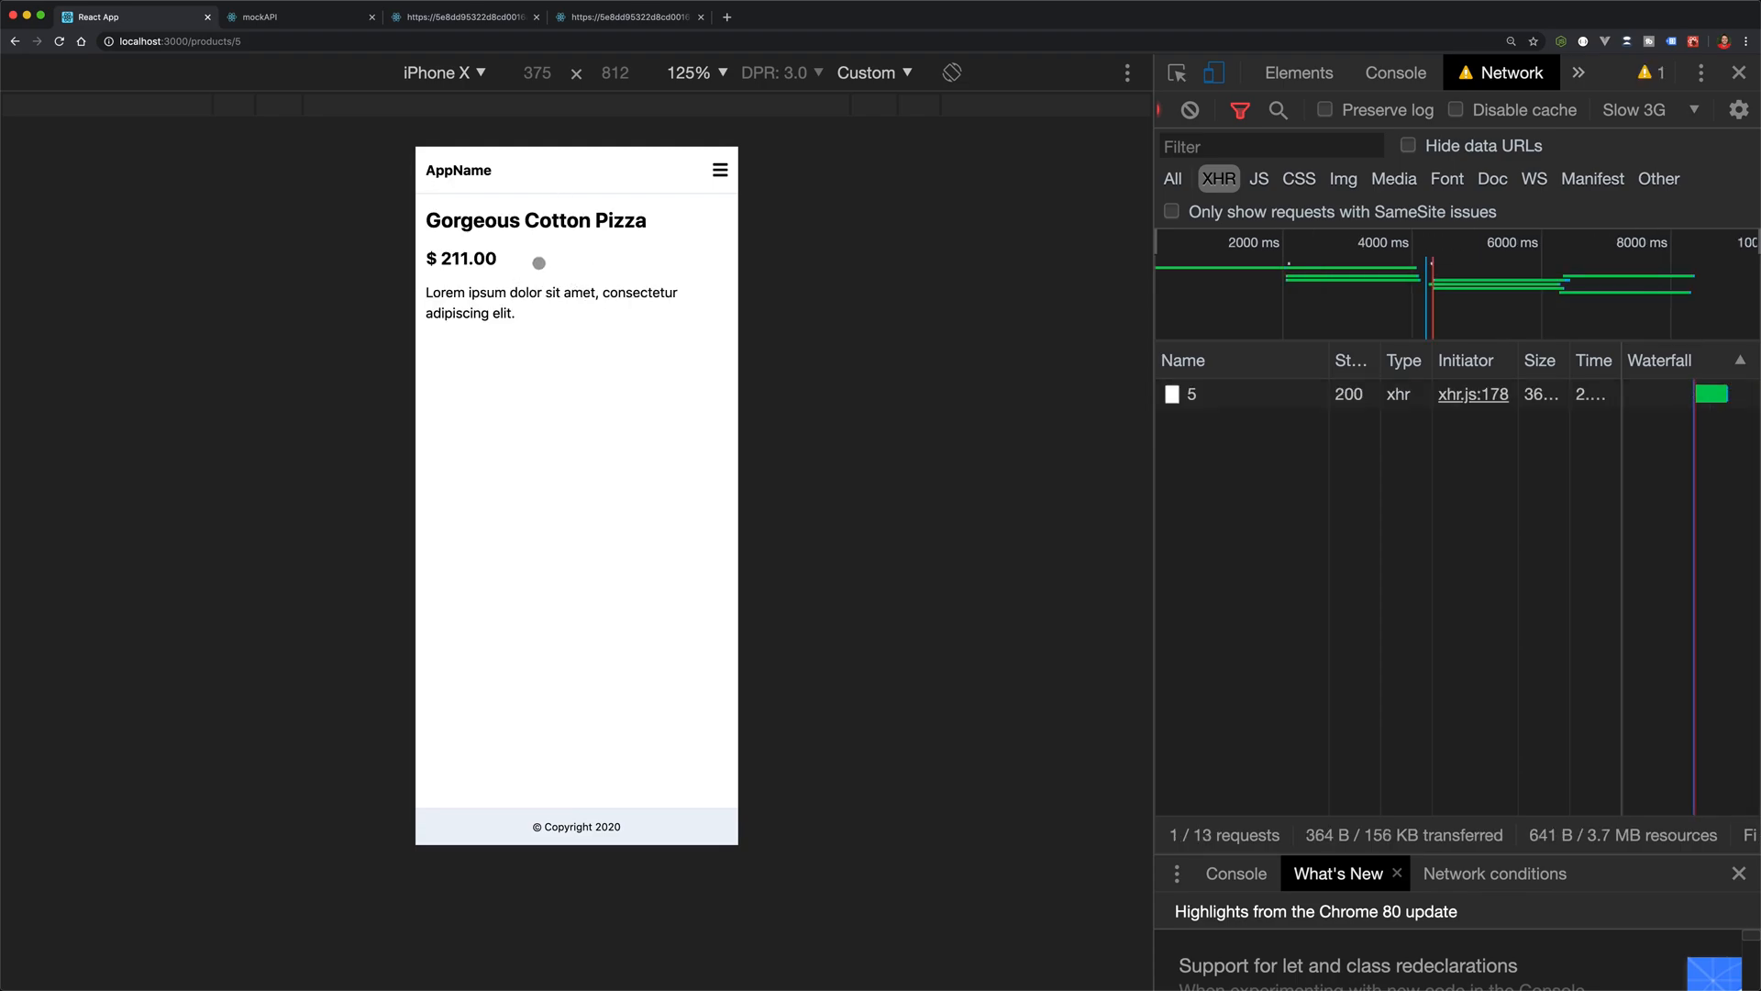
# Initialize the product useState with the object { loading: false, data: null } instead of null
pyautogui.click(58, 43)
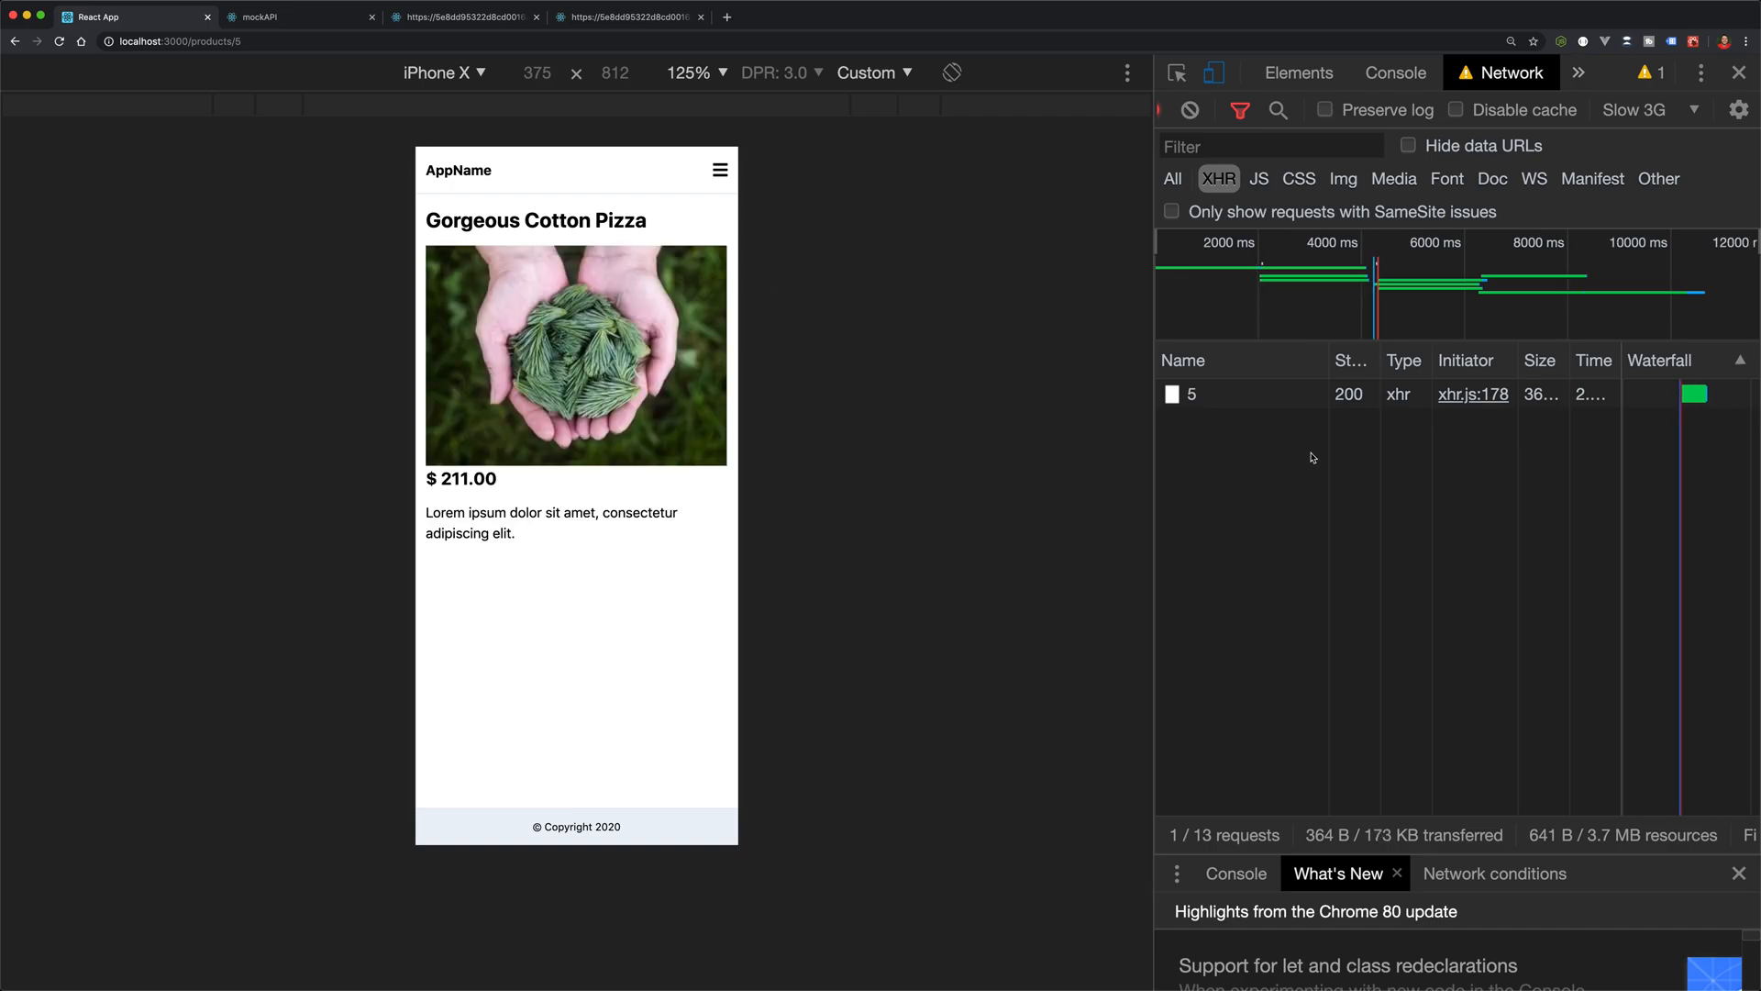
pyautogui.moveTo(1191, 395)
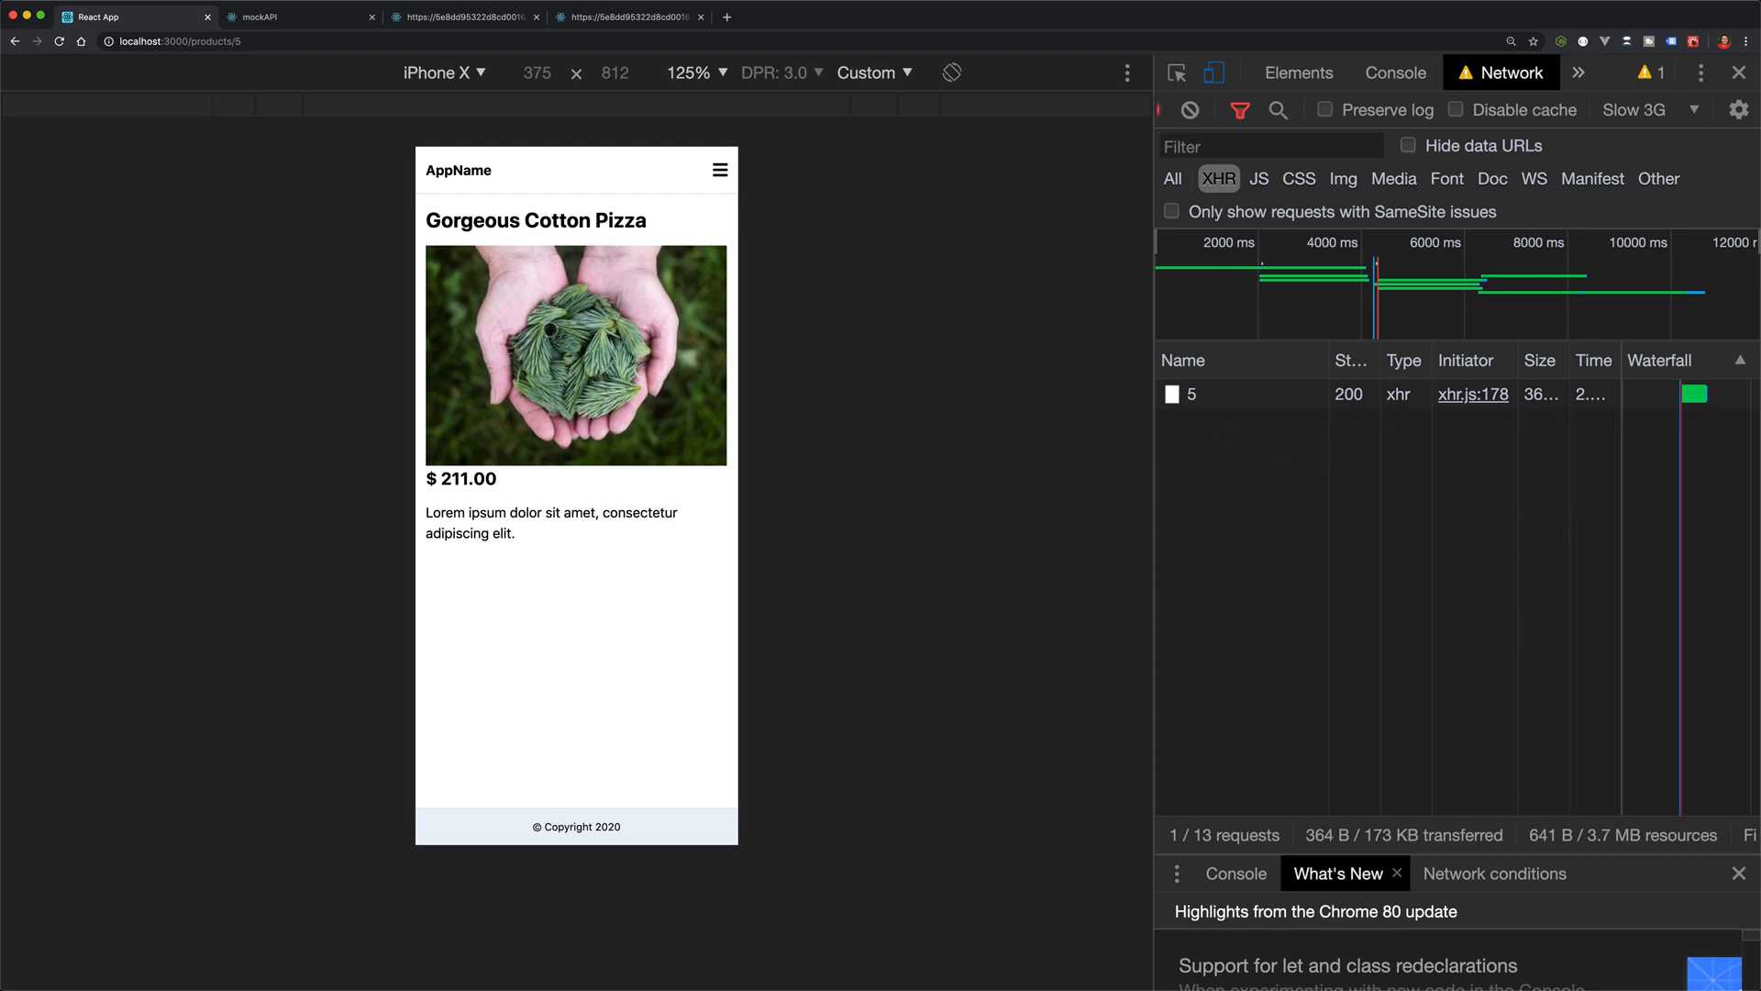
pyautogui.moveTo(1640, 110)
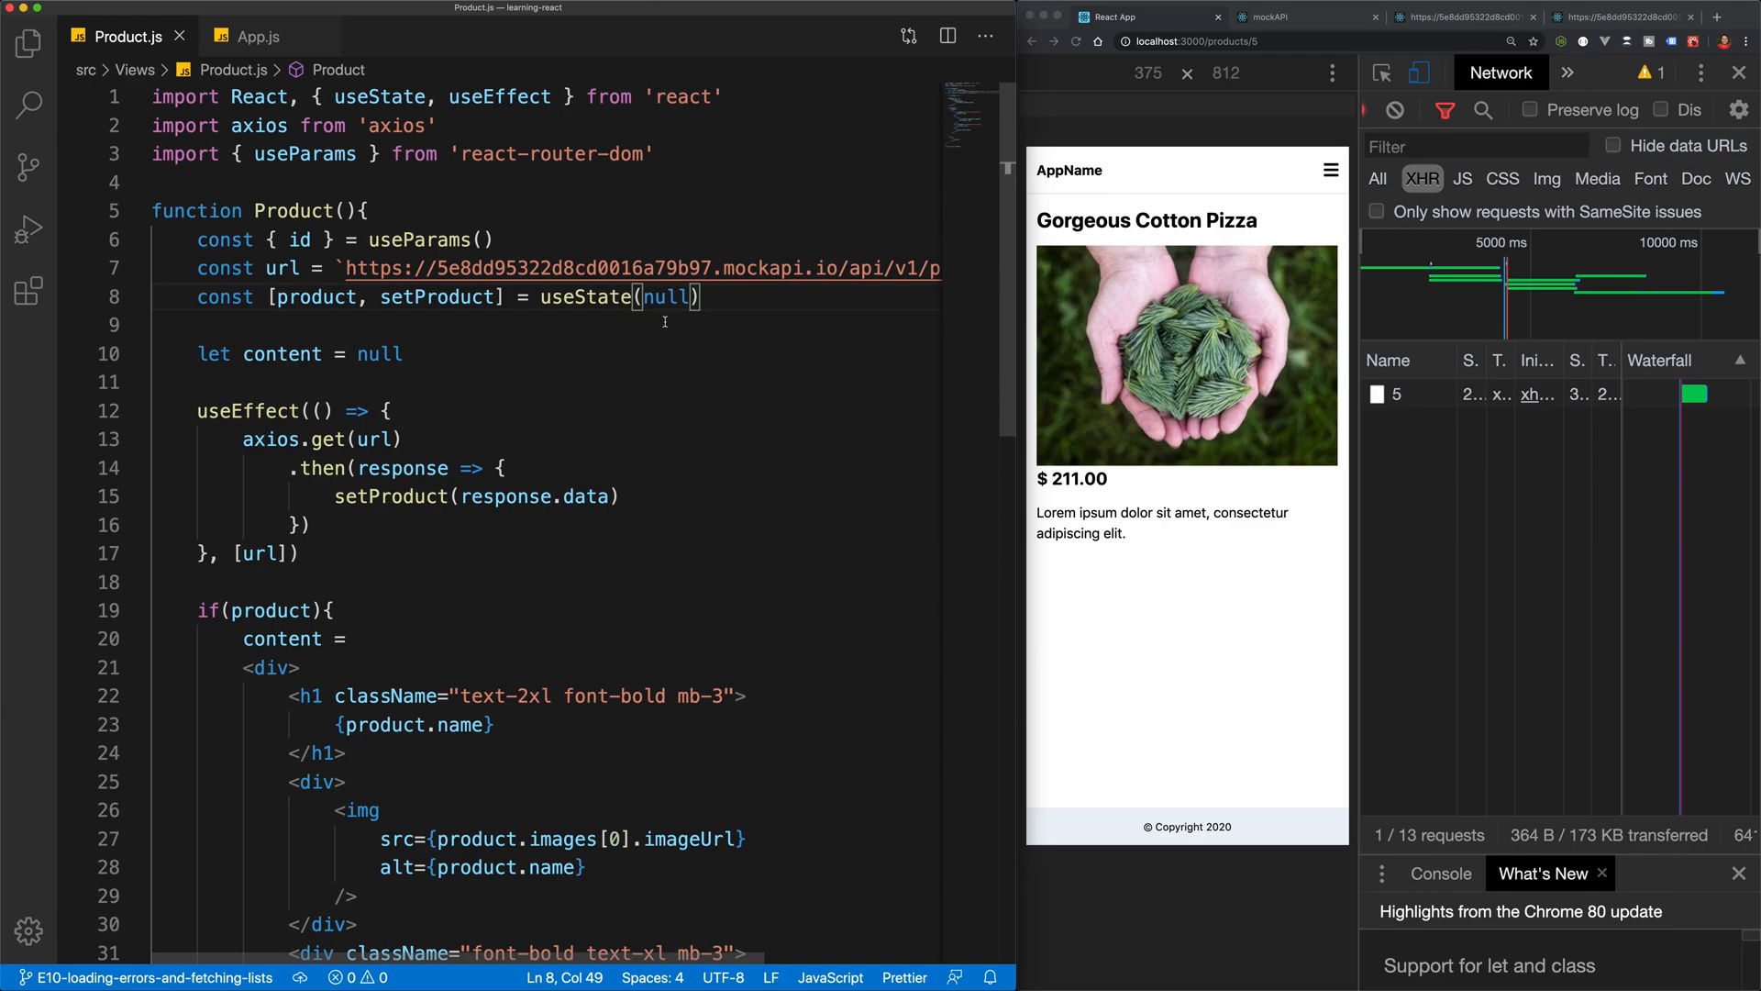
pyautogui.doubleClick(669, 297)
pyautogui.write('{')
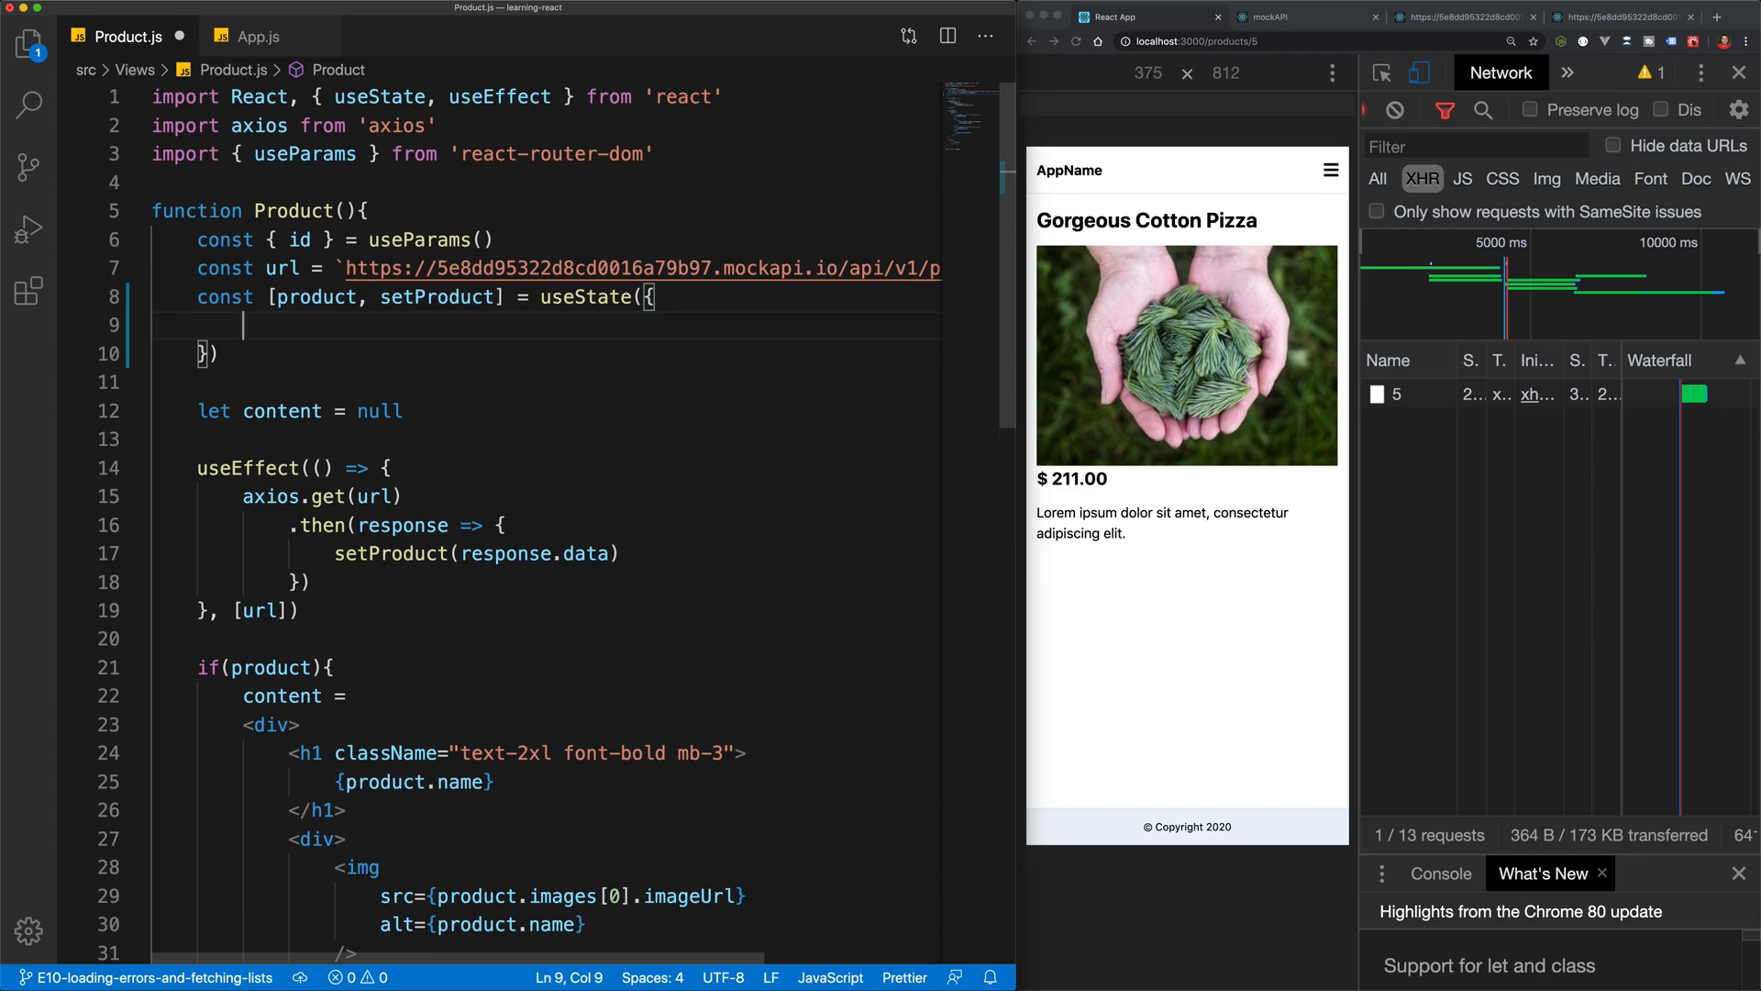
pyautogui.write('loading: fals')
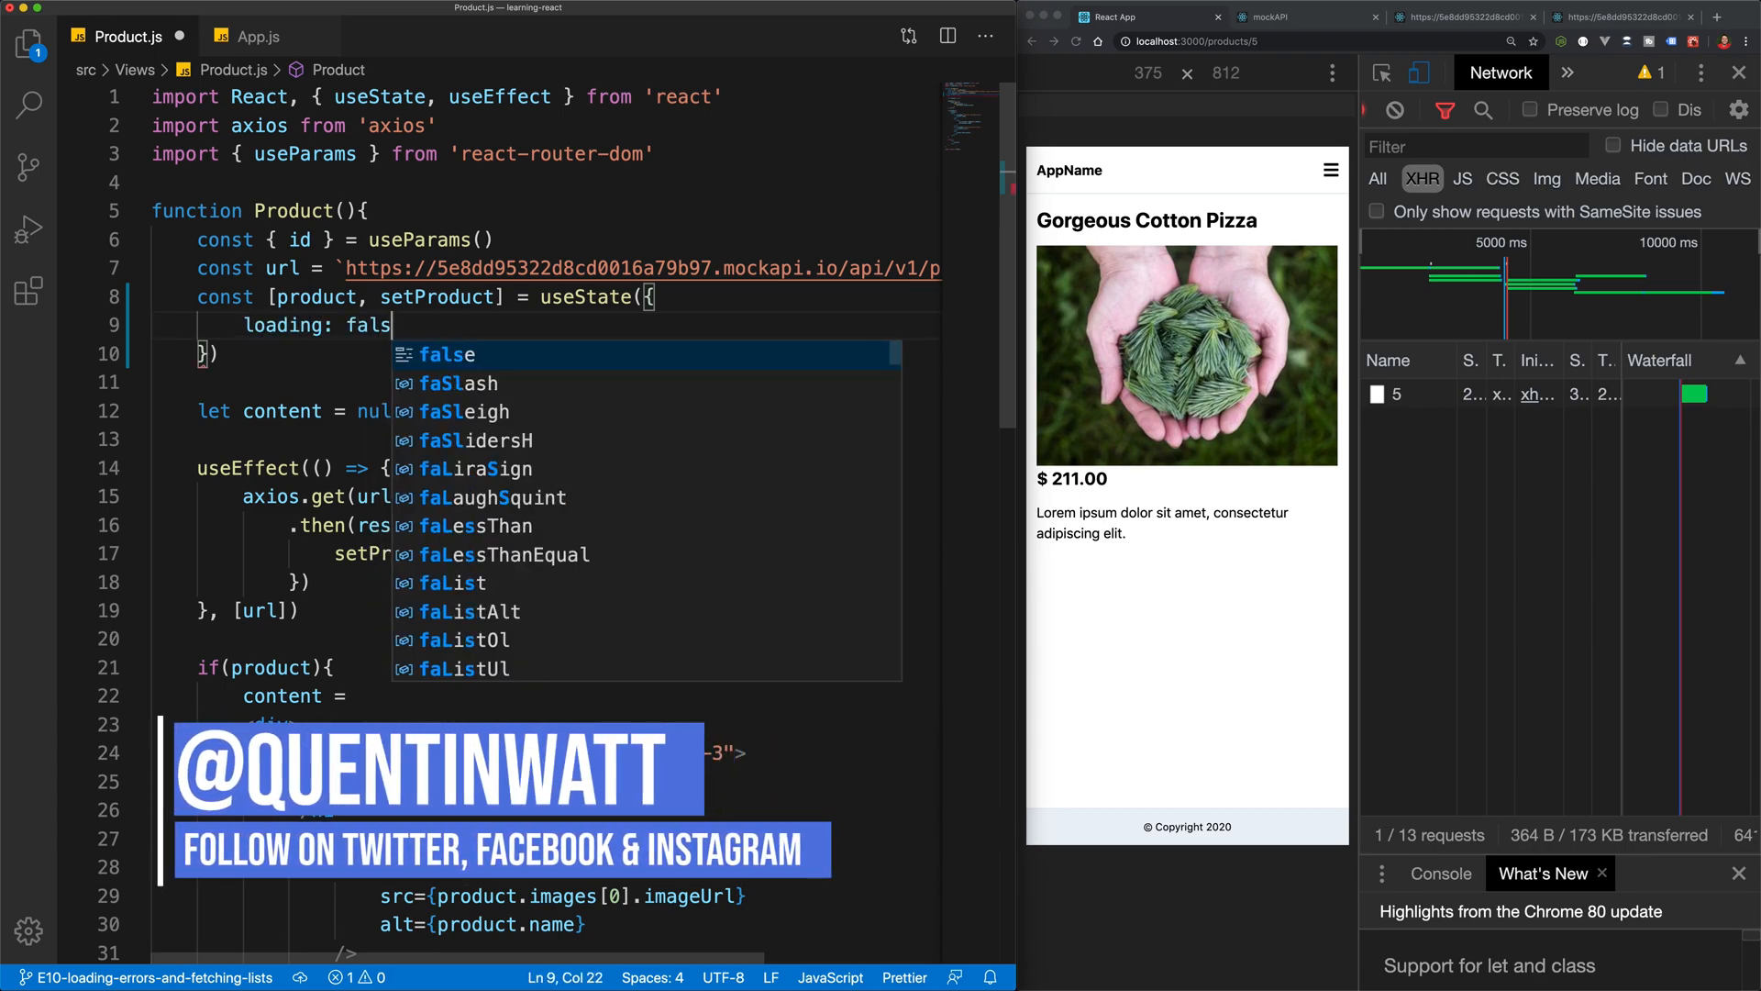
pyautogui.write('e')
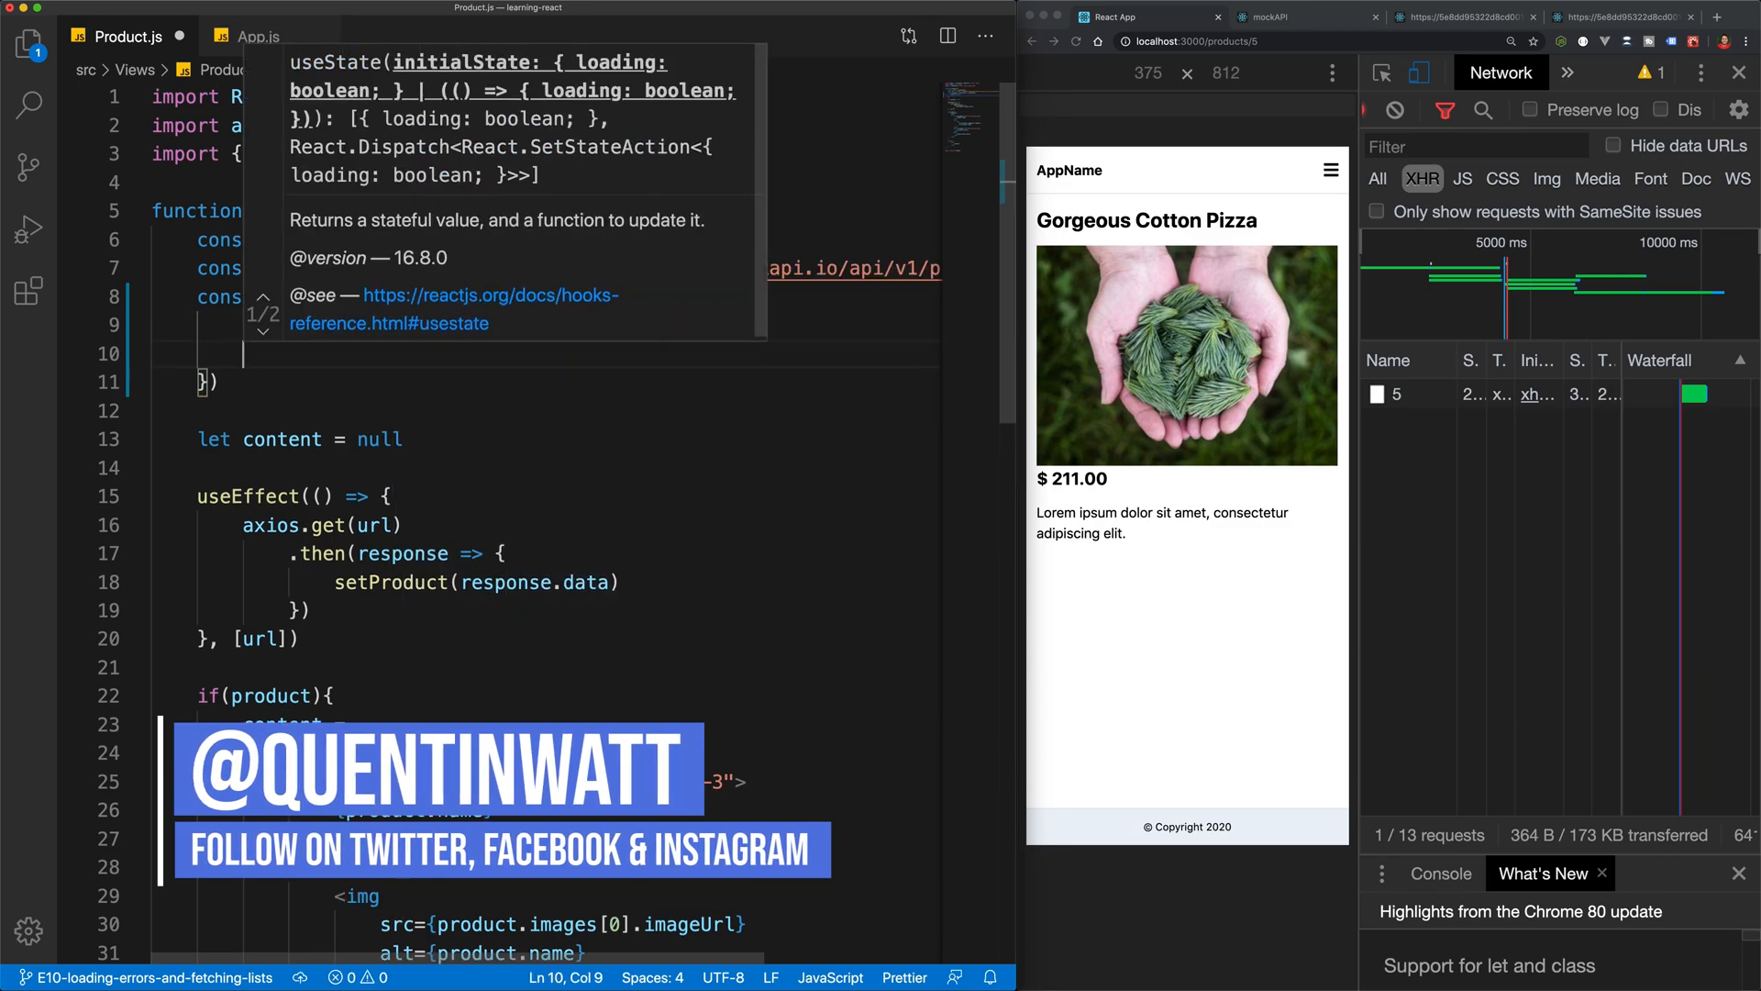
pyautogui.write('data: null,')
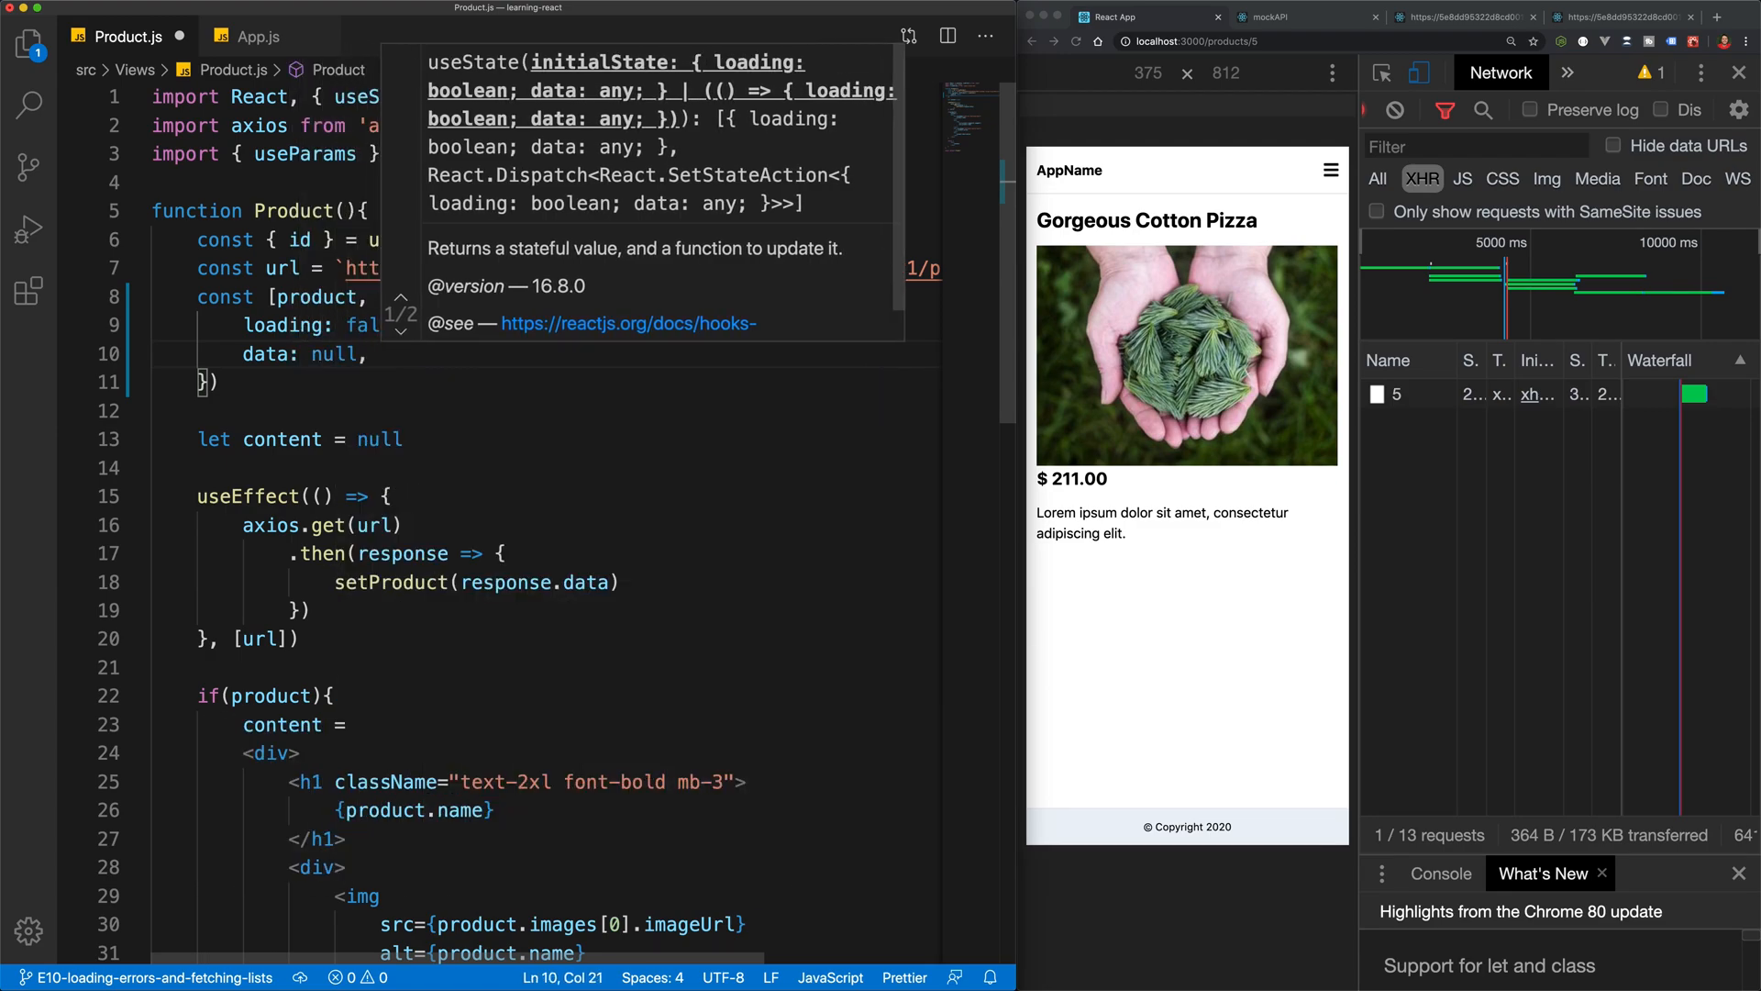
pyautogui.scroll(-3)
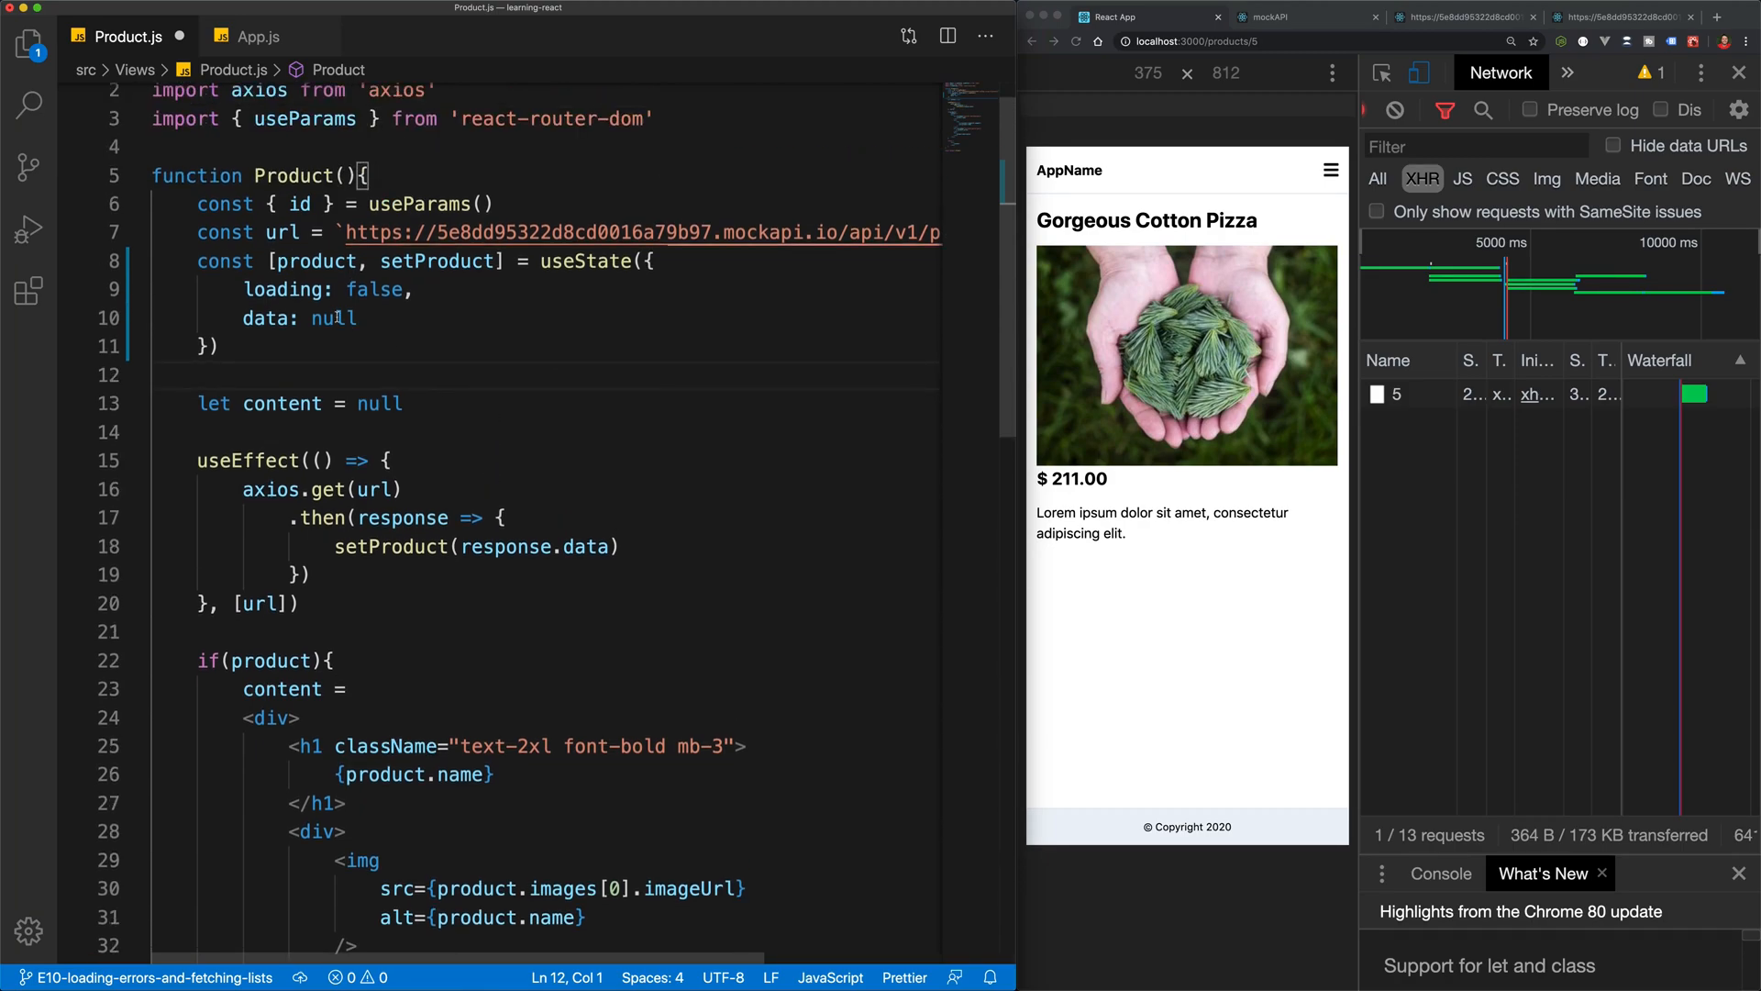
pyautogui.moveTo(338, 318)
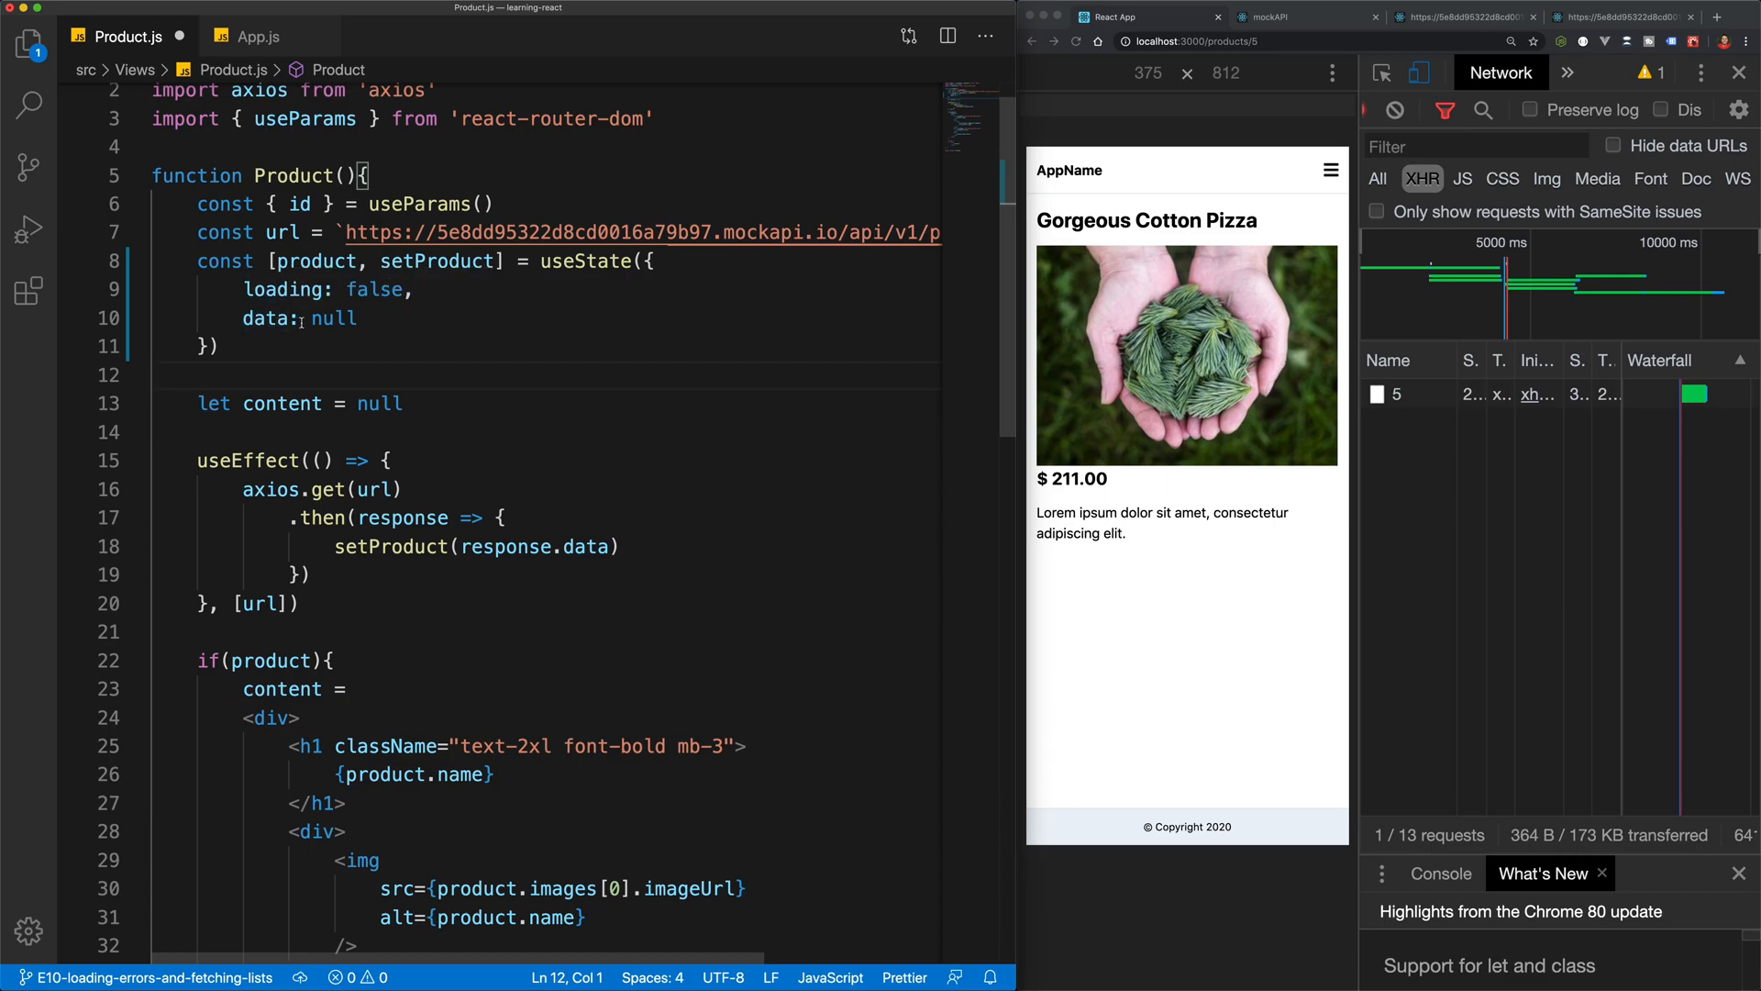
pyautogui.doubleClick(273, 317)
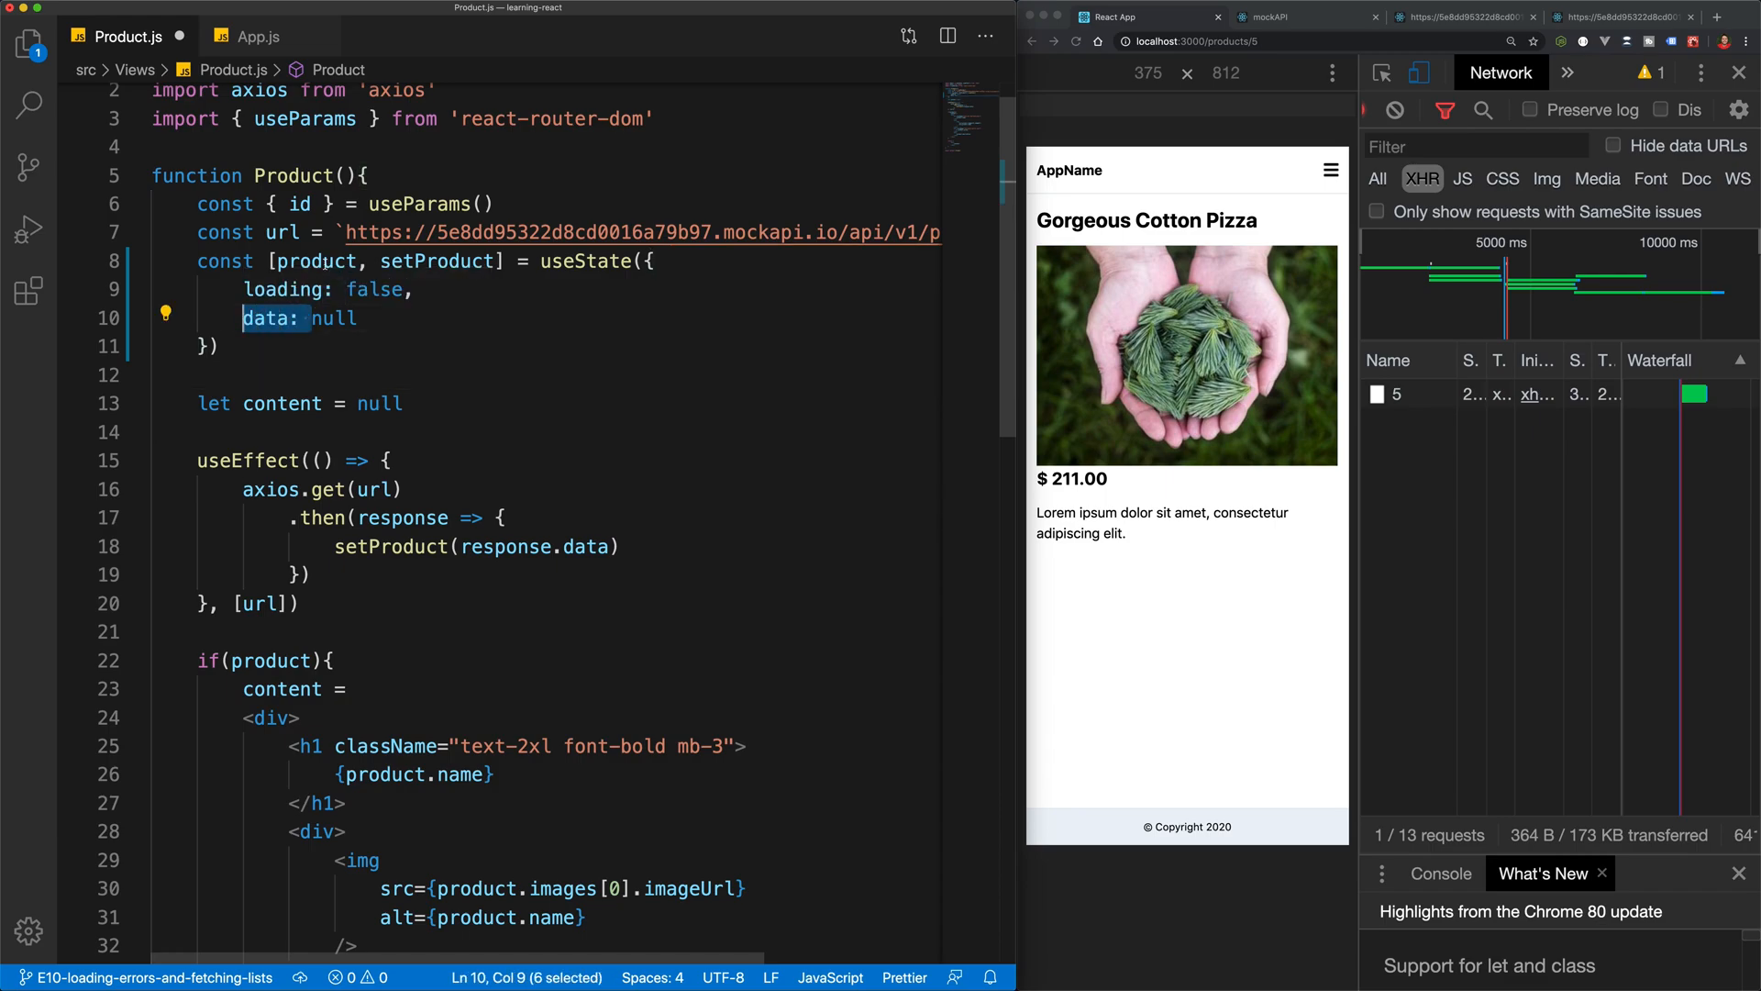
pyautogui.moveTo(275, 317)
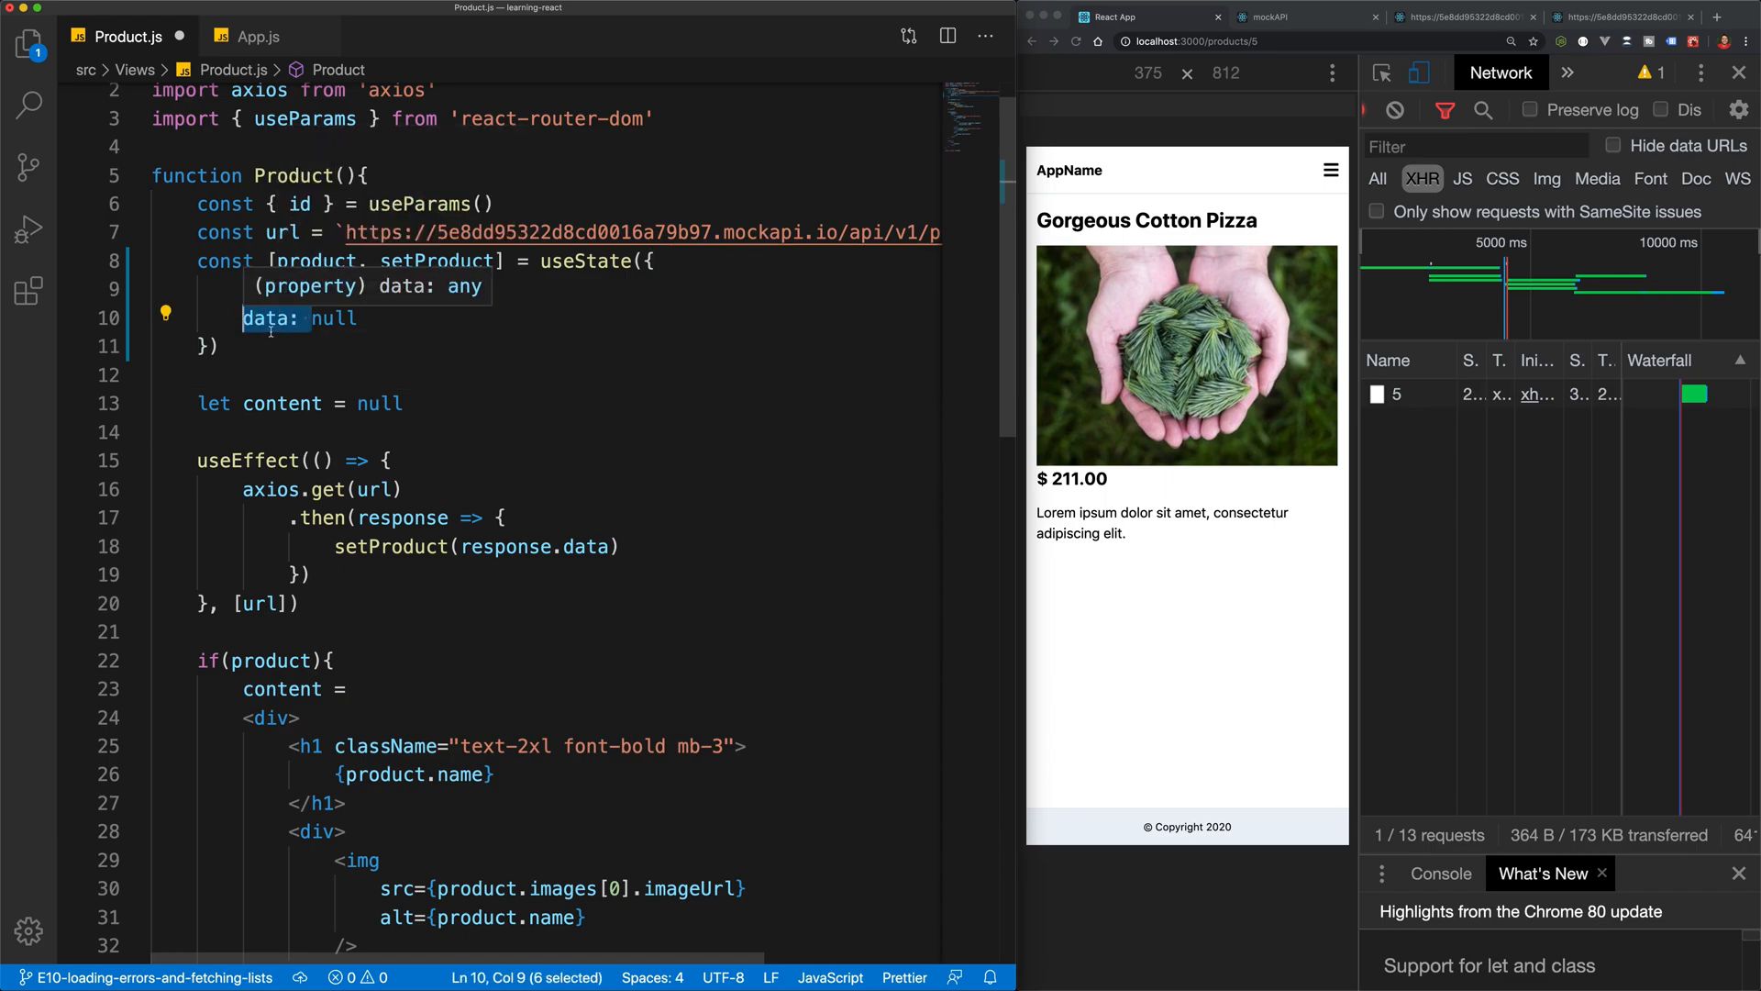
pyautogui.write('loading: false,')
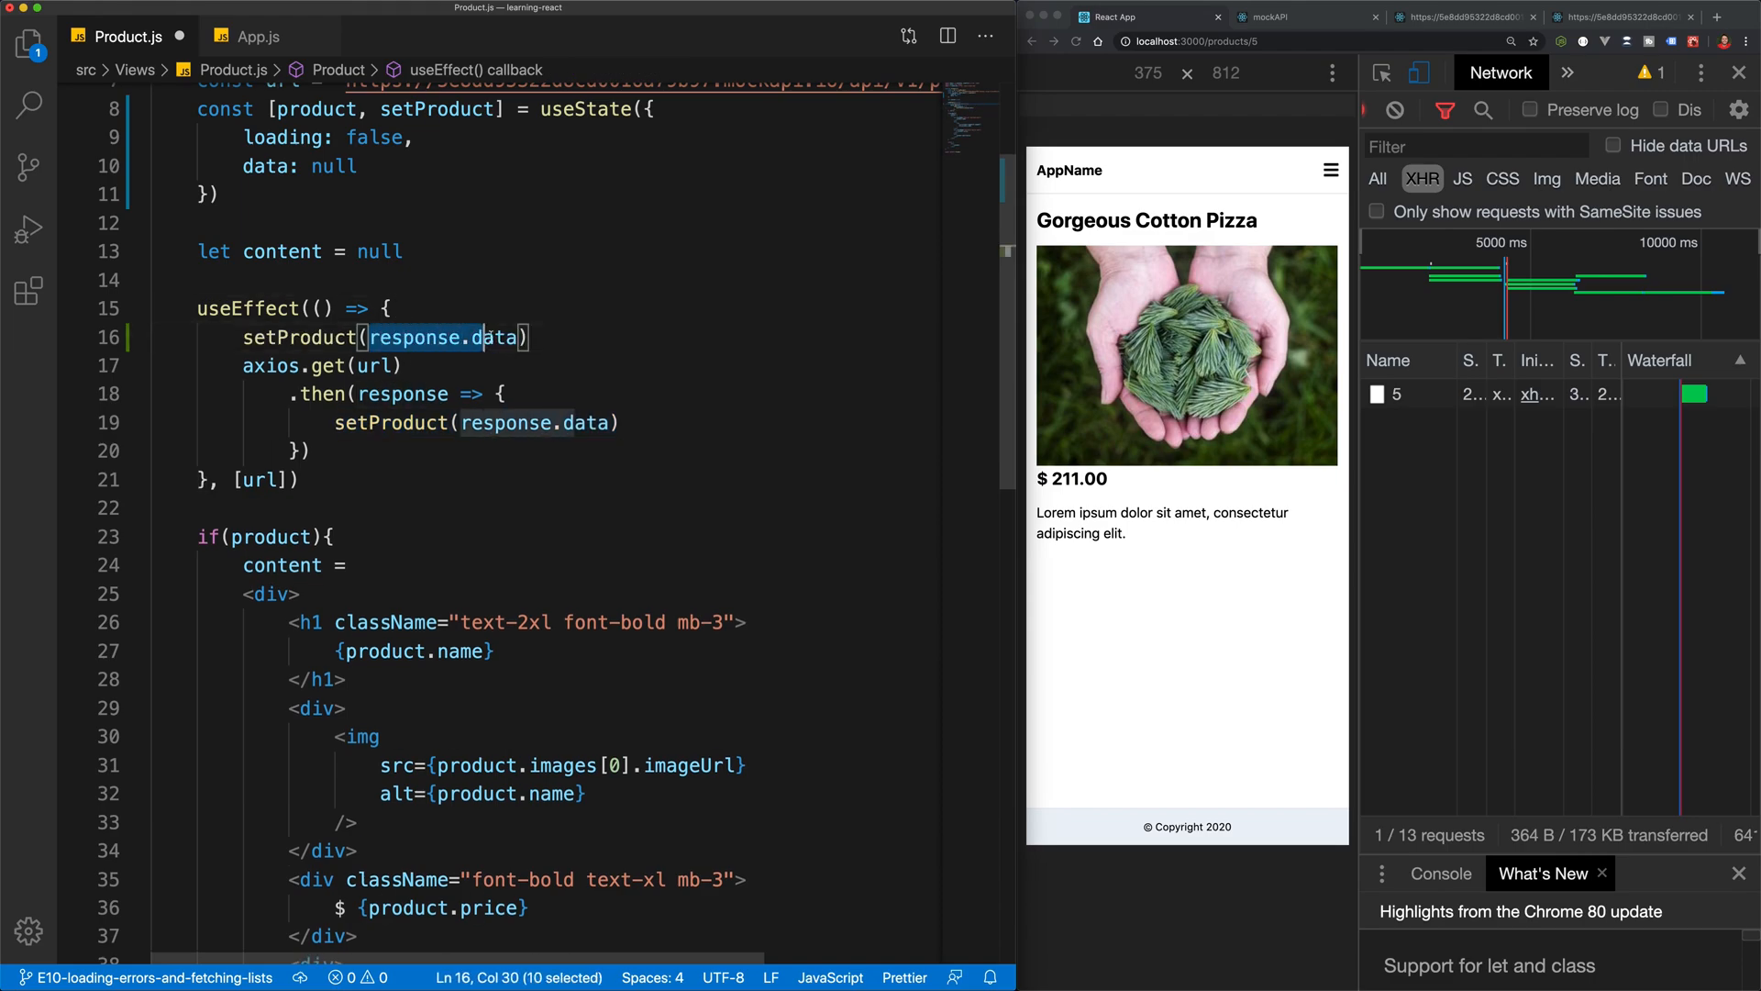
# Call setProduct({loading: true, data: null}) before axios.get and setProduct({loading: false, data: response.data}) in .then
pyautogui.write('{')
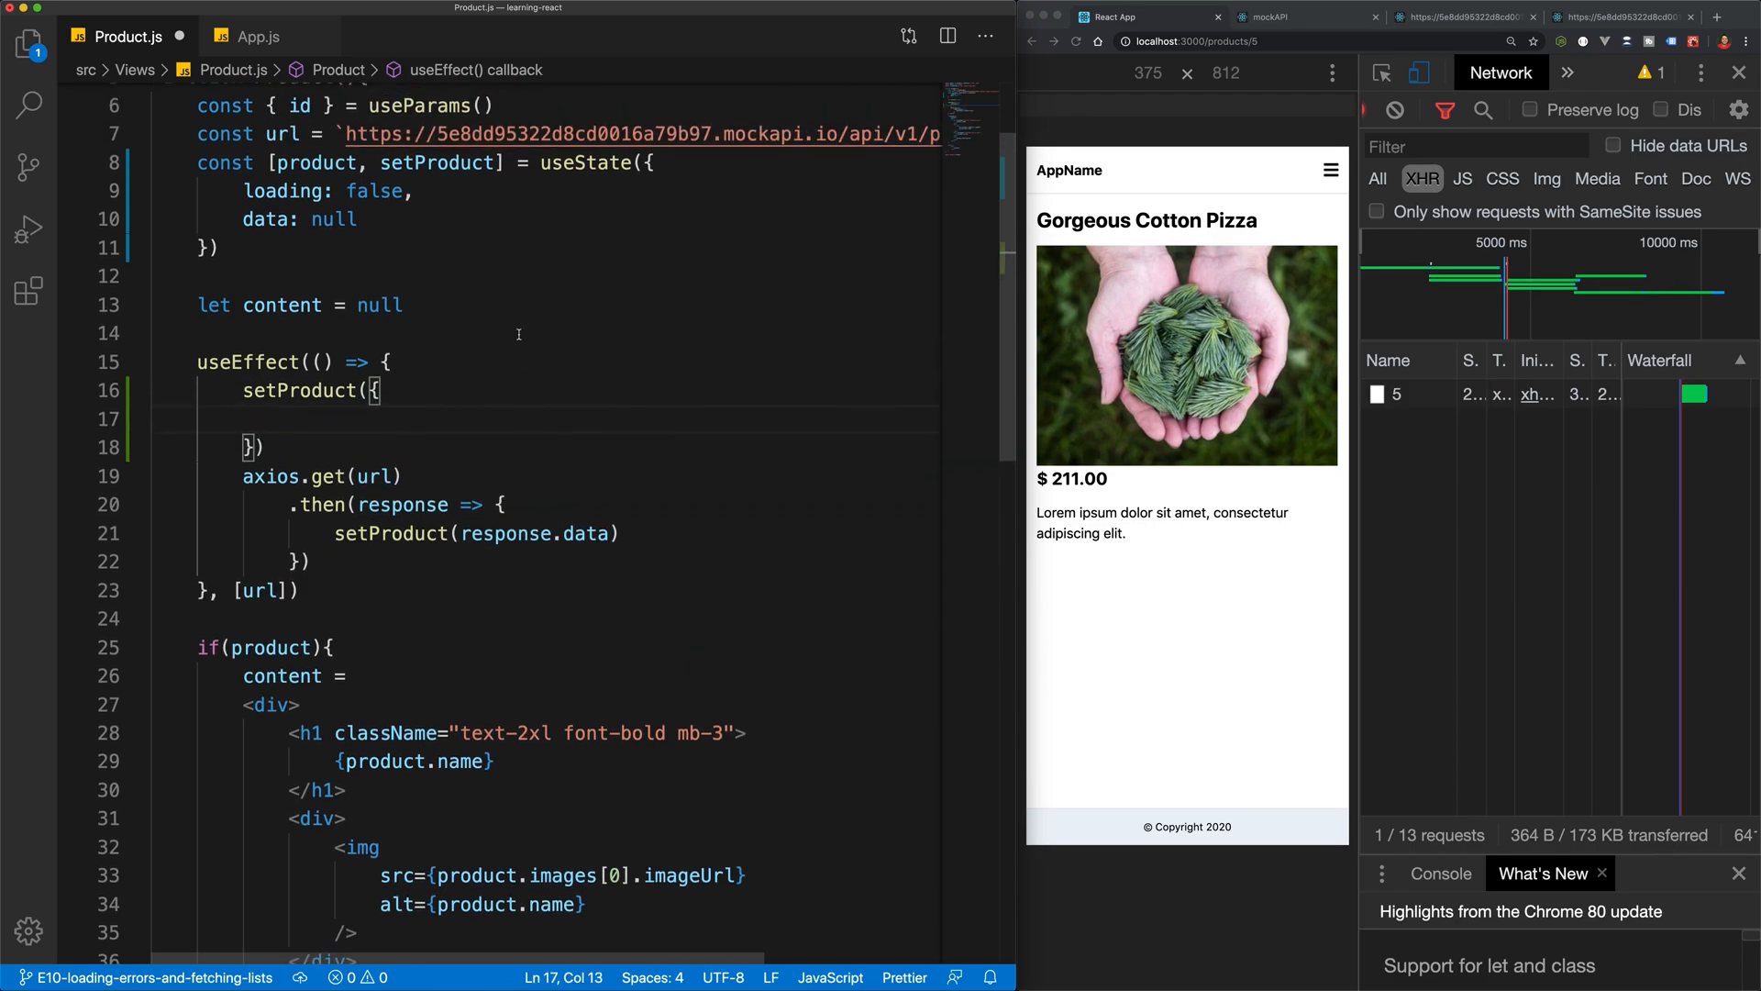
pyautogui.write('loading')
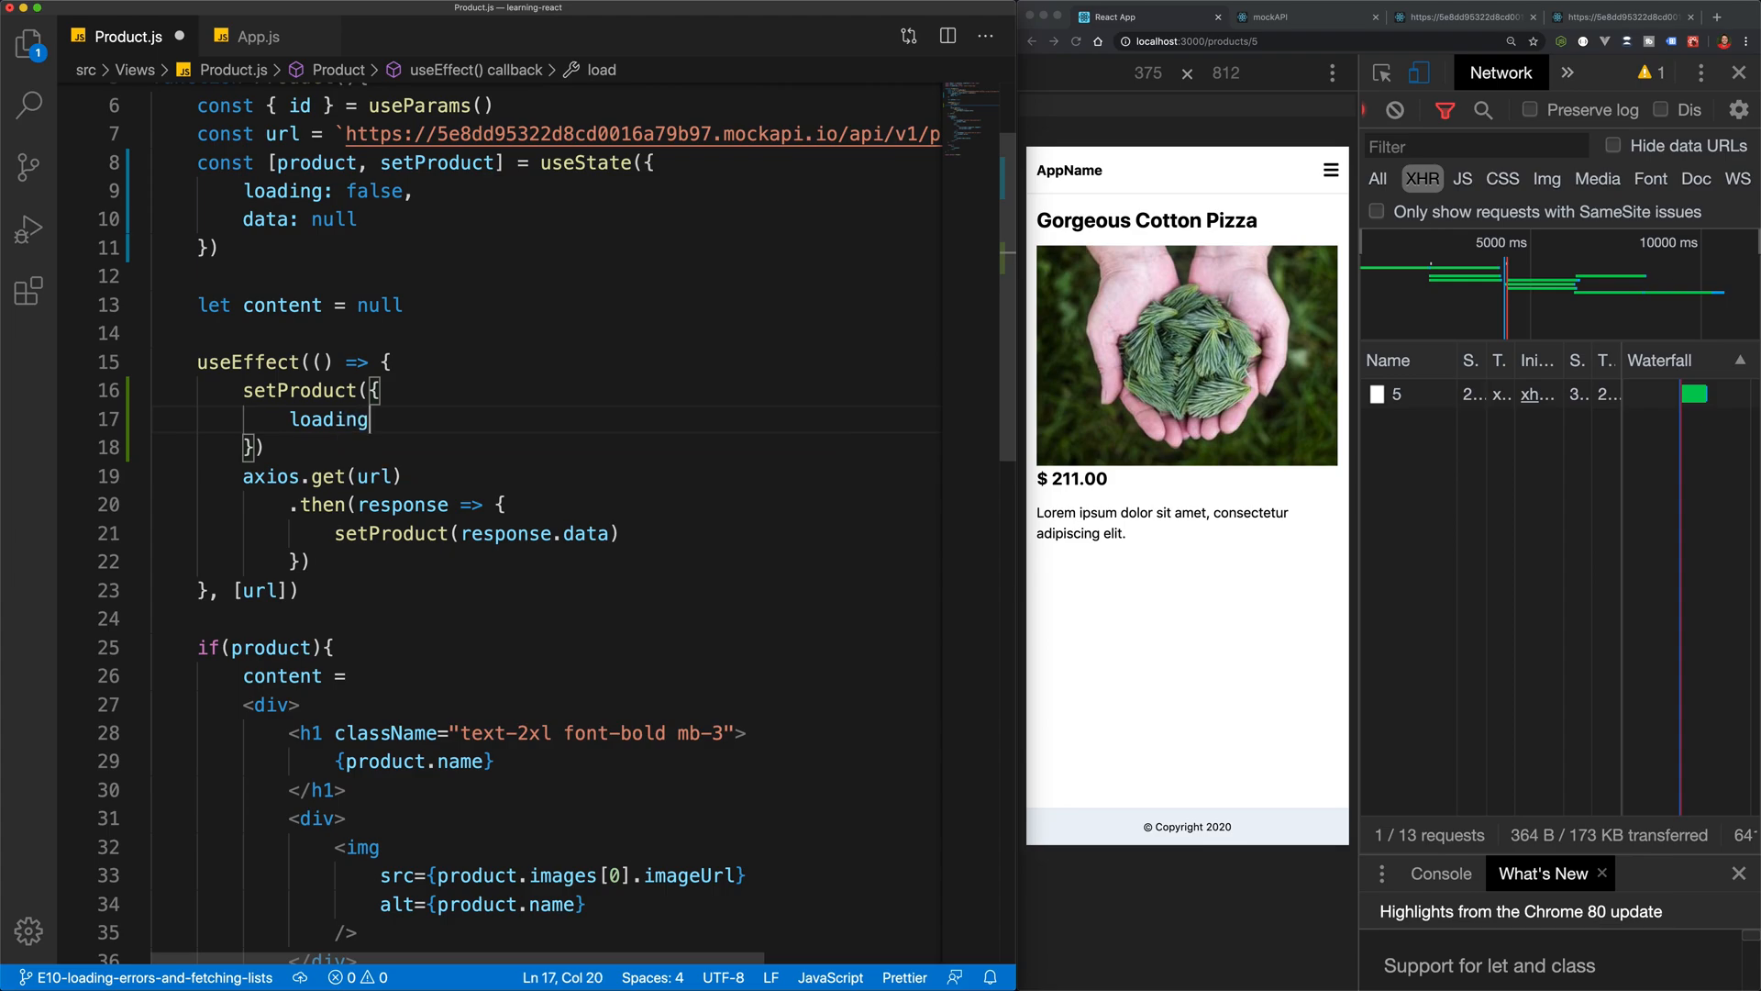
pyautogui.write(': true')
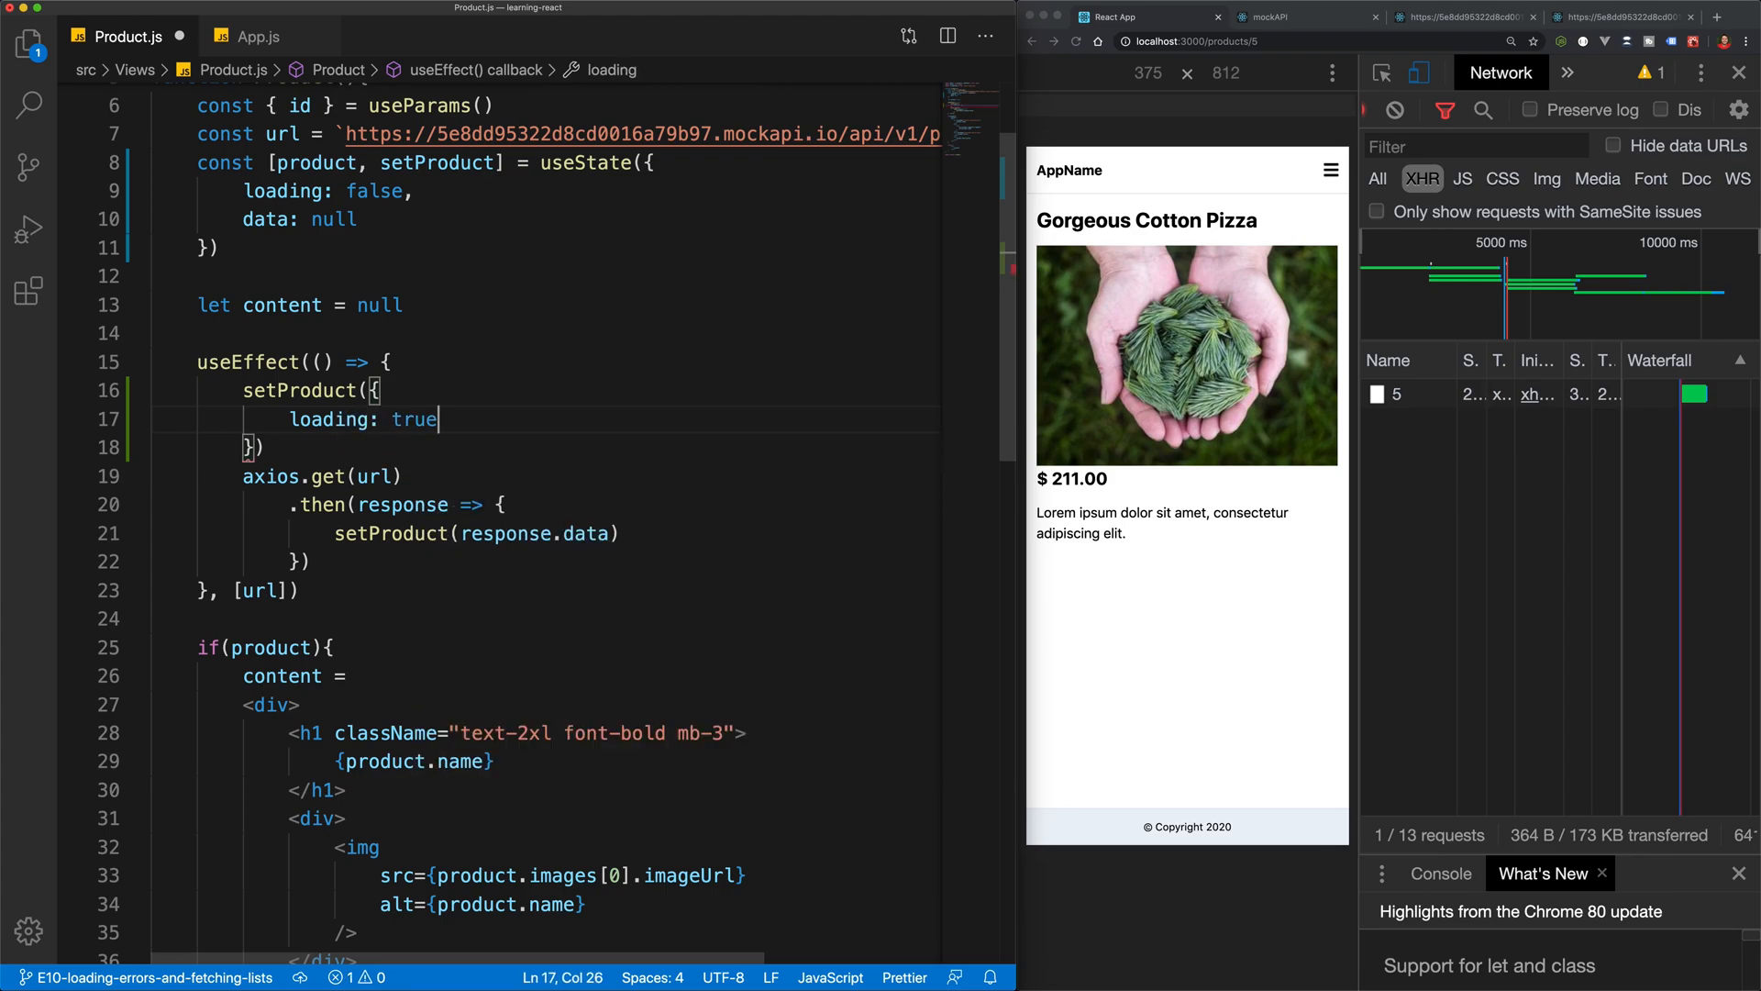
pyautogui.write('data:')
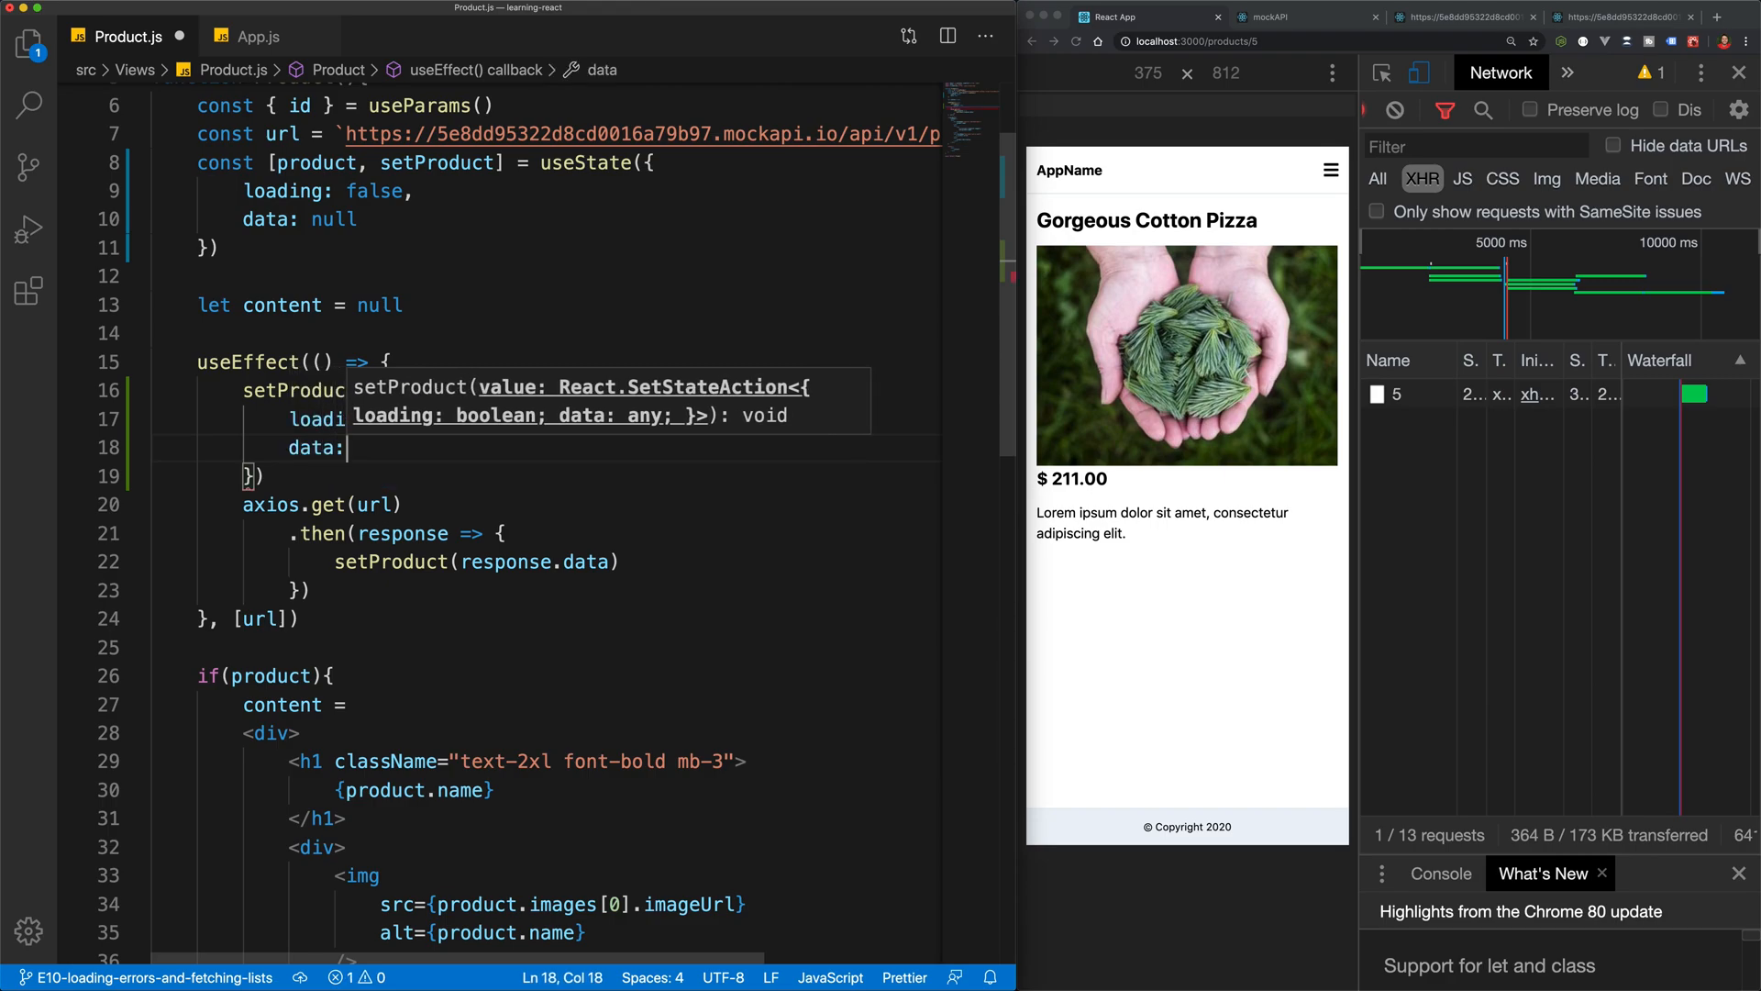
pyautogui.write('null,')
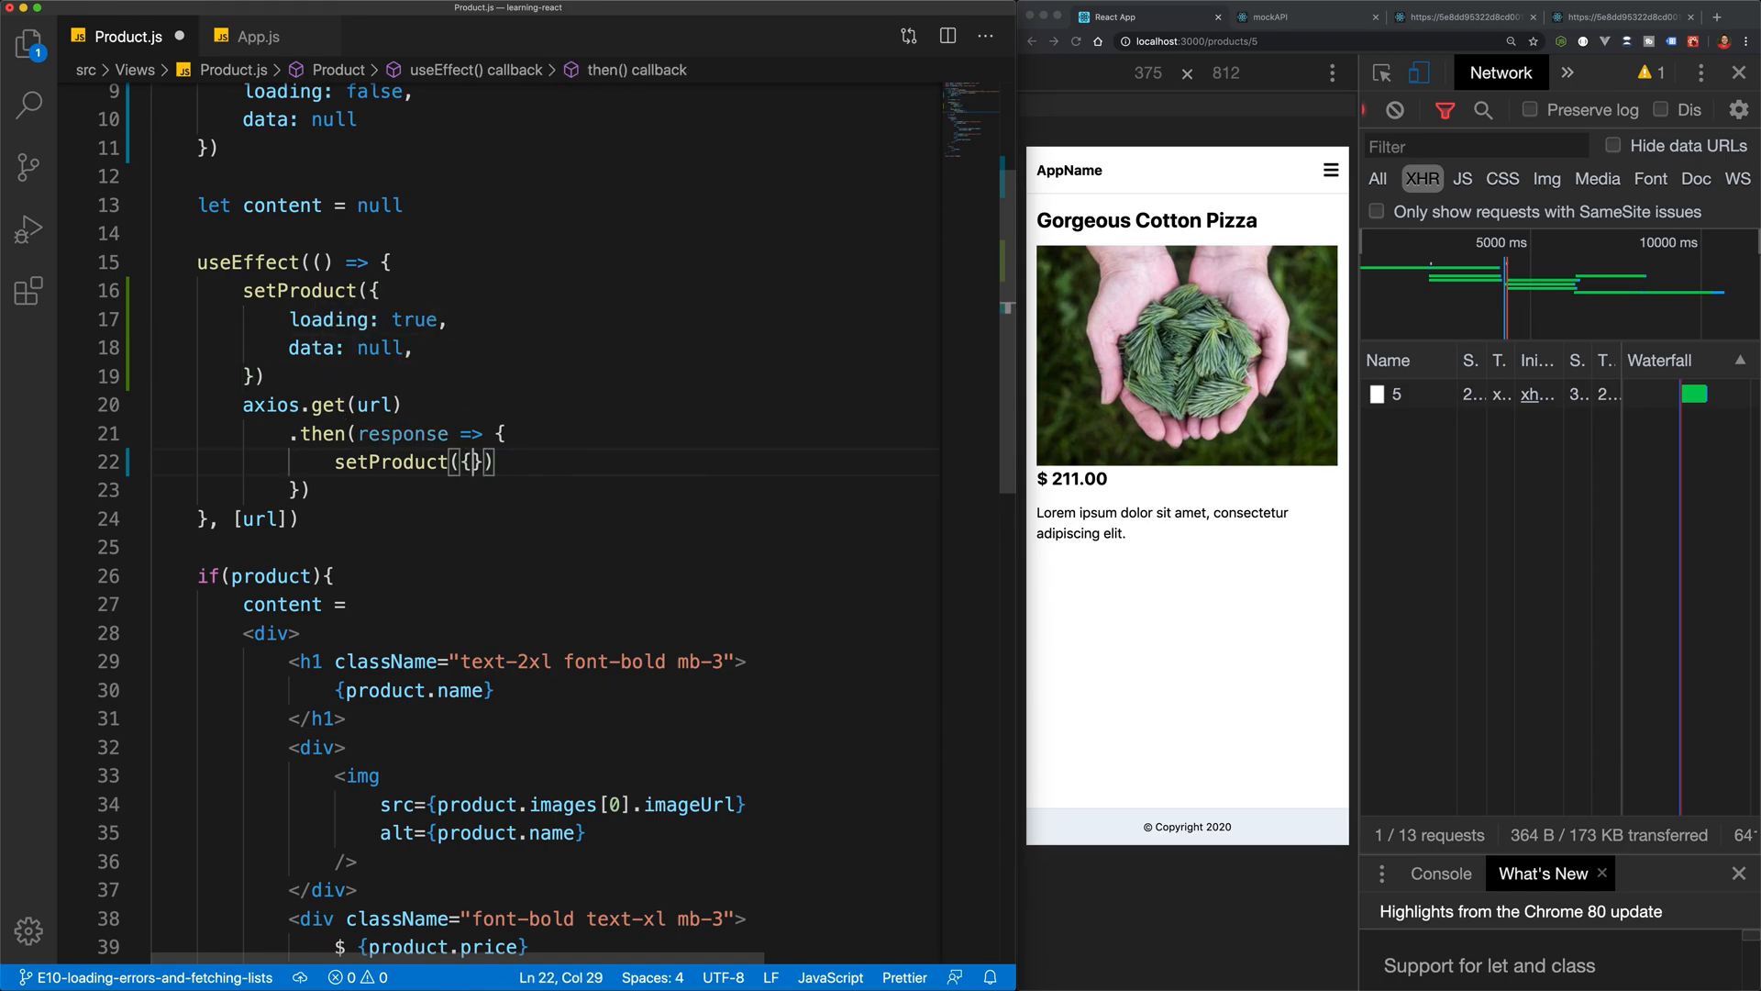
pyautogui.write('loading: fal')
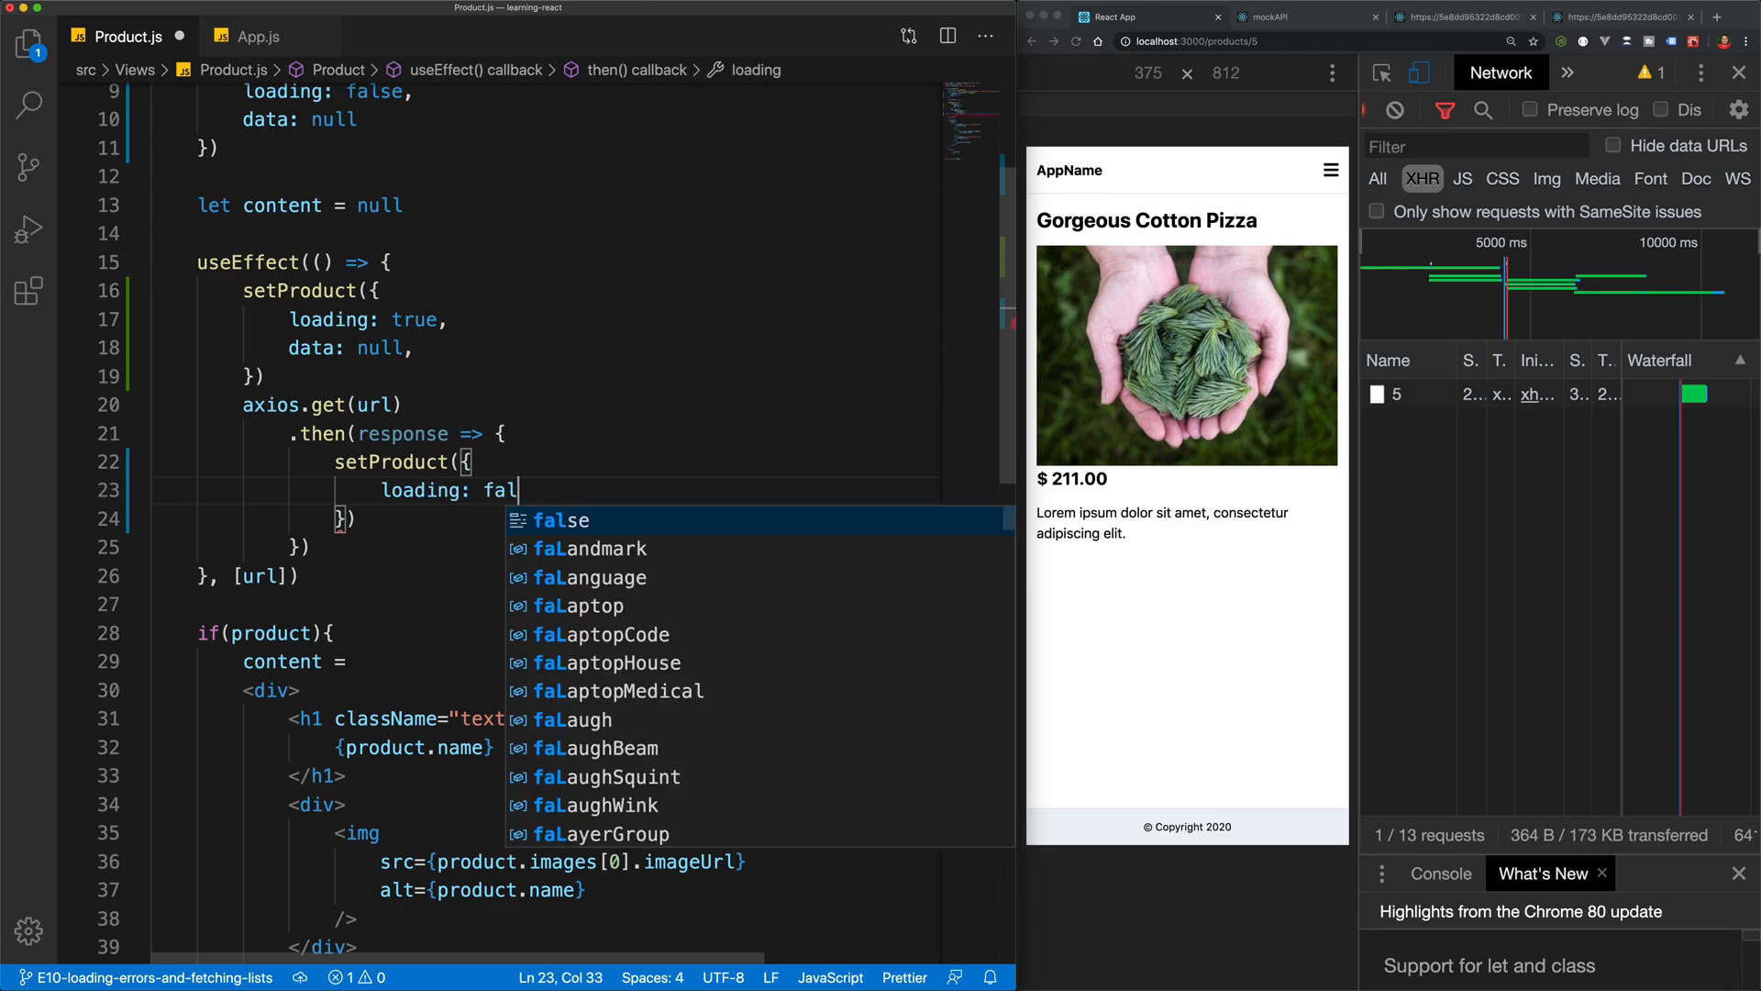
pyautogui.write('se,')
pyautogui.write('data: response.data')
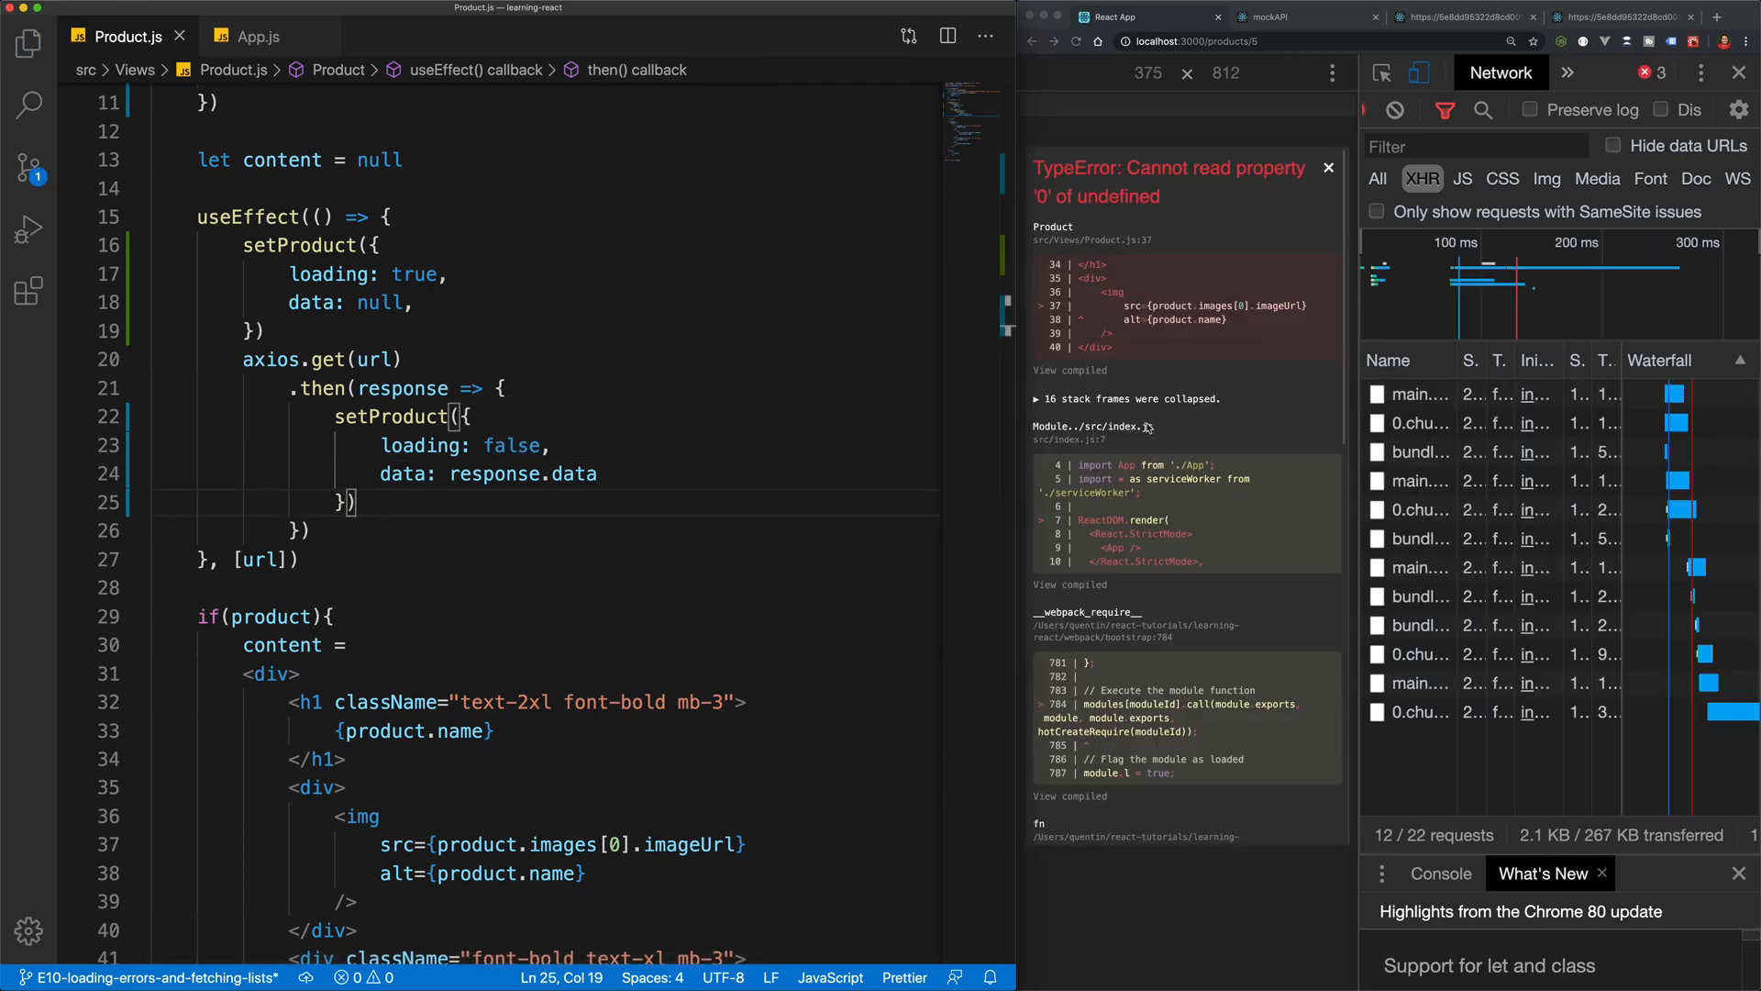
# Read name, images, price and description from product.data in the JSX markup
pyautogui.scroll(-3)
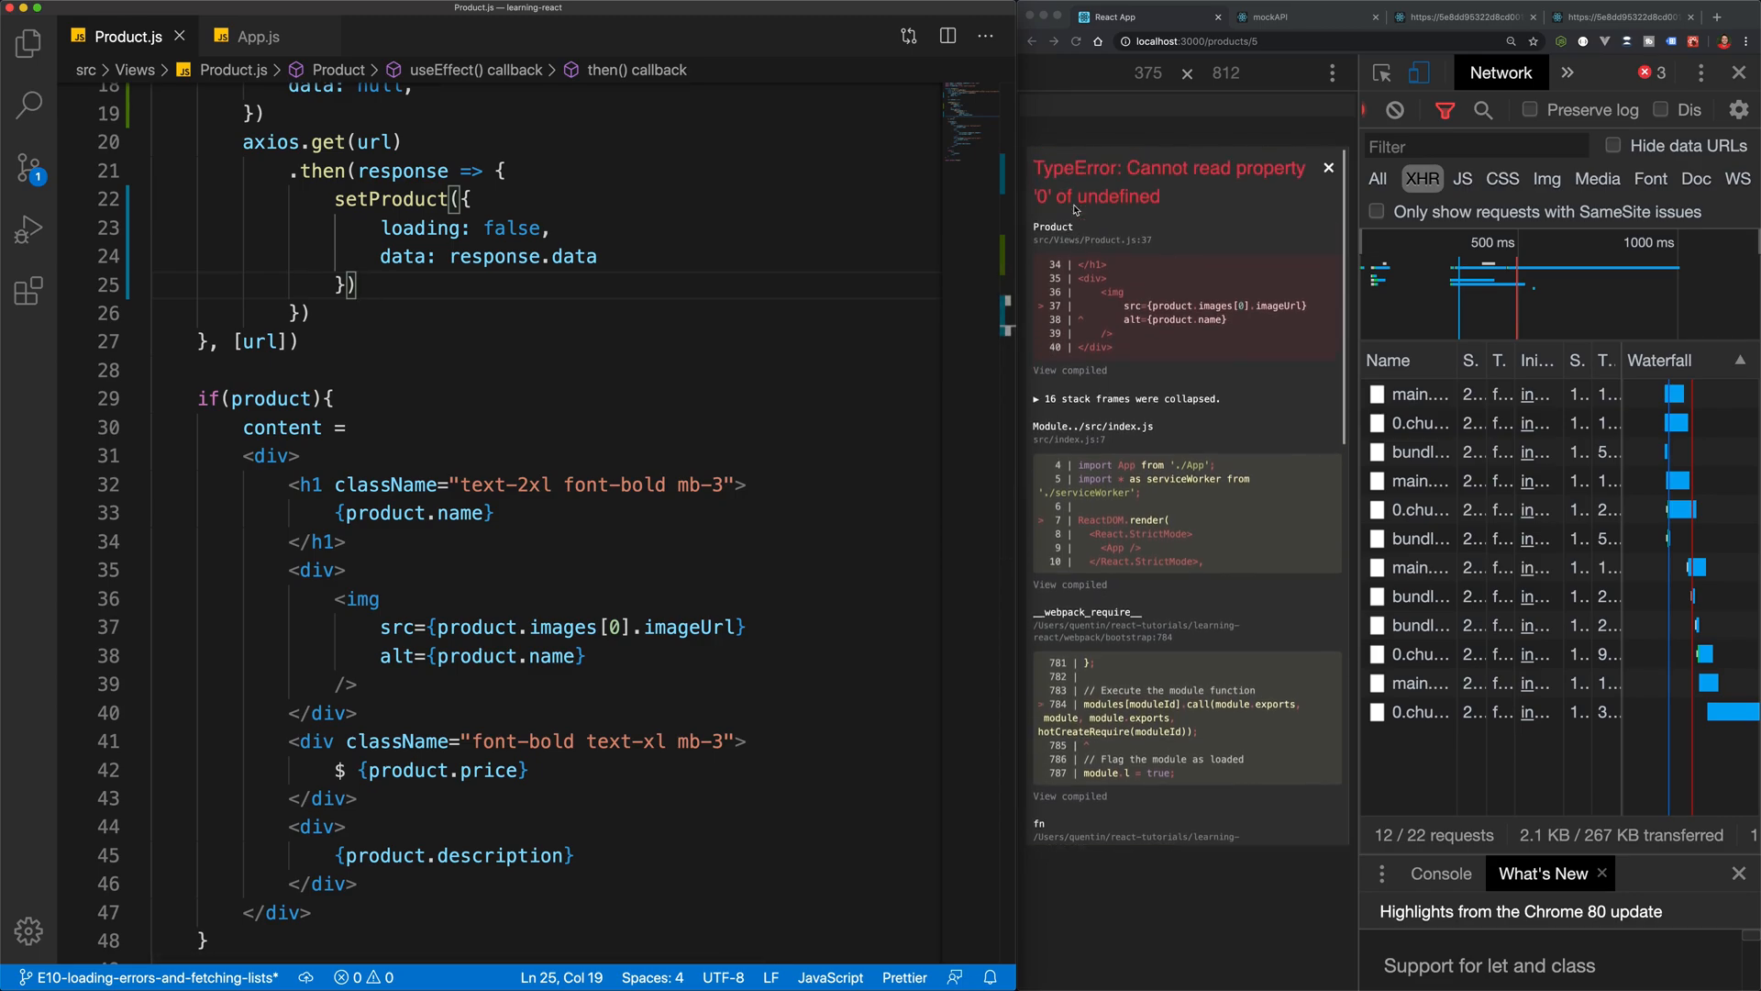
pyautogui.scroll(-3)
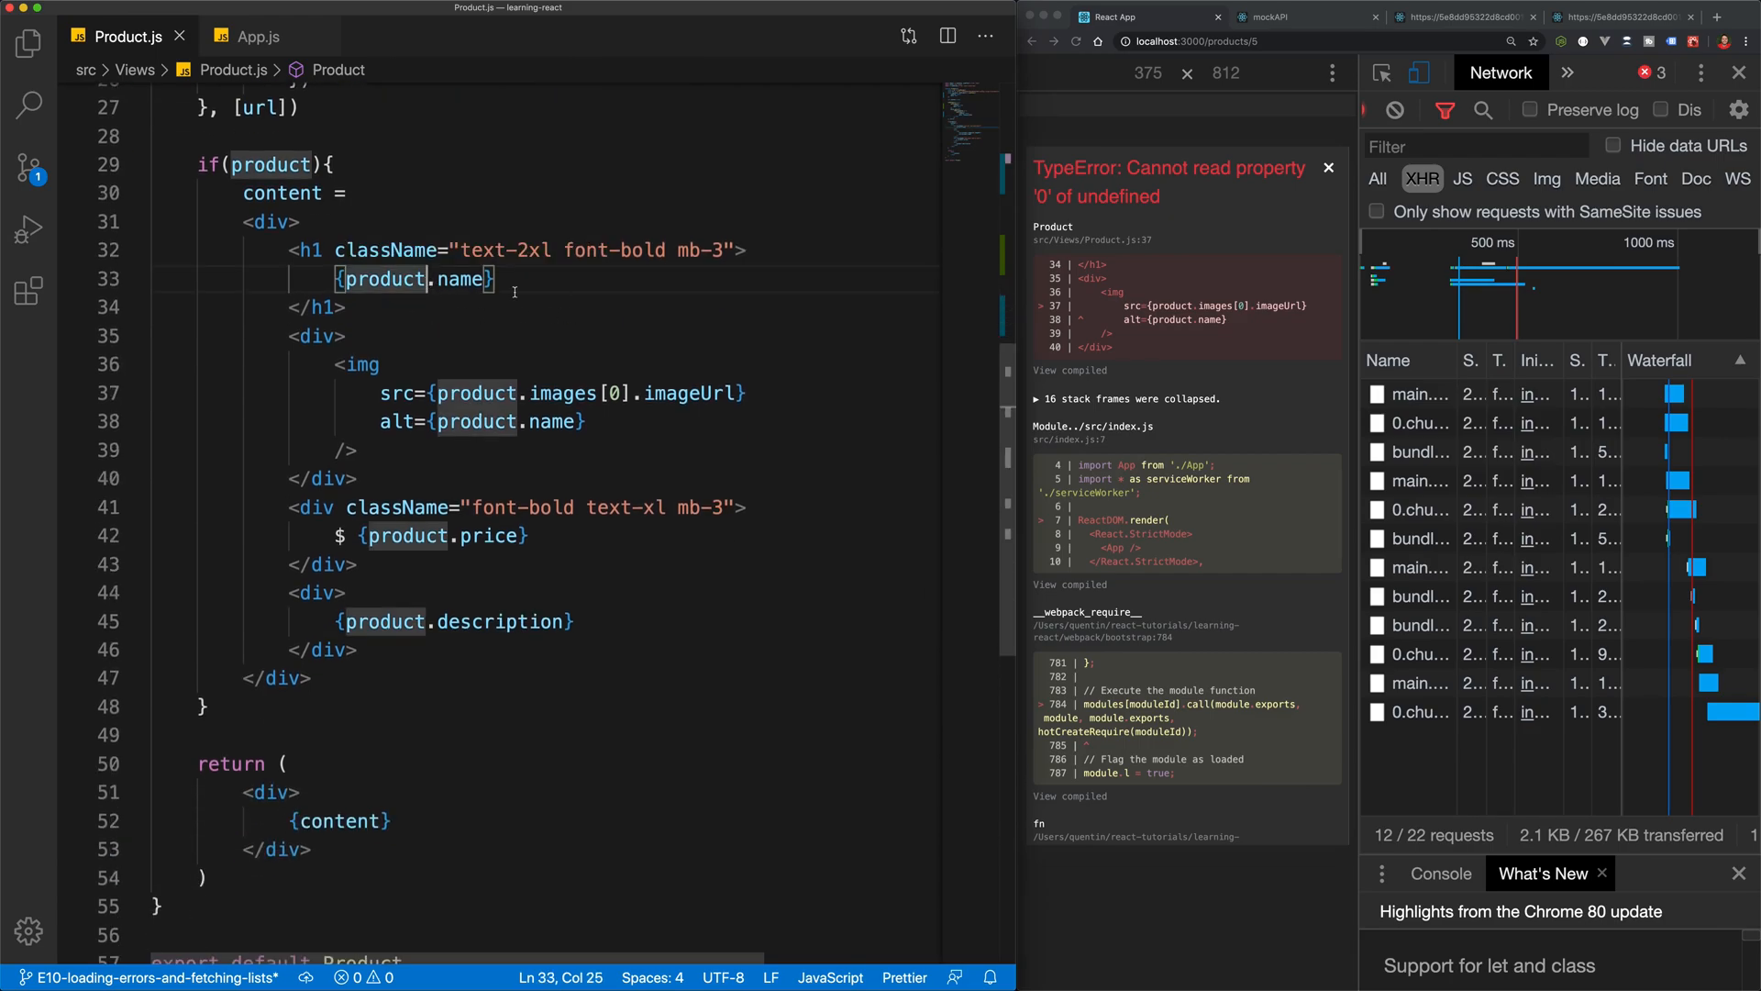
pyautogui.write('.data')
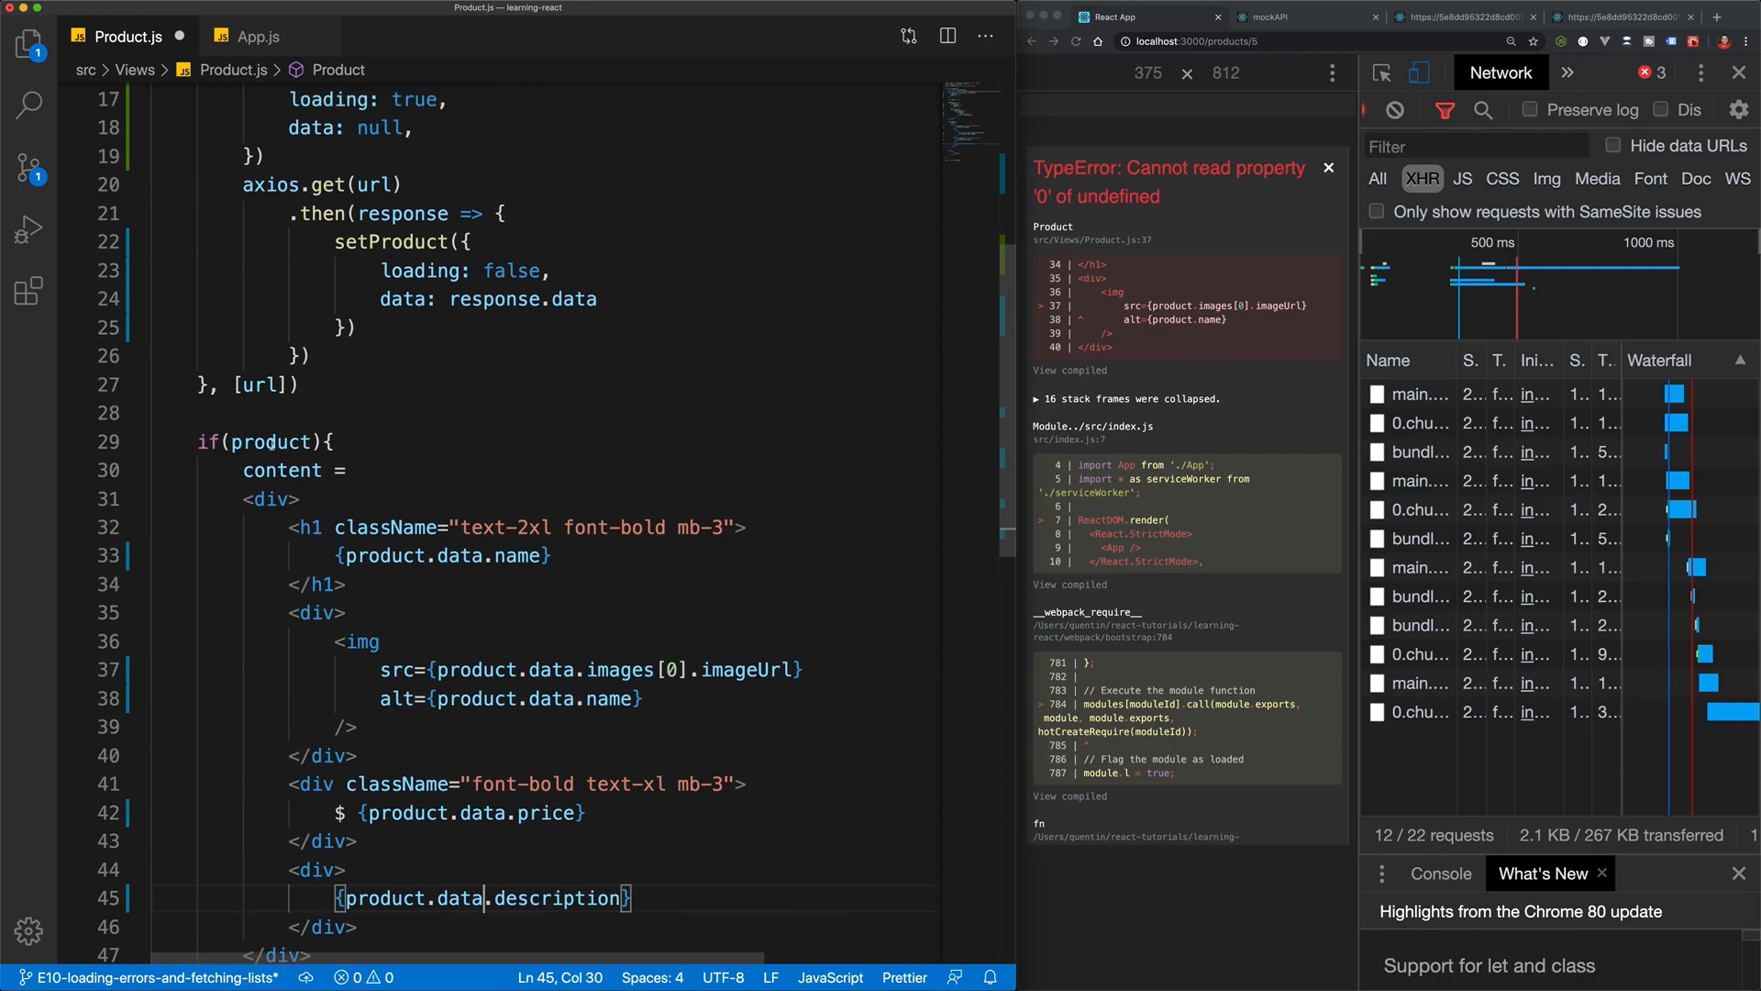
pyautogui.write('.data')
pyautogui.write('if(')
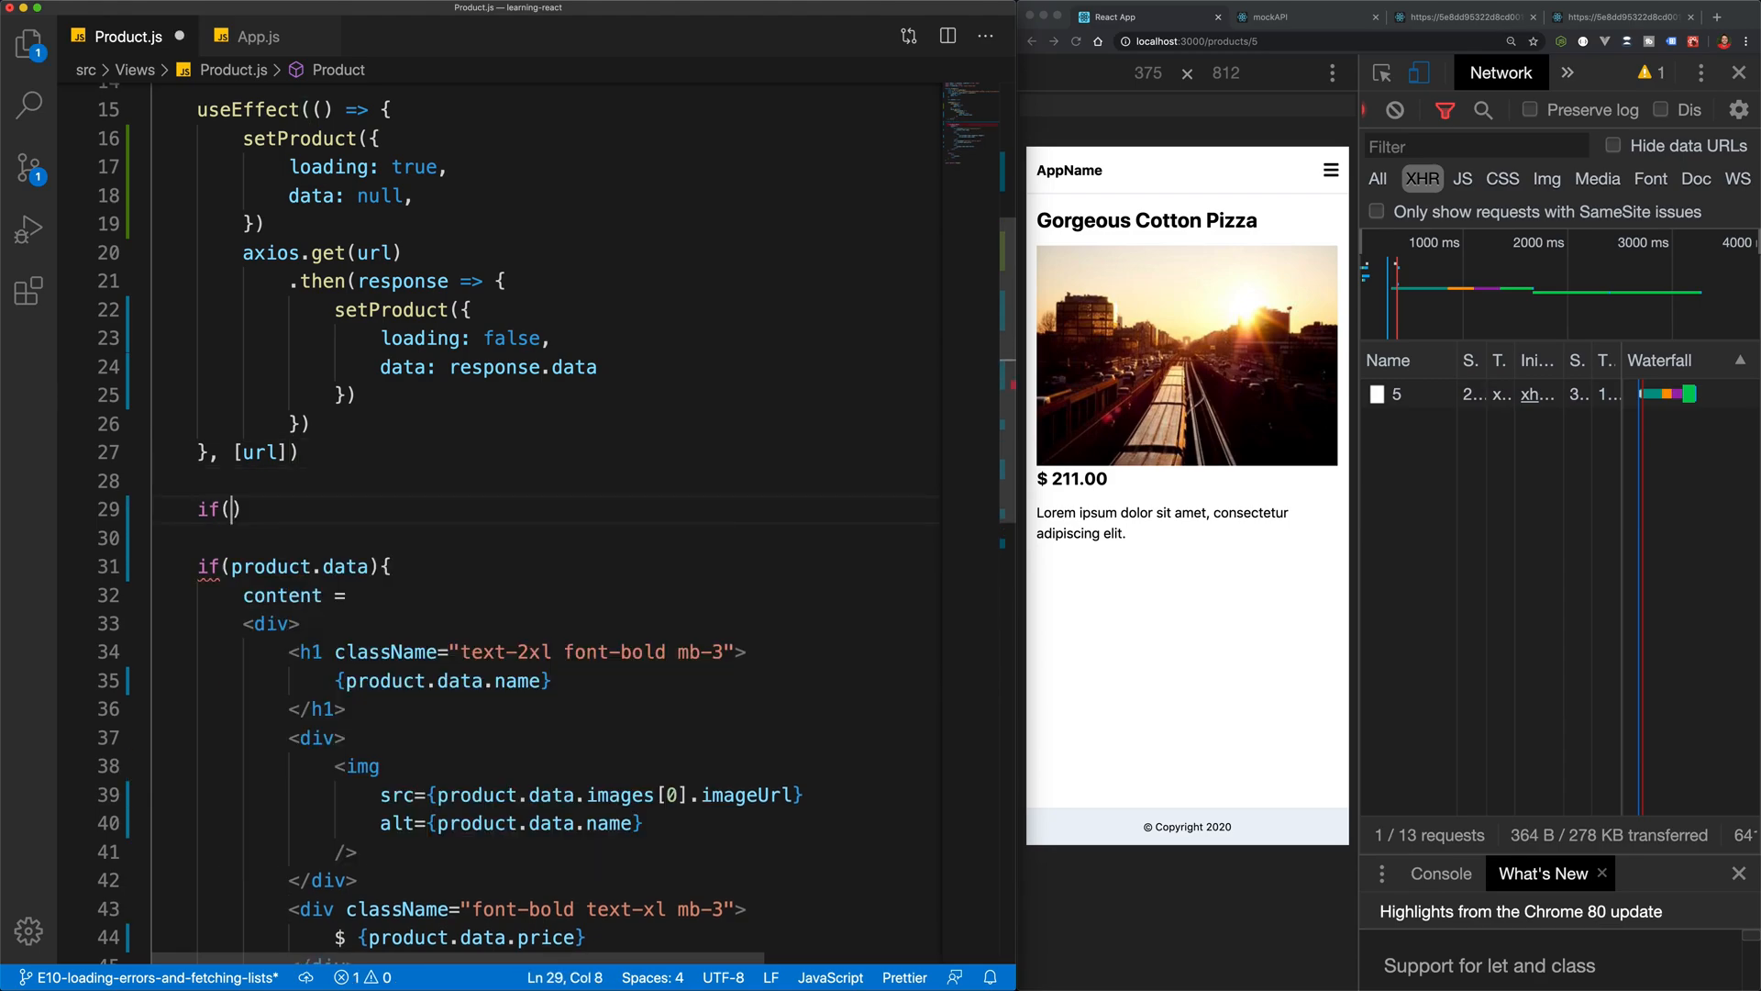
# Add an if(product.loading) block setting content to a <p>...loading</p> paragraph above the data check
pyautogui.write('product.loading')
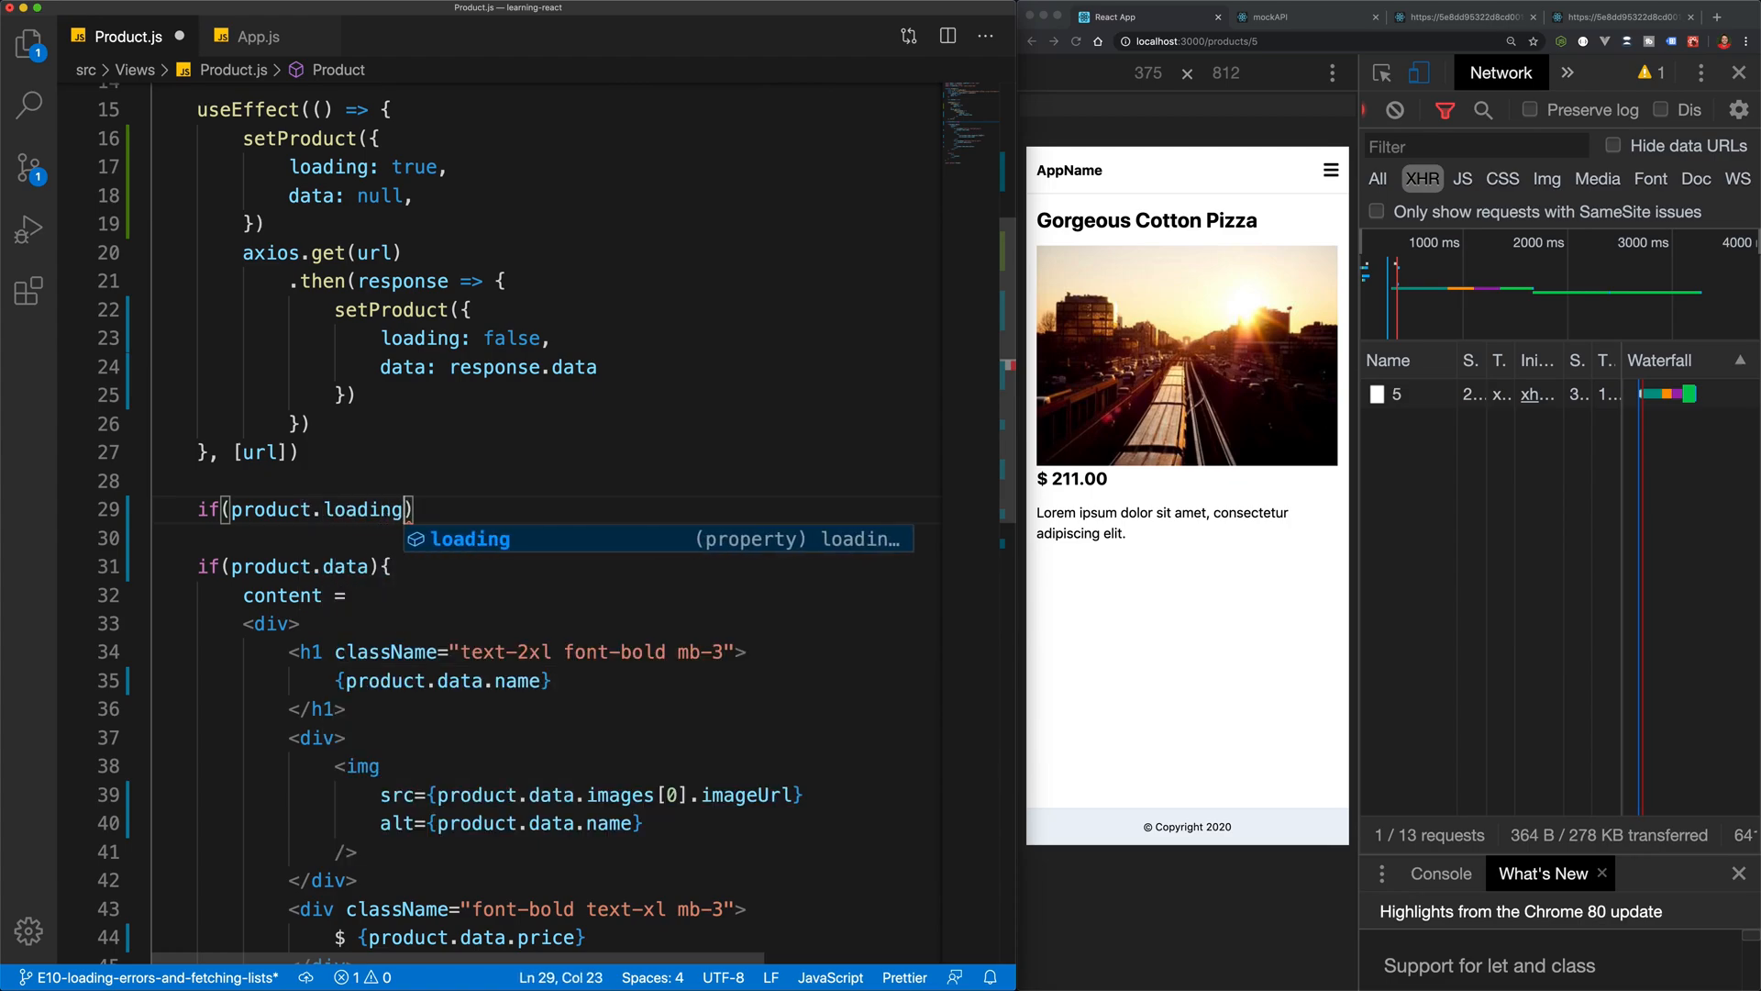
pyautogui.write('{}')
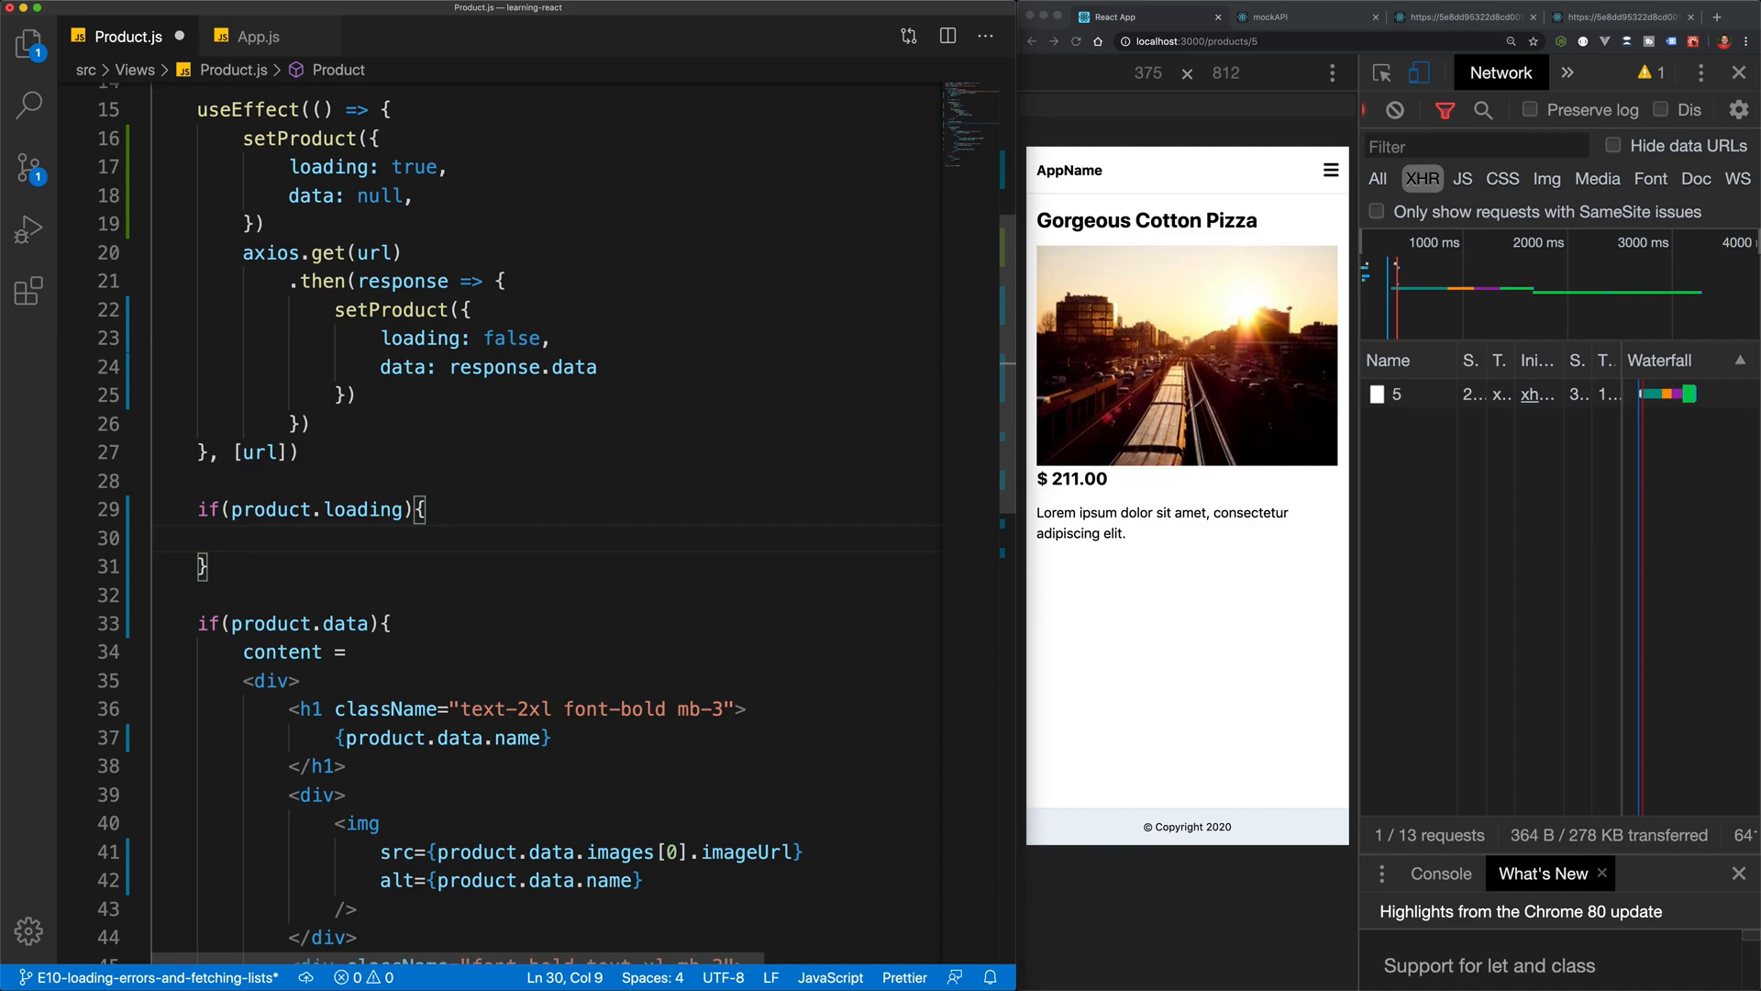
pyautogui.write('content =')
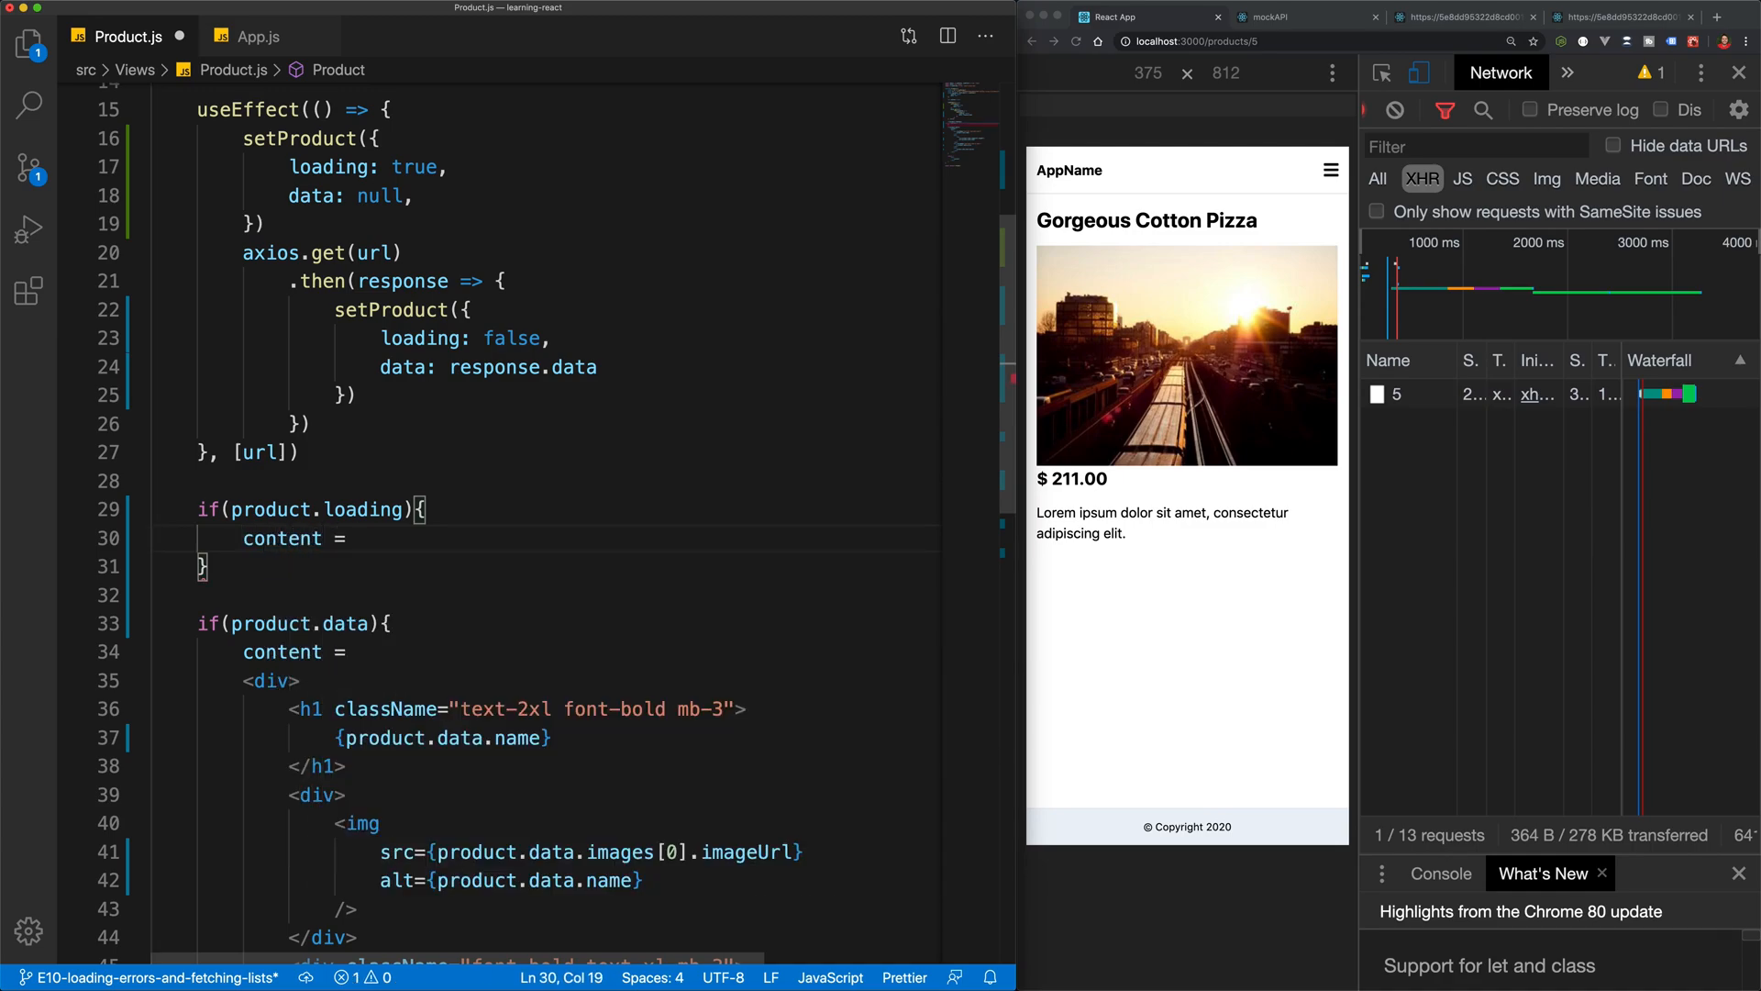
pyautogui.write('<p>..</p>')
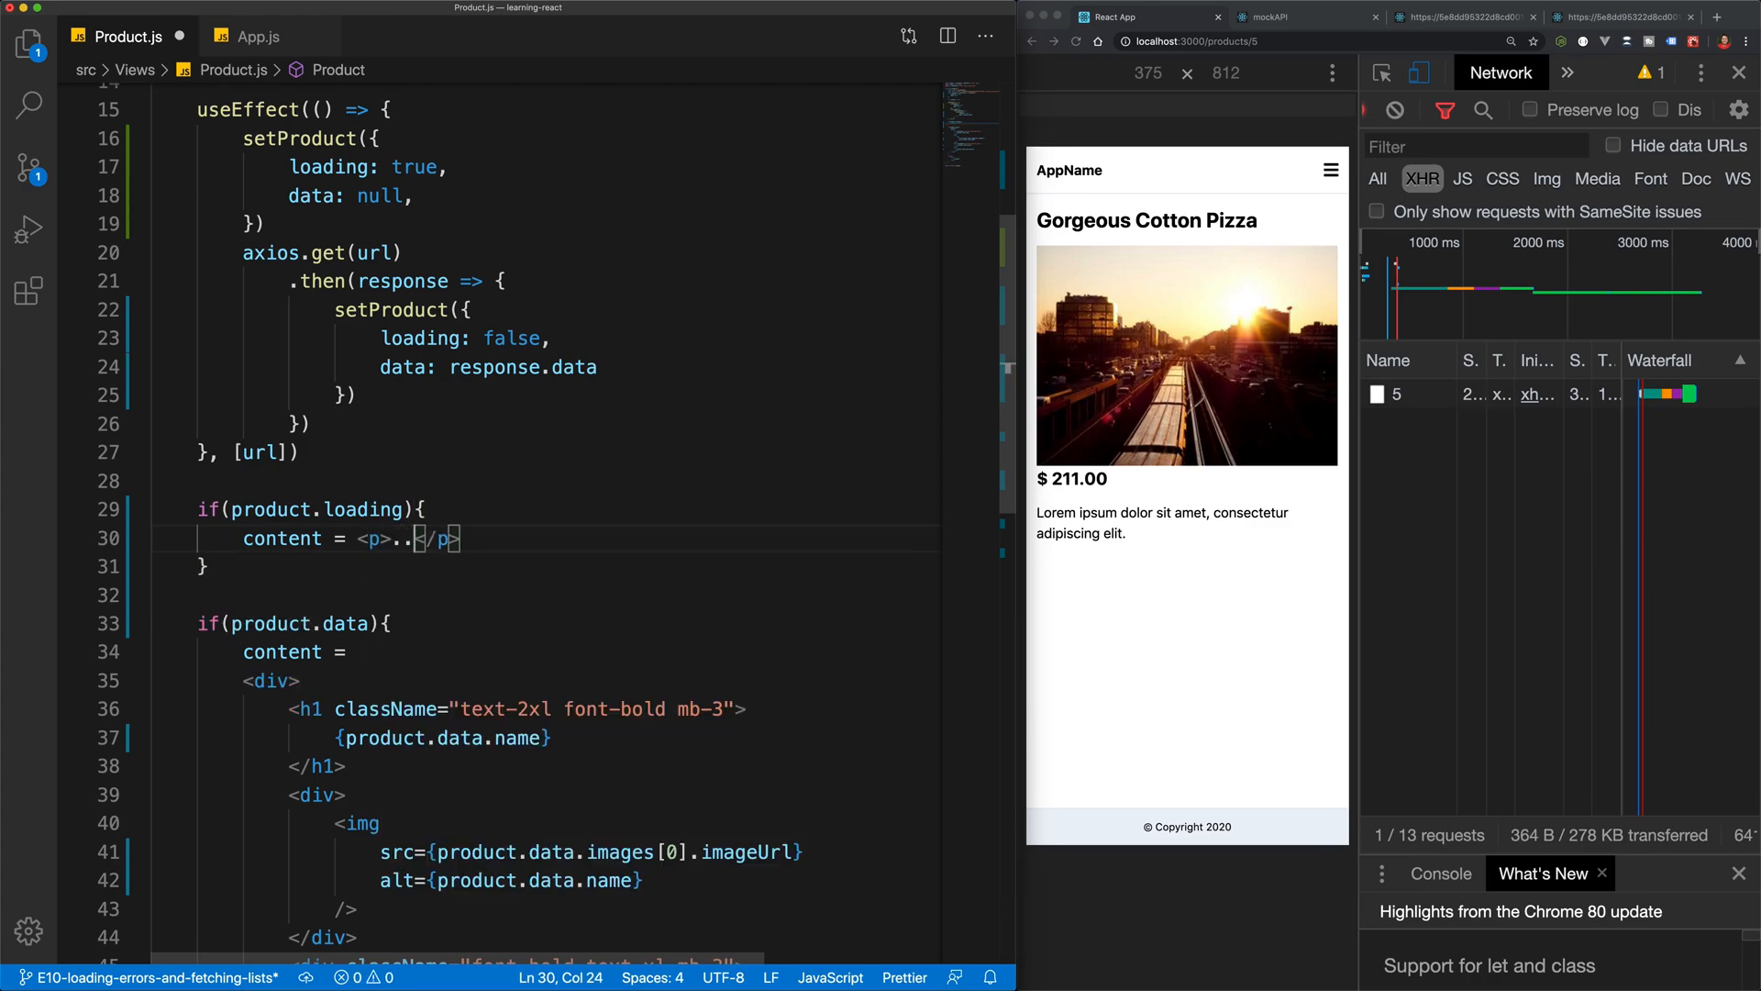
pyautogui.write('loading')
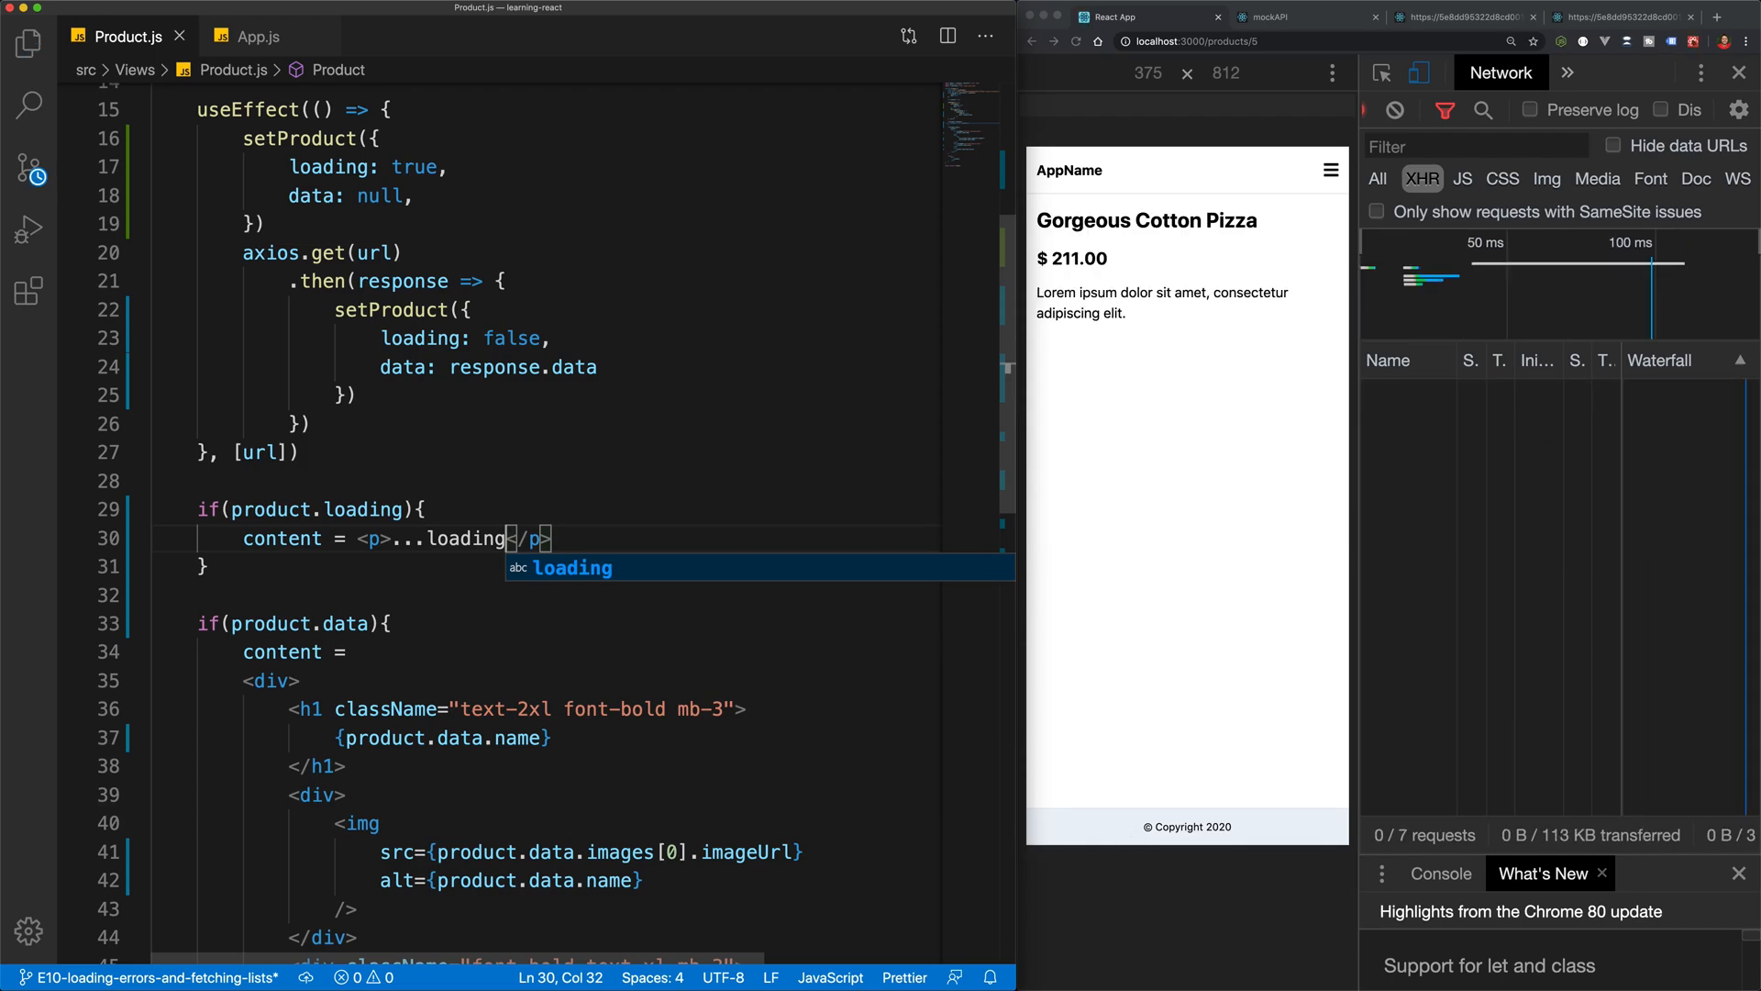
pyautogui.click(1073, 42)
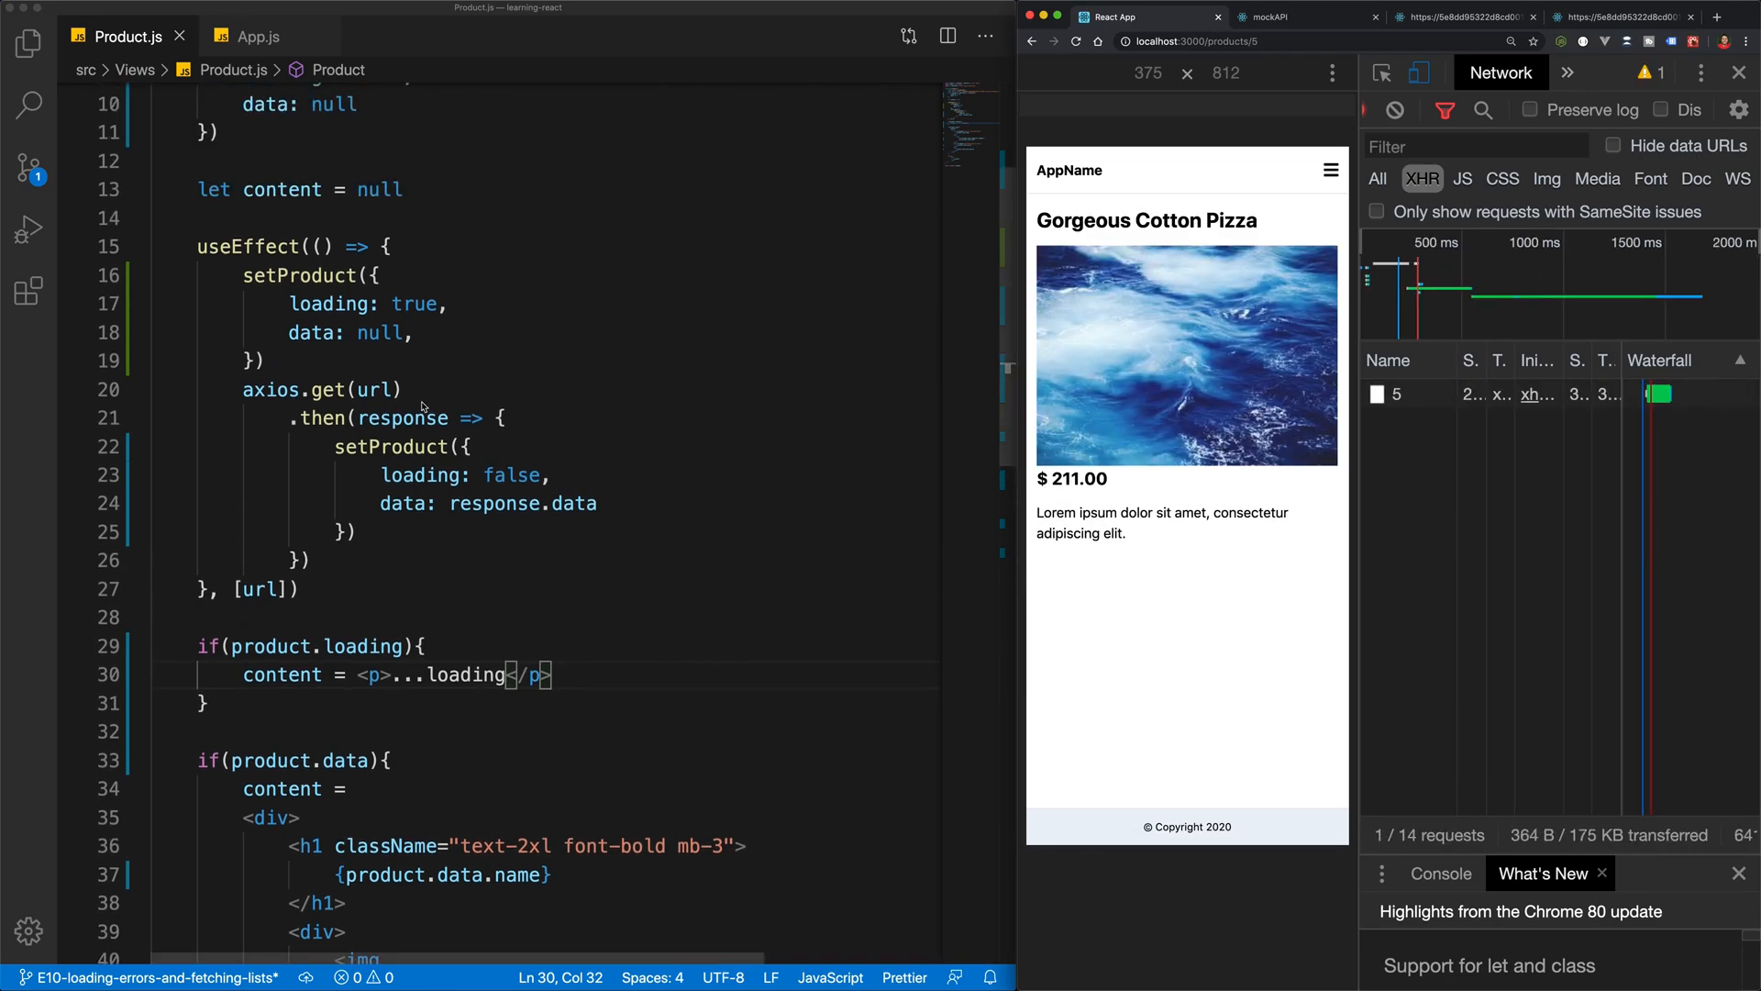
pyautogui.scroll(-3)
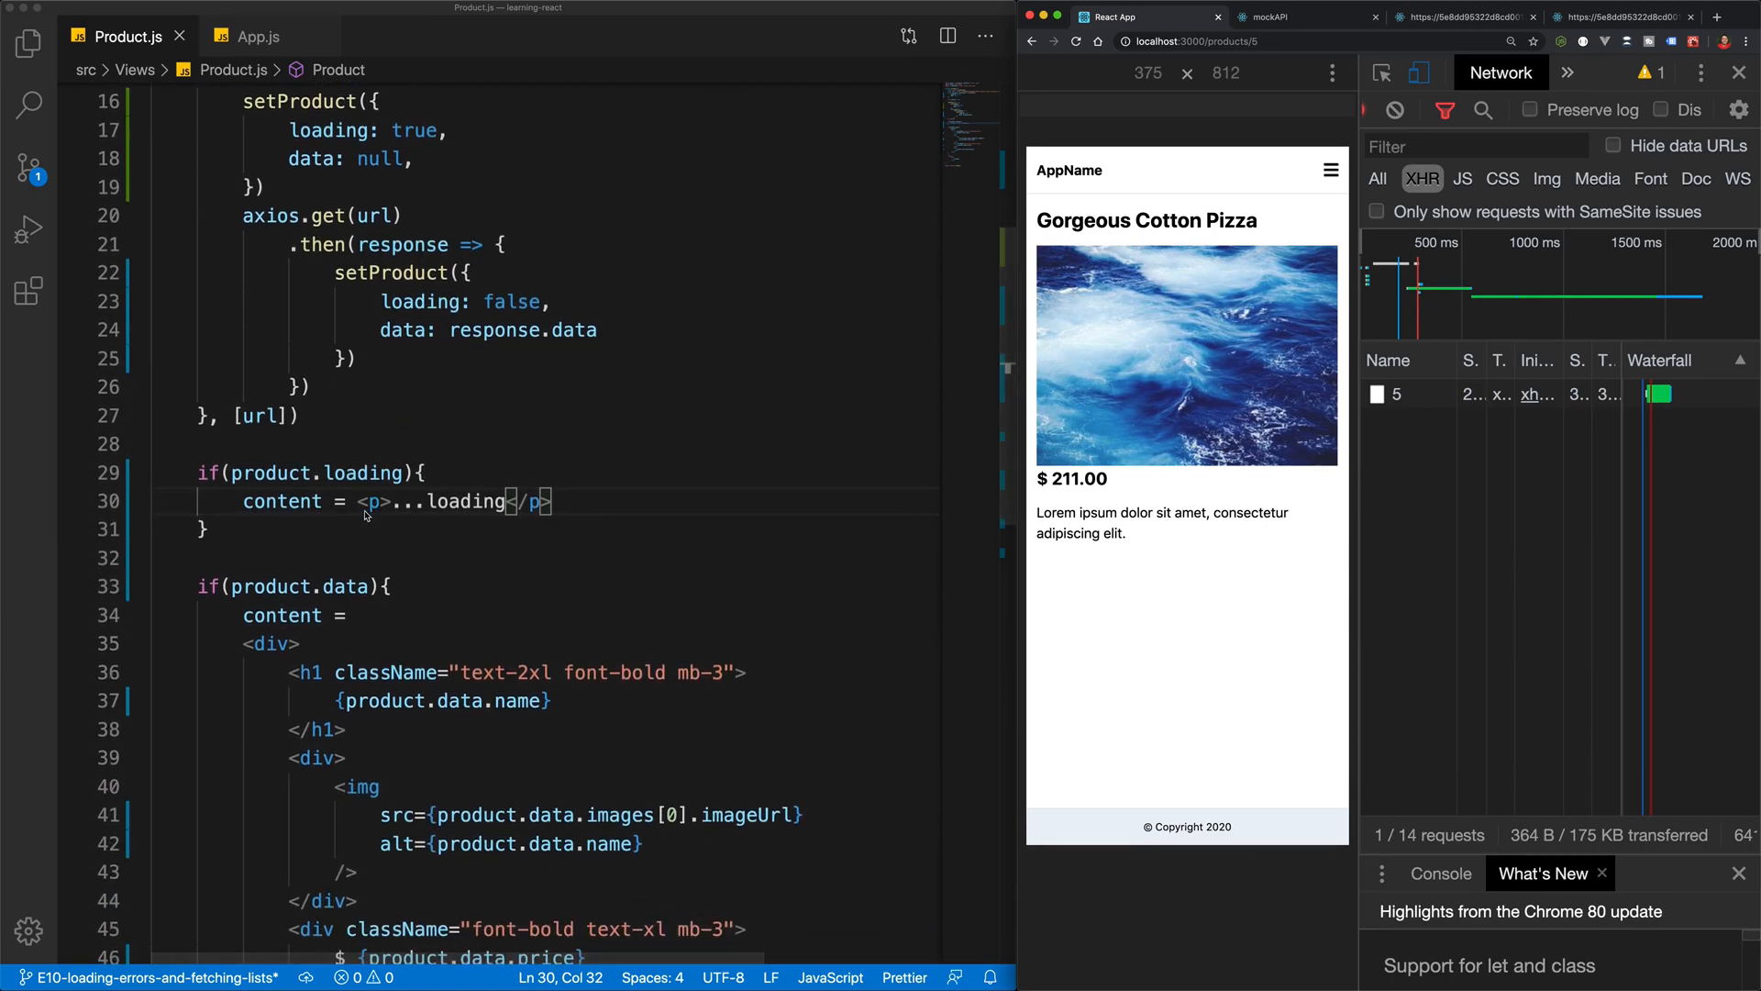
pyautogui.moveTo(361, 501); pyautogui.dragTo(552, 500)
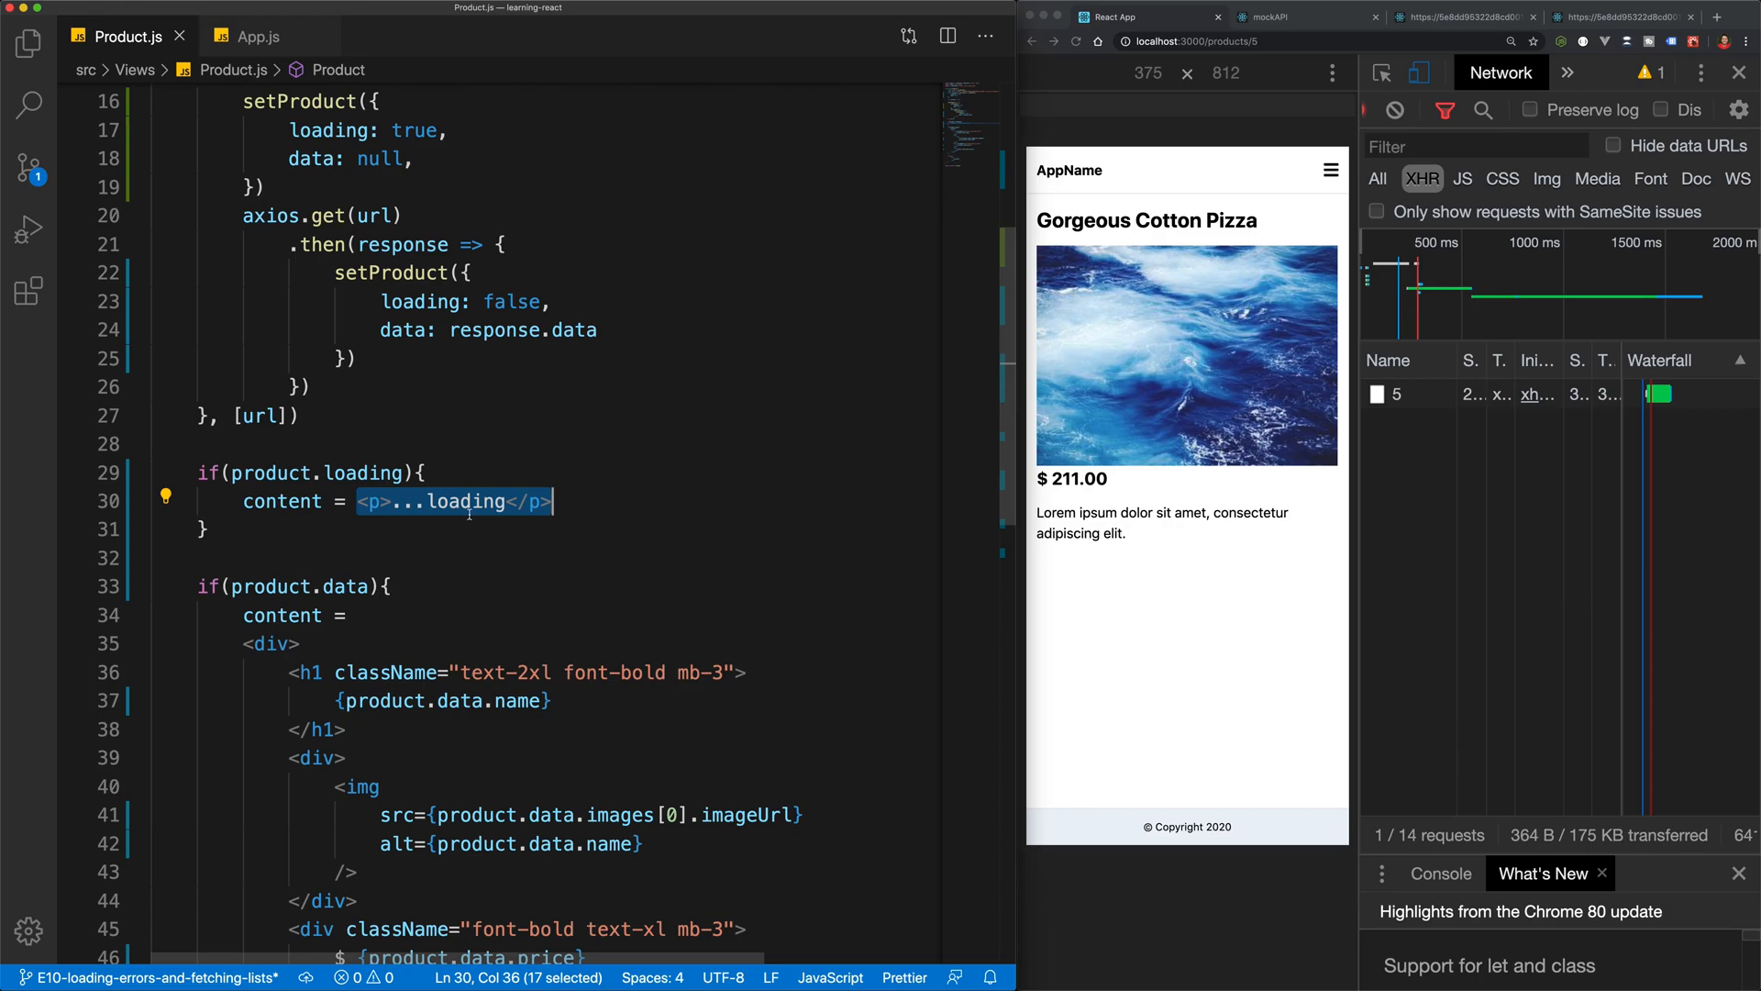
# Create Loader.js in src/Components returning a centred div wrapping a div with the loader class, exported default
pyautogui.click(28, 42)
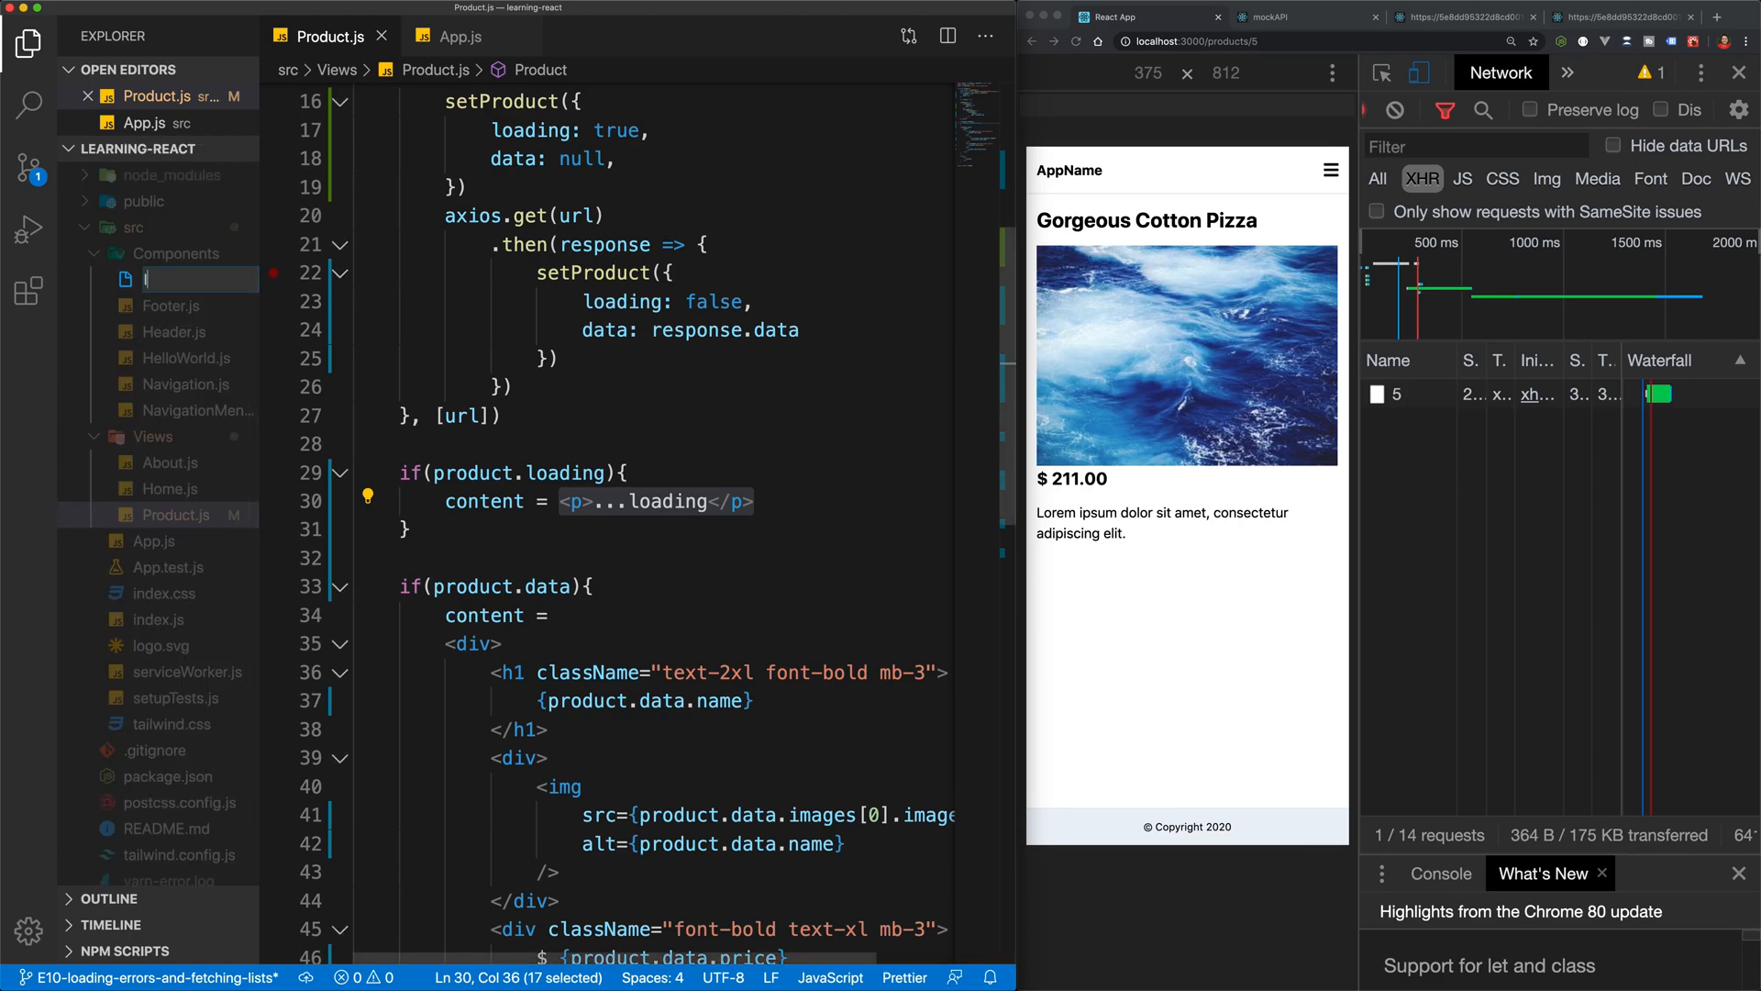
pyautogui.write('loader.js')
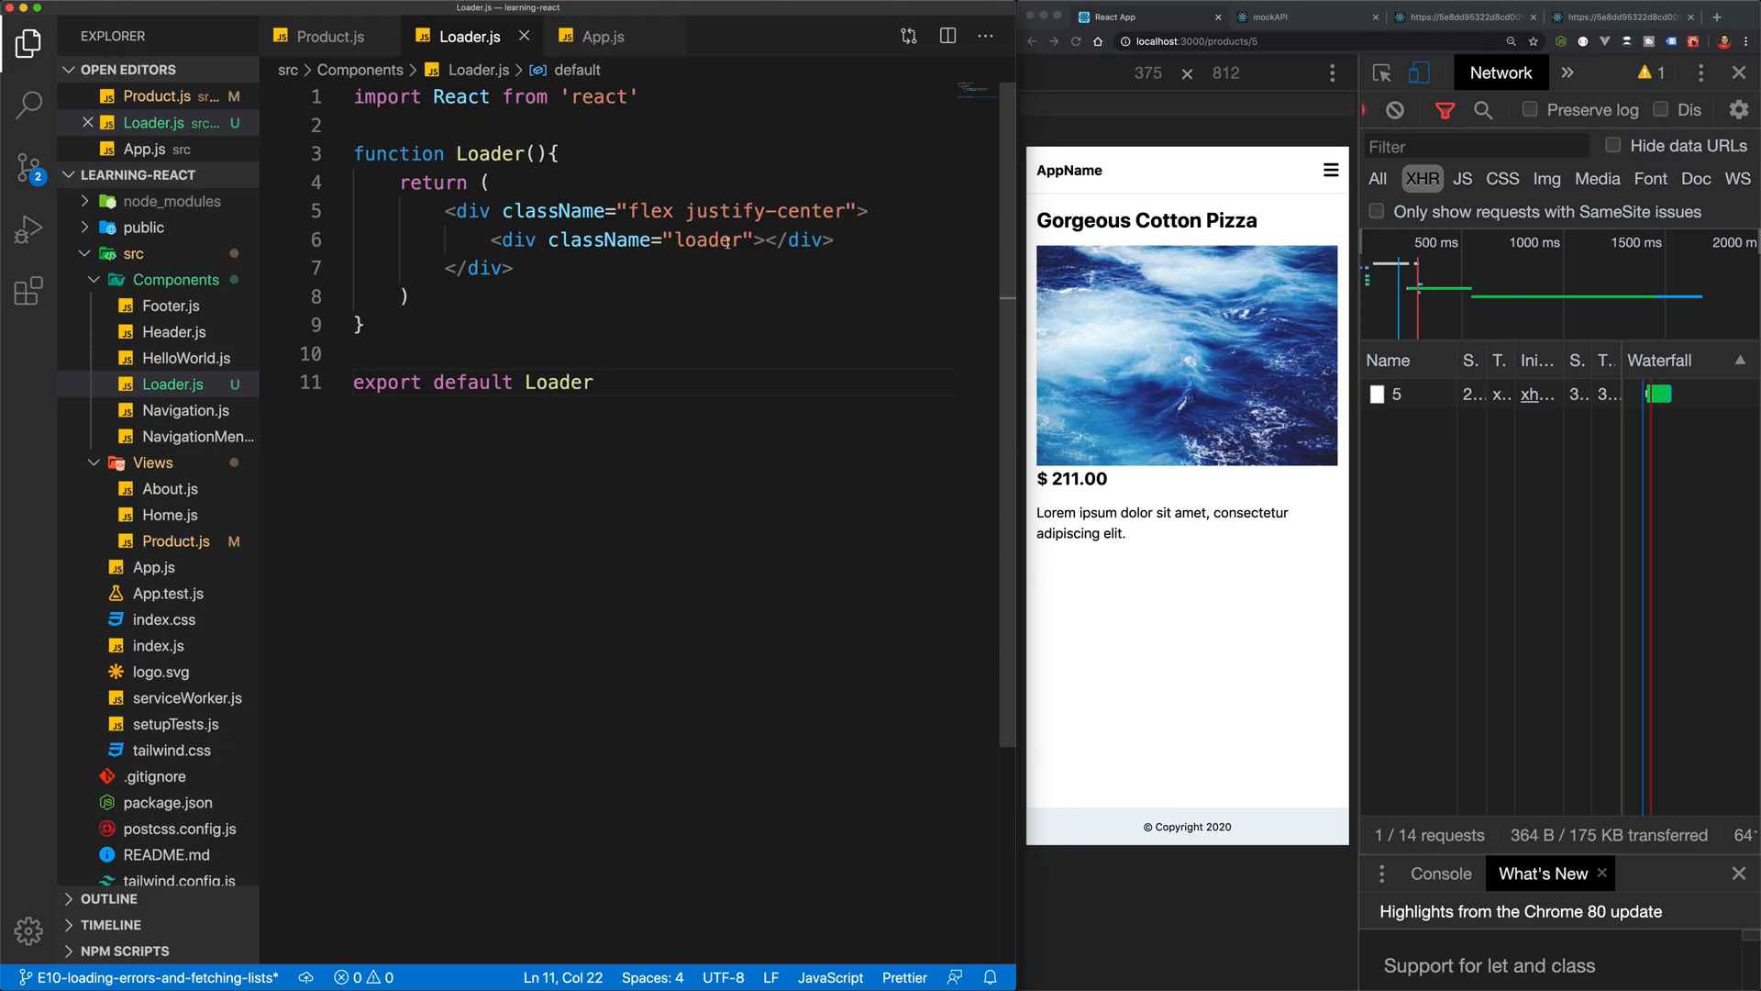
pyautogui.doubleClick(708, 241)
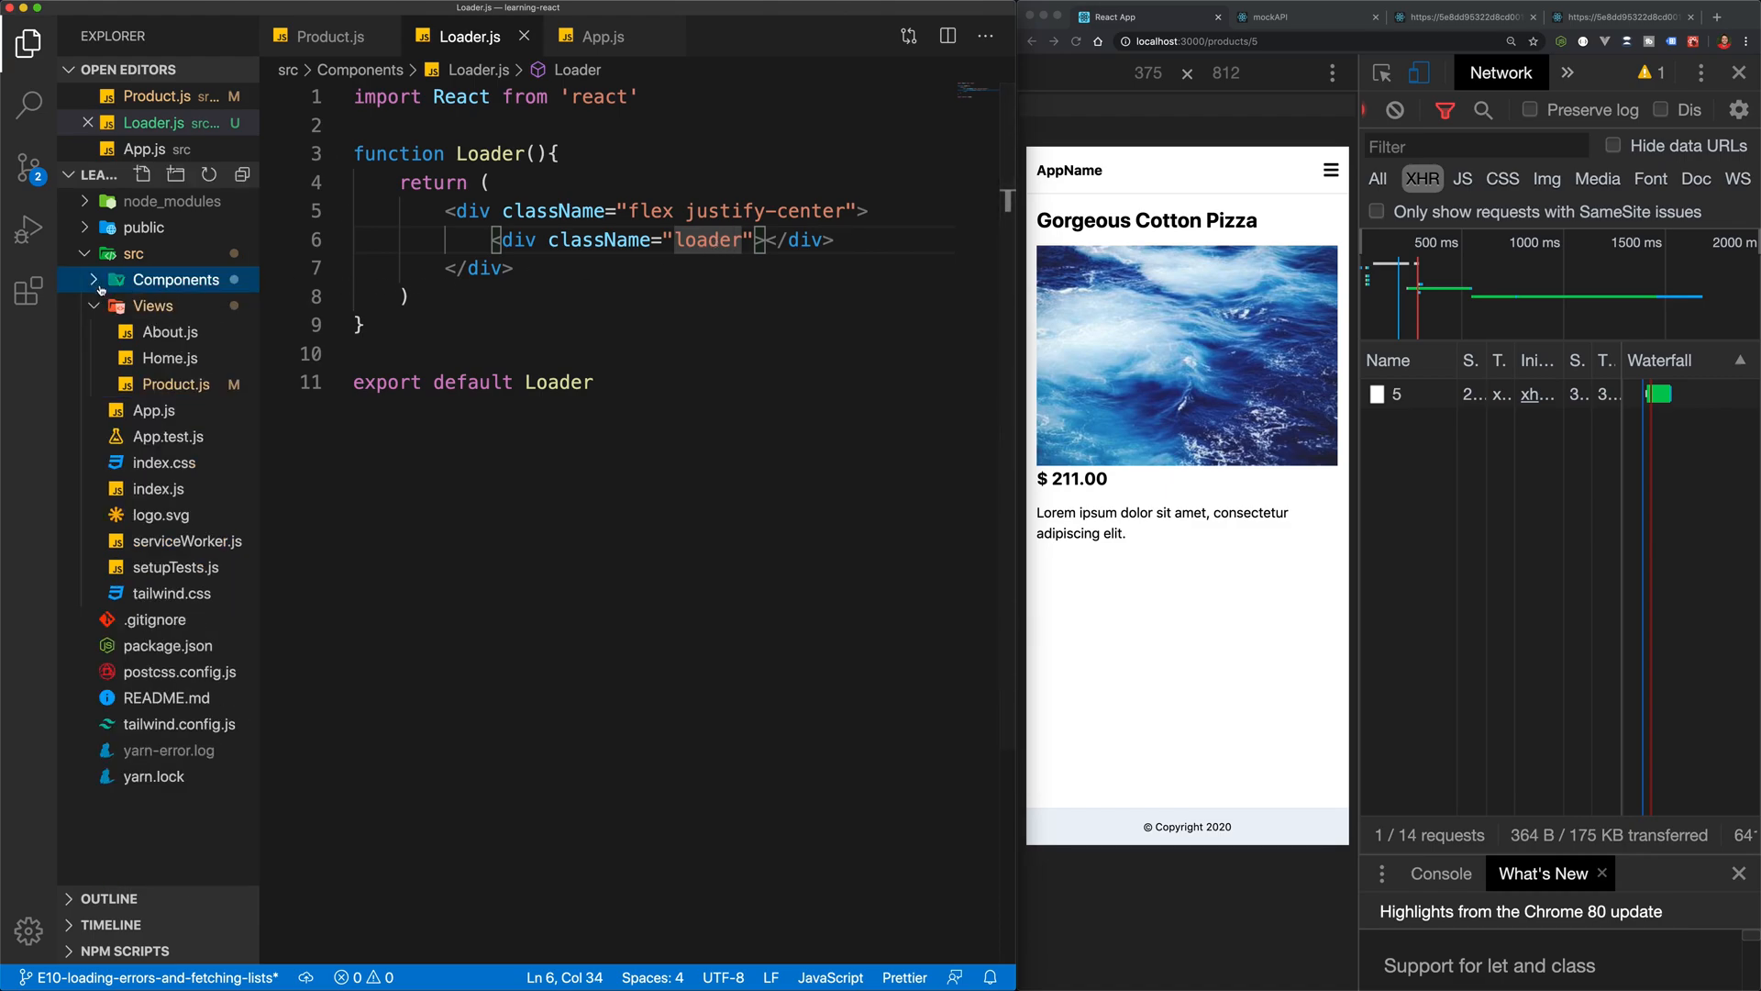
# Paste the .loader ring rule with blue top border and the spin keyframe animations into index.css
pyautogui.click(162, 488)
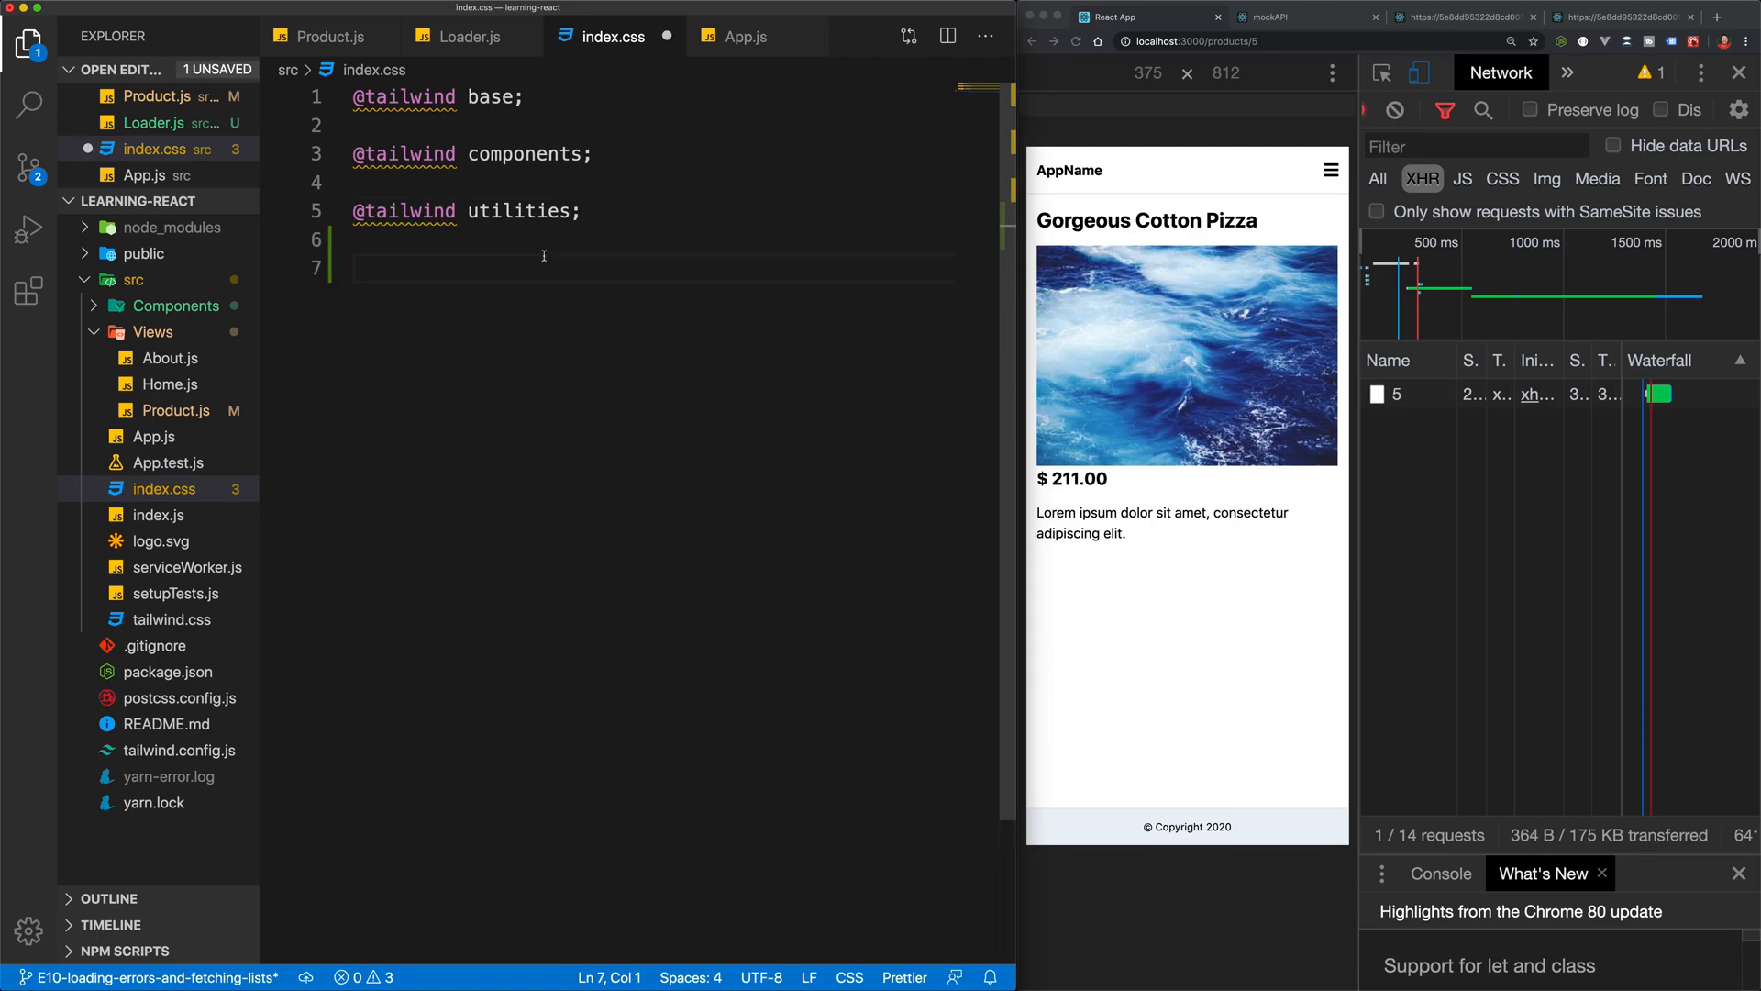
pyautogui.moveTo(485, 222)
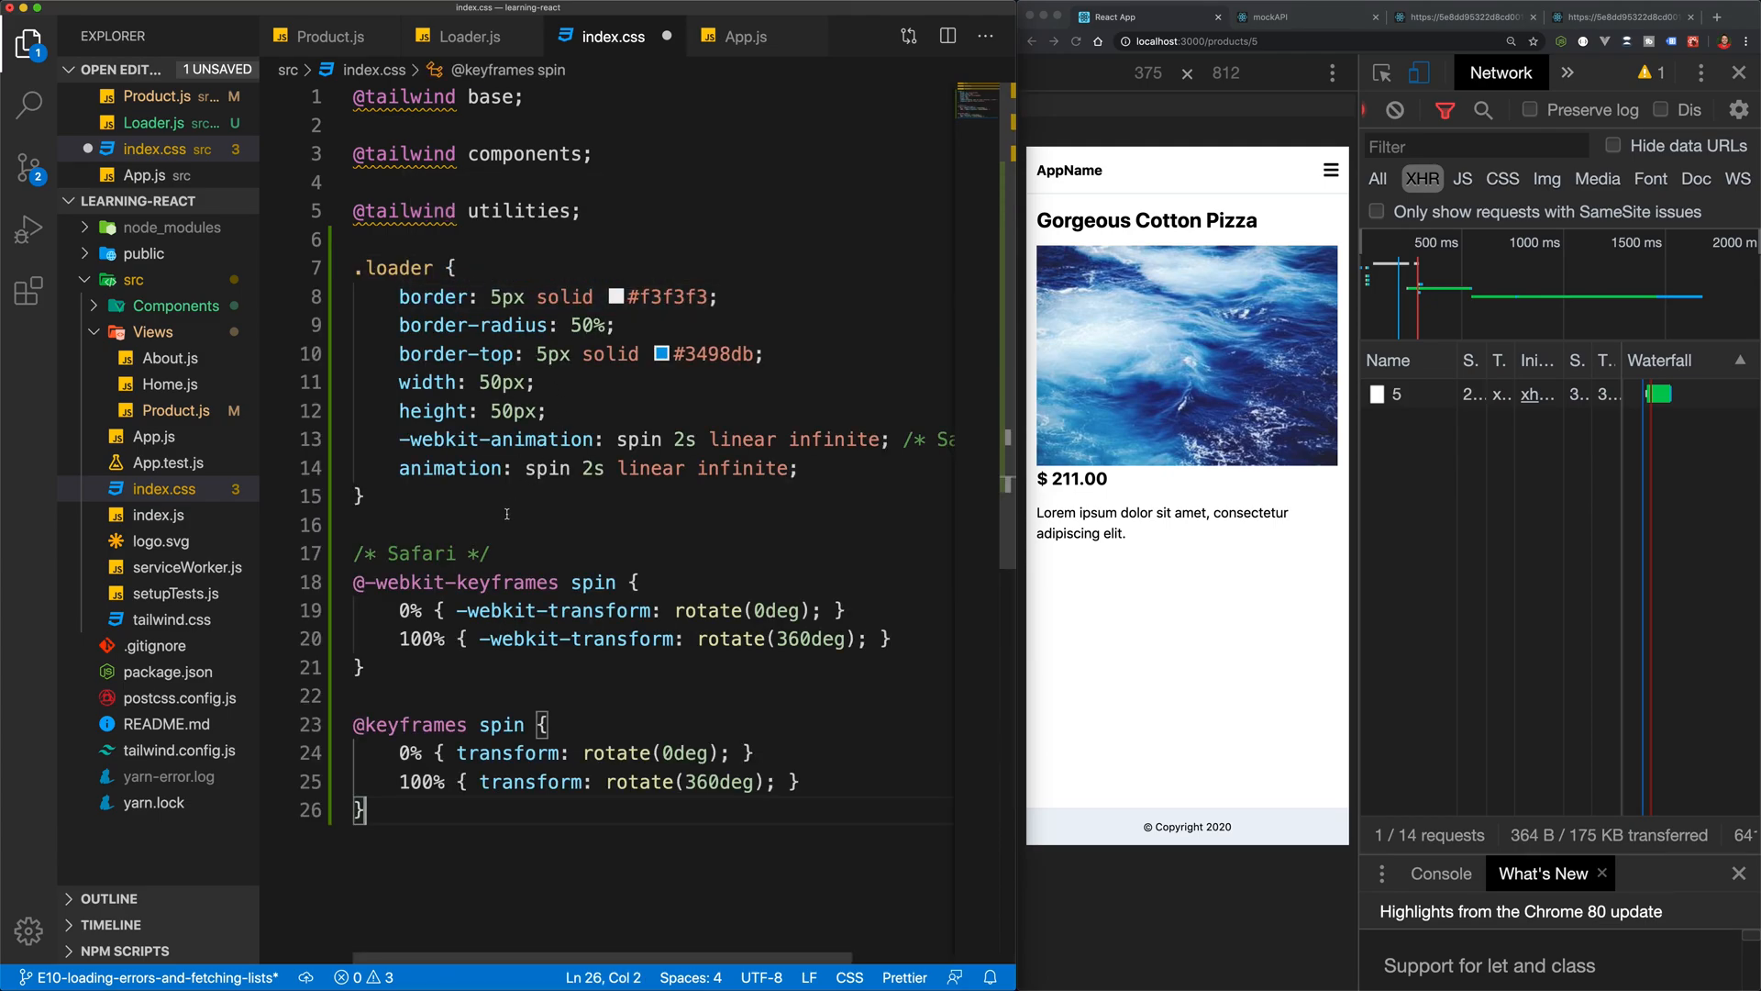
pyautogui.scroll(-3)
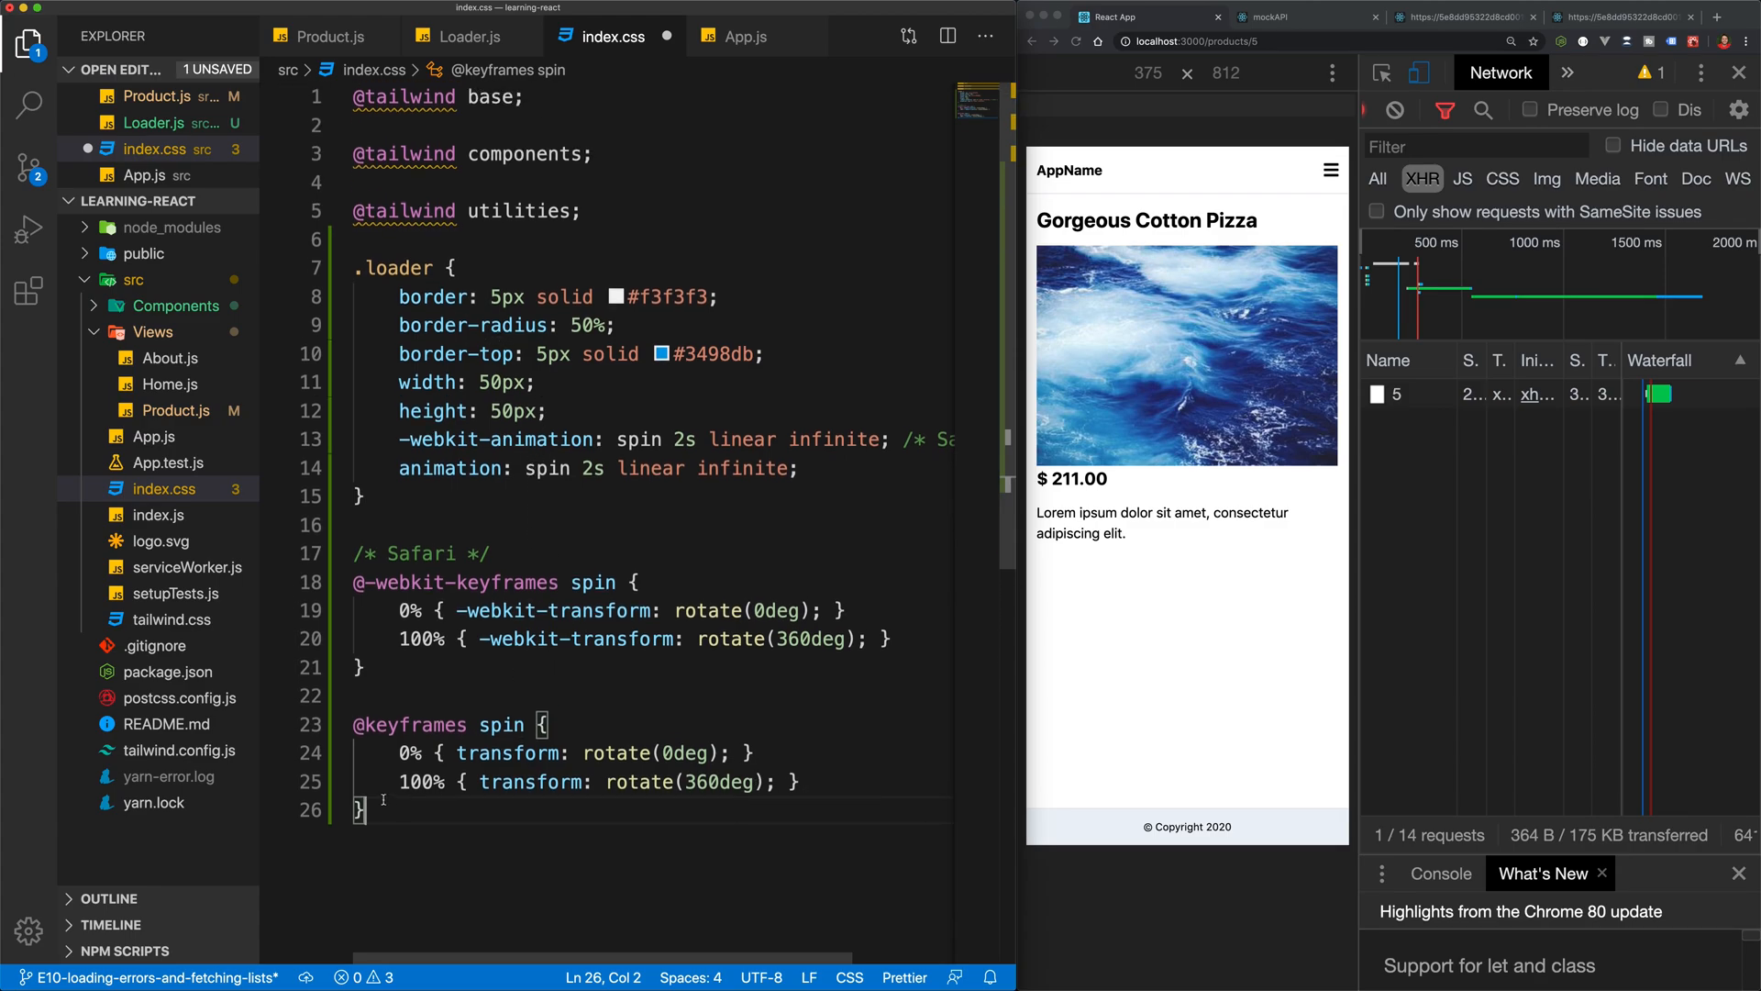
pyautogui.moveTo(411, 297); pyautogui.dragTo(360, 809)
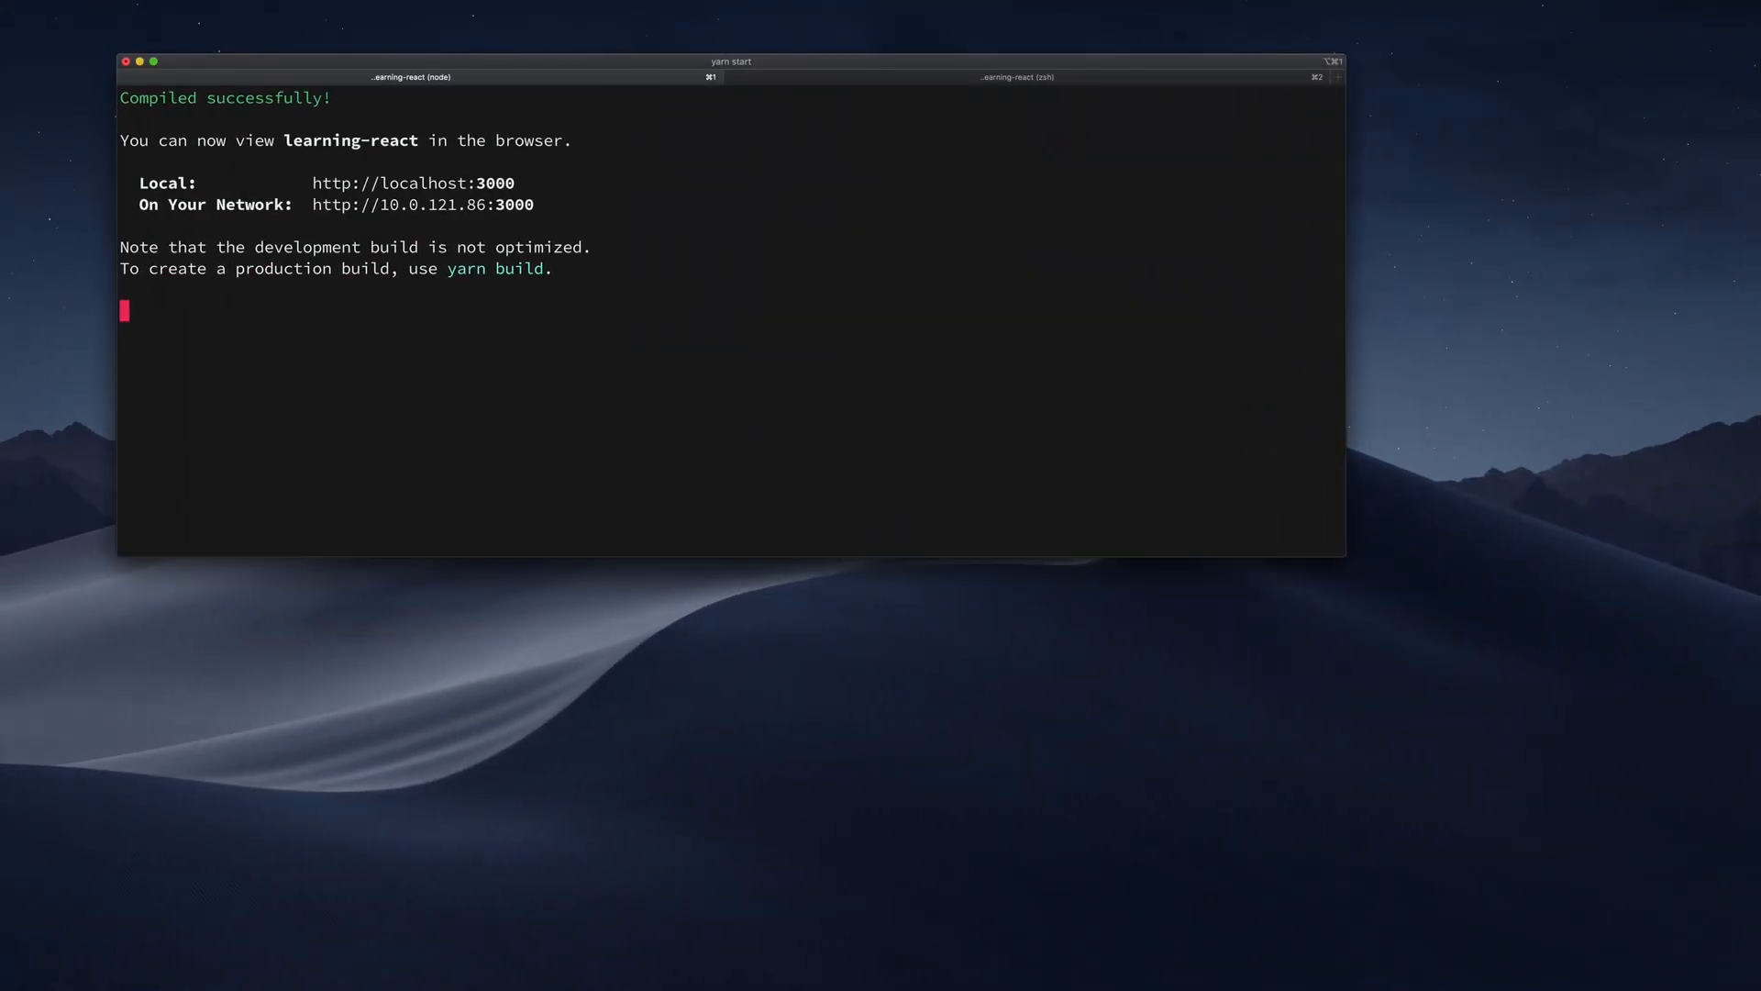
# Check the yarn start Terminal reports the learning-react server compiled successfully at localhost:3000
pyautogui.press('ctrl+c')
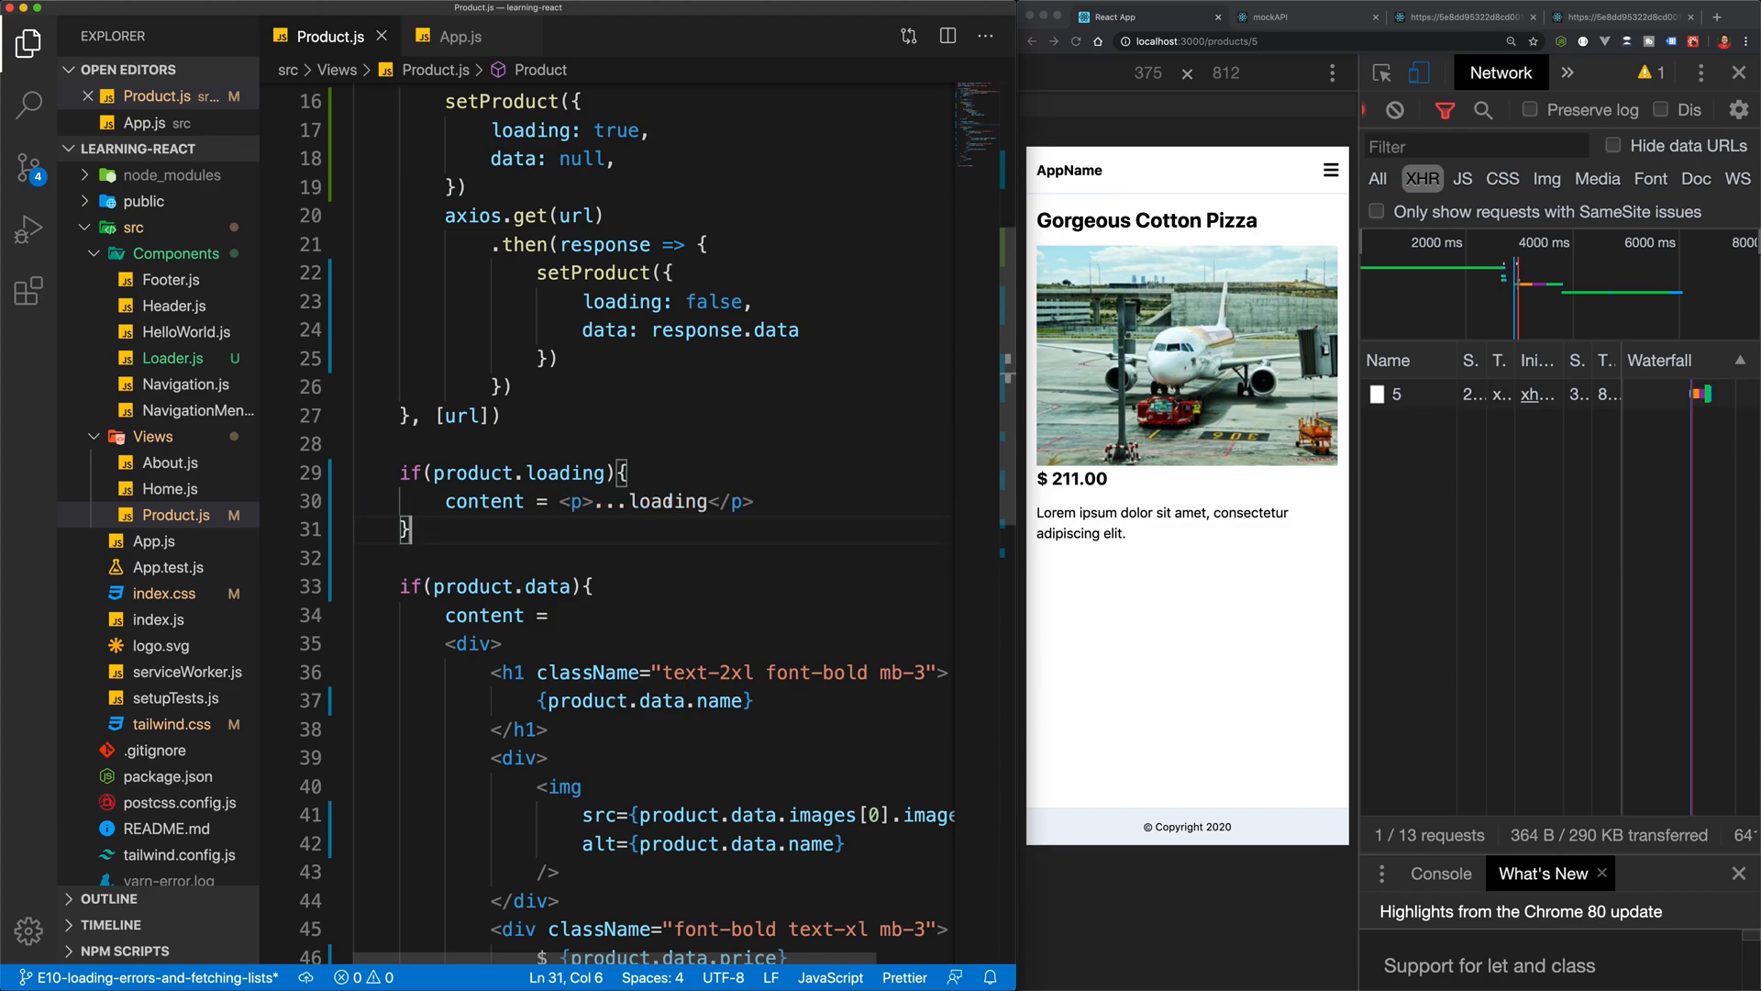
# Render <Loader></Loader> instead of the loading paragraph and import Loader from '../Components/Loader'
pyautogui.moveTo(560, 501); pyautogui.dragTo(754, 501)
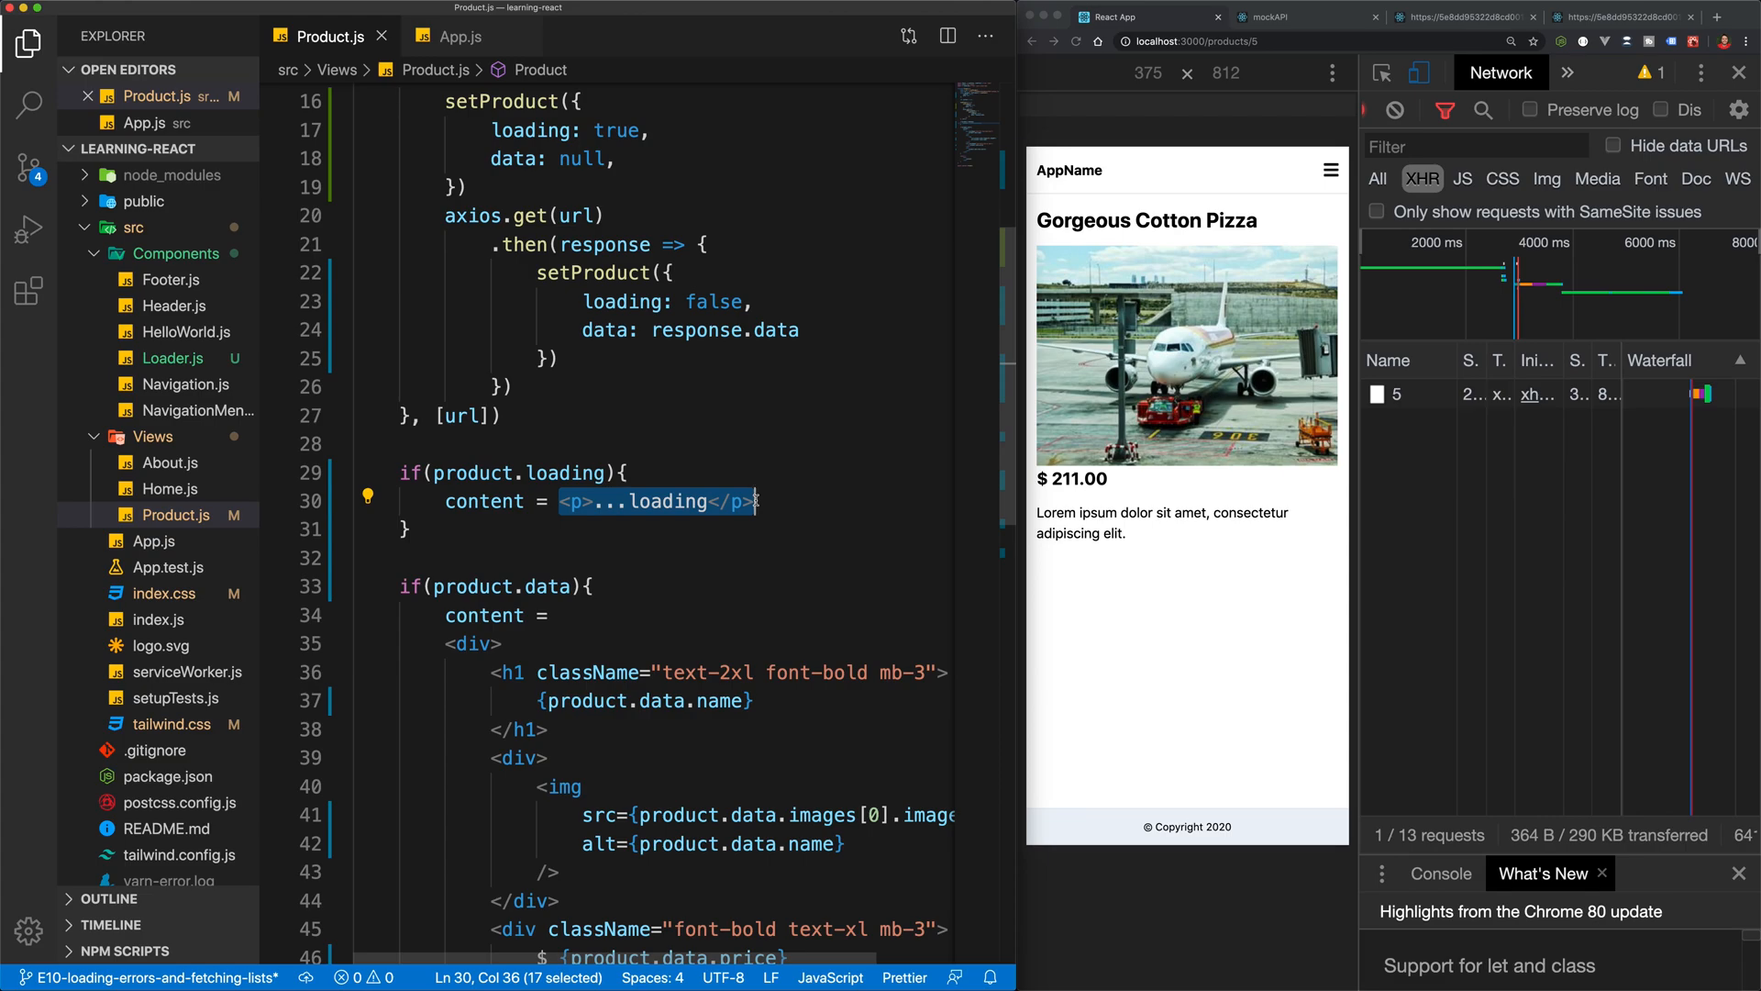
pyautogui.write('<Loa')
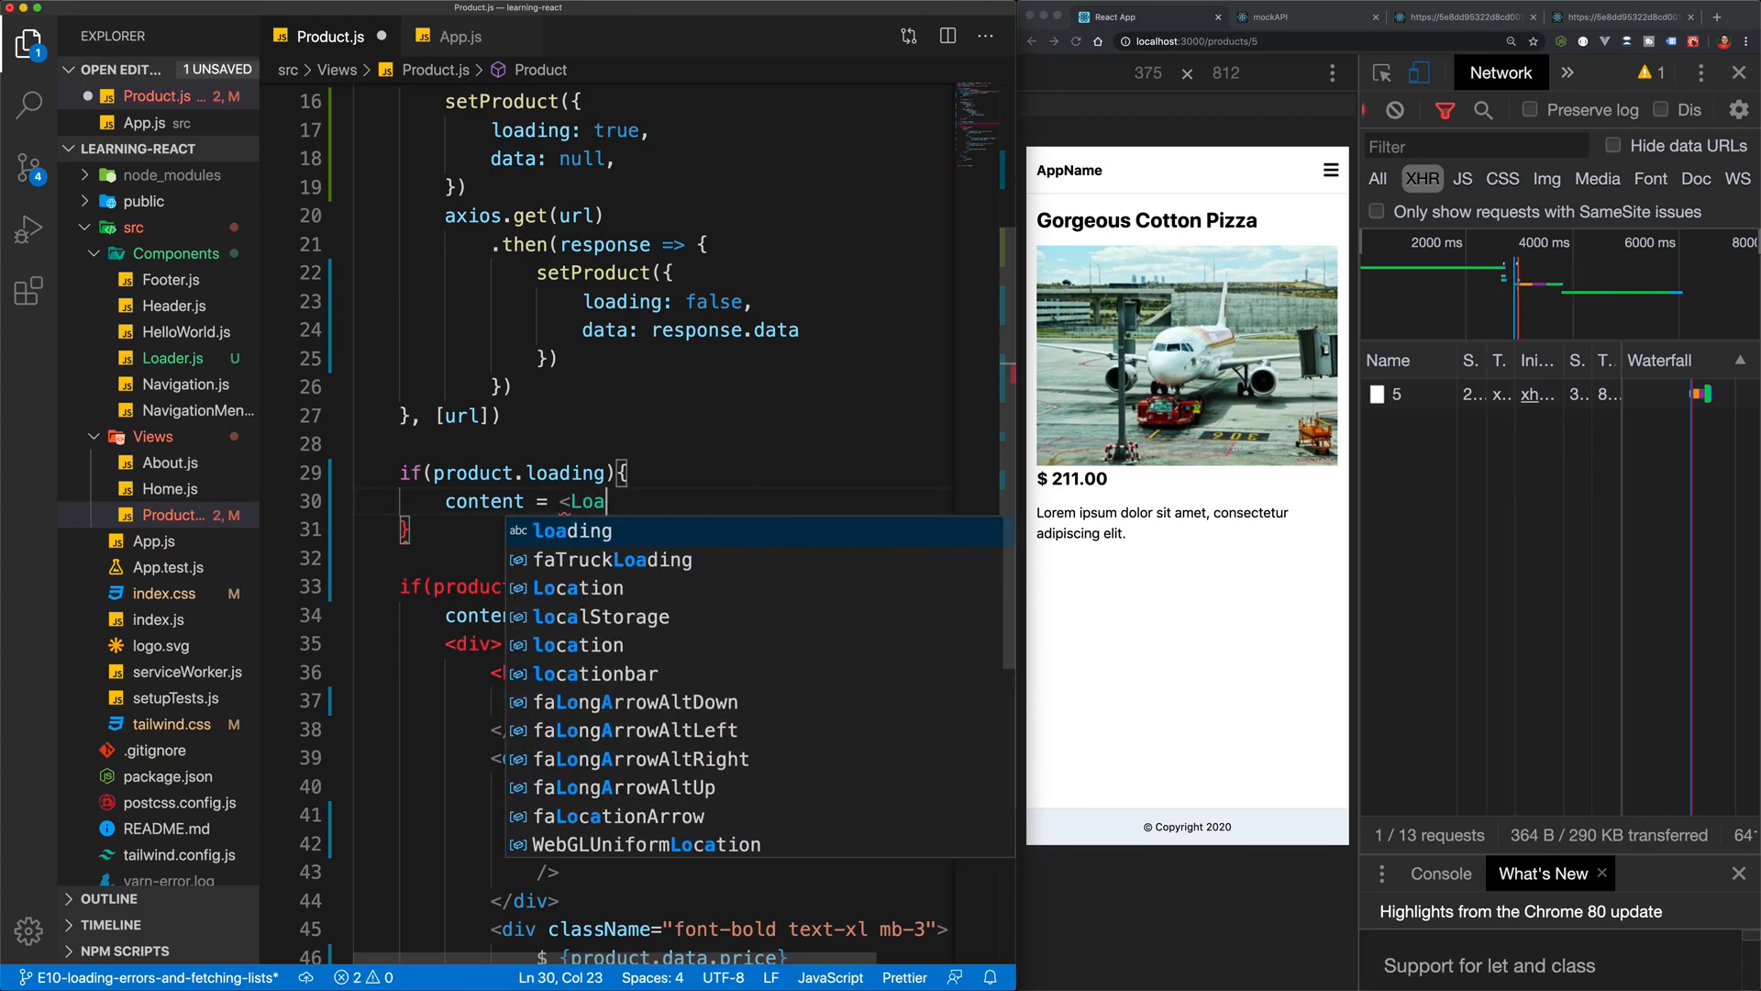
pyautogui.write('d')
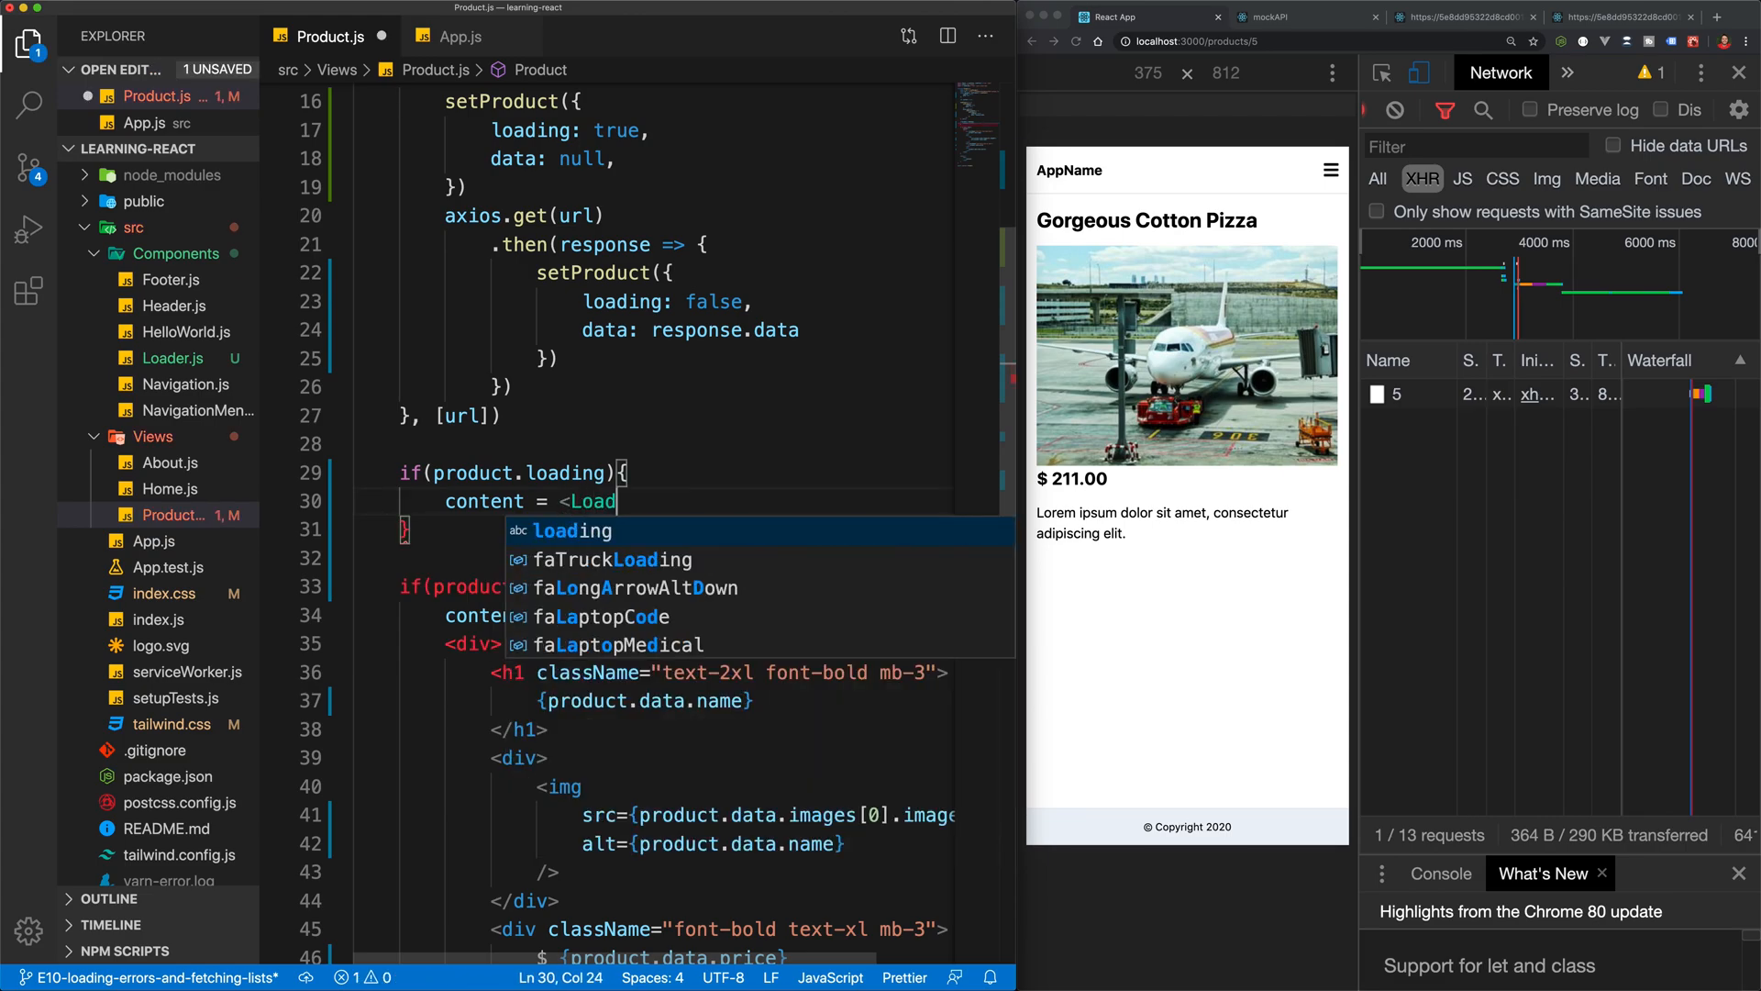
pyautogui.press('Enter')
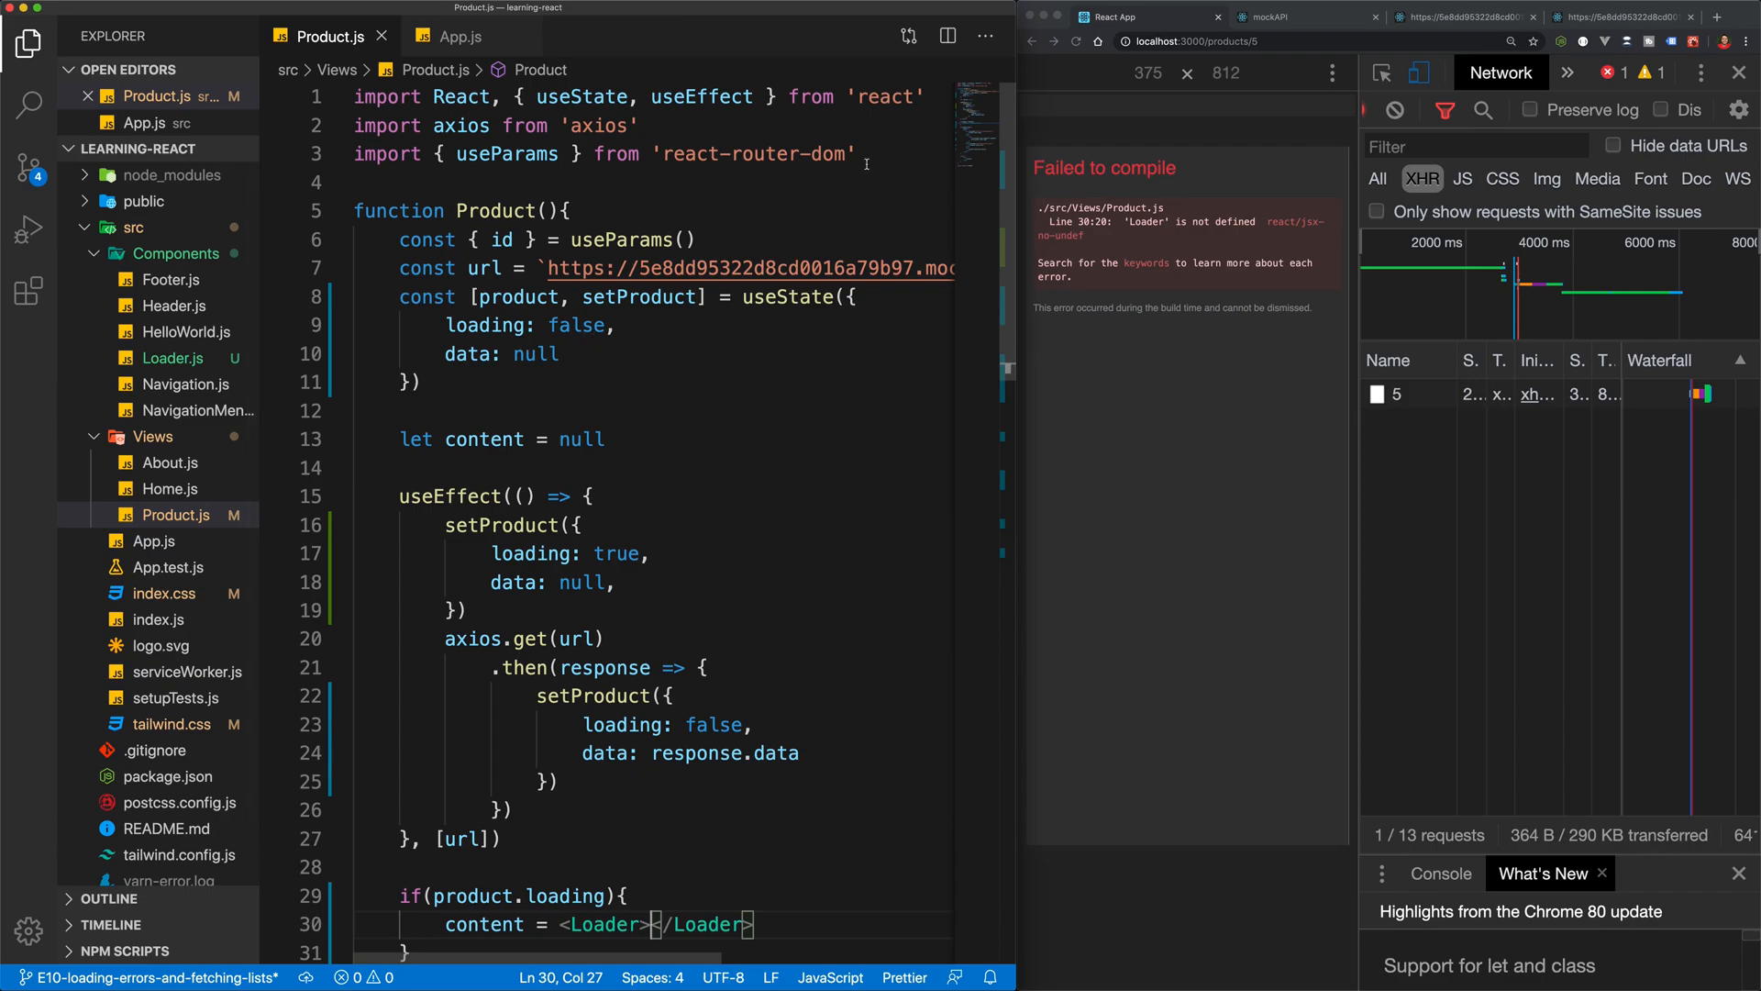
pyautogui.write("import Loader from '../Components/Loader'")
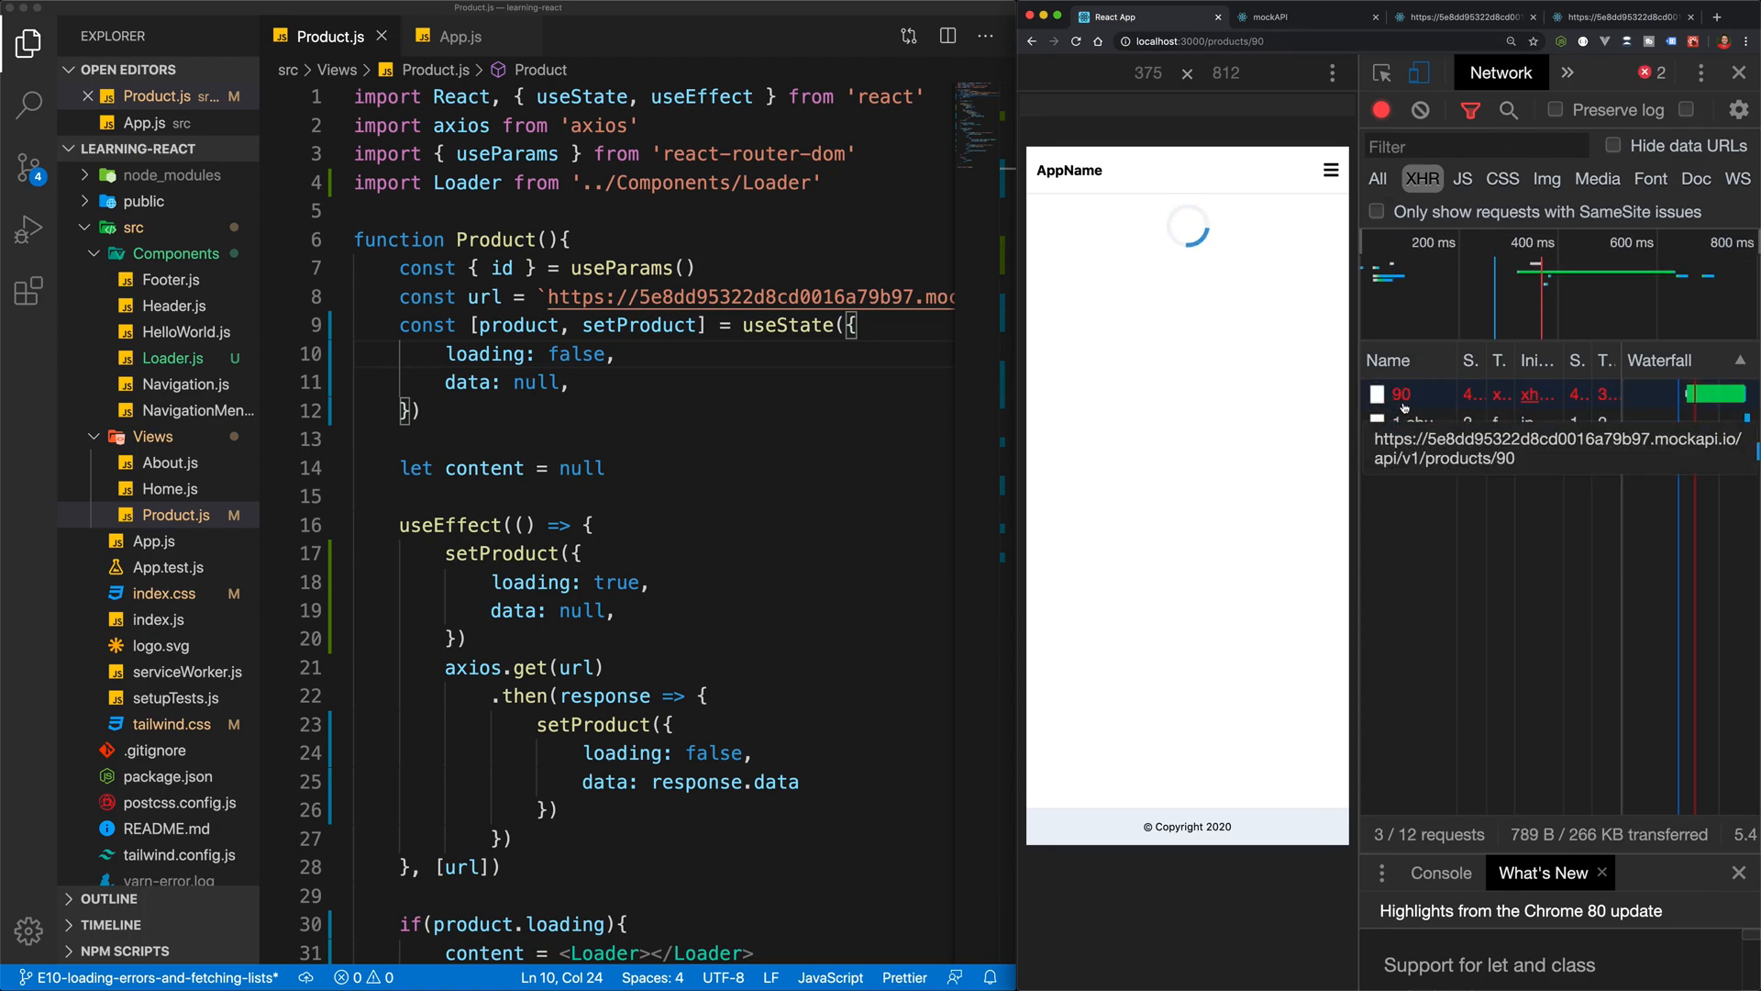
# Inspect the failed /products/90 request in DevTools Network and view its "Not found" response
pyautogui.click(1401, 394)
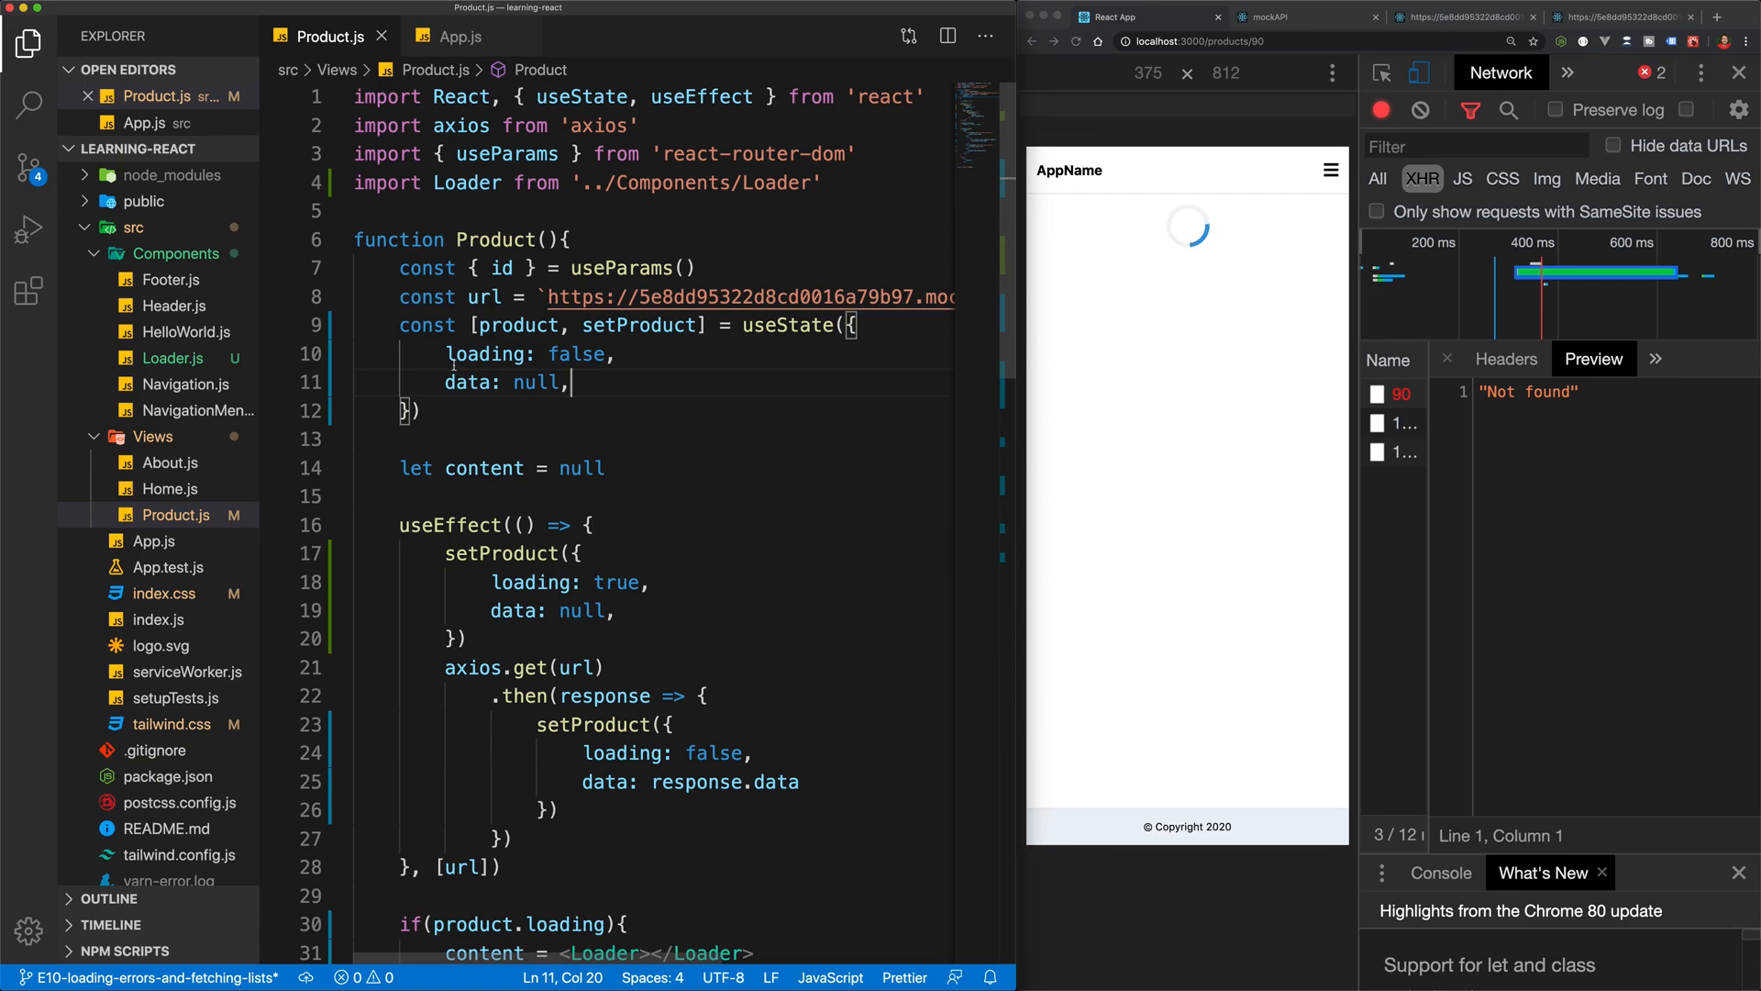
# Add error: false to the .then setProduct call and begin a .catch() after the axios request
pyautogui.write('e')
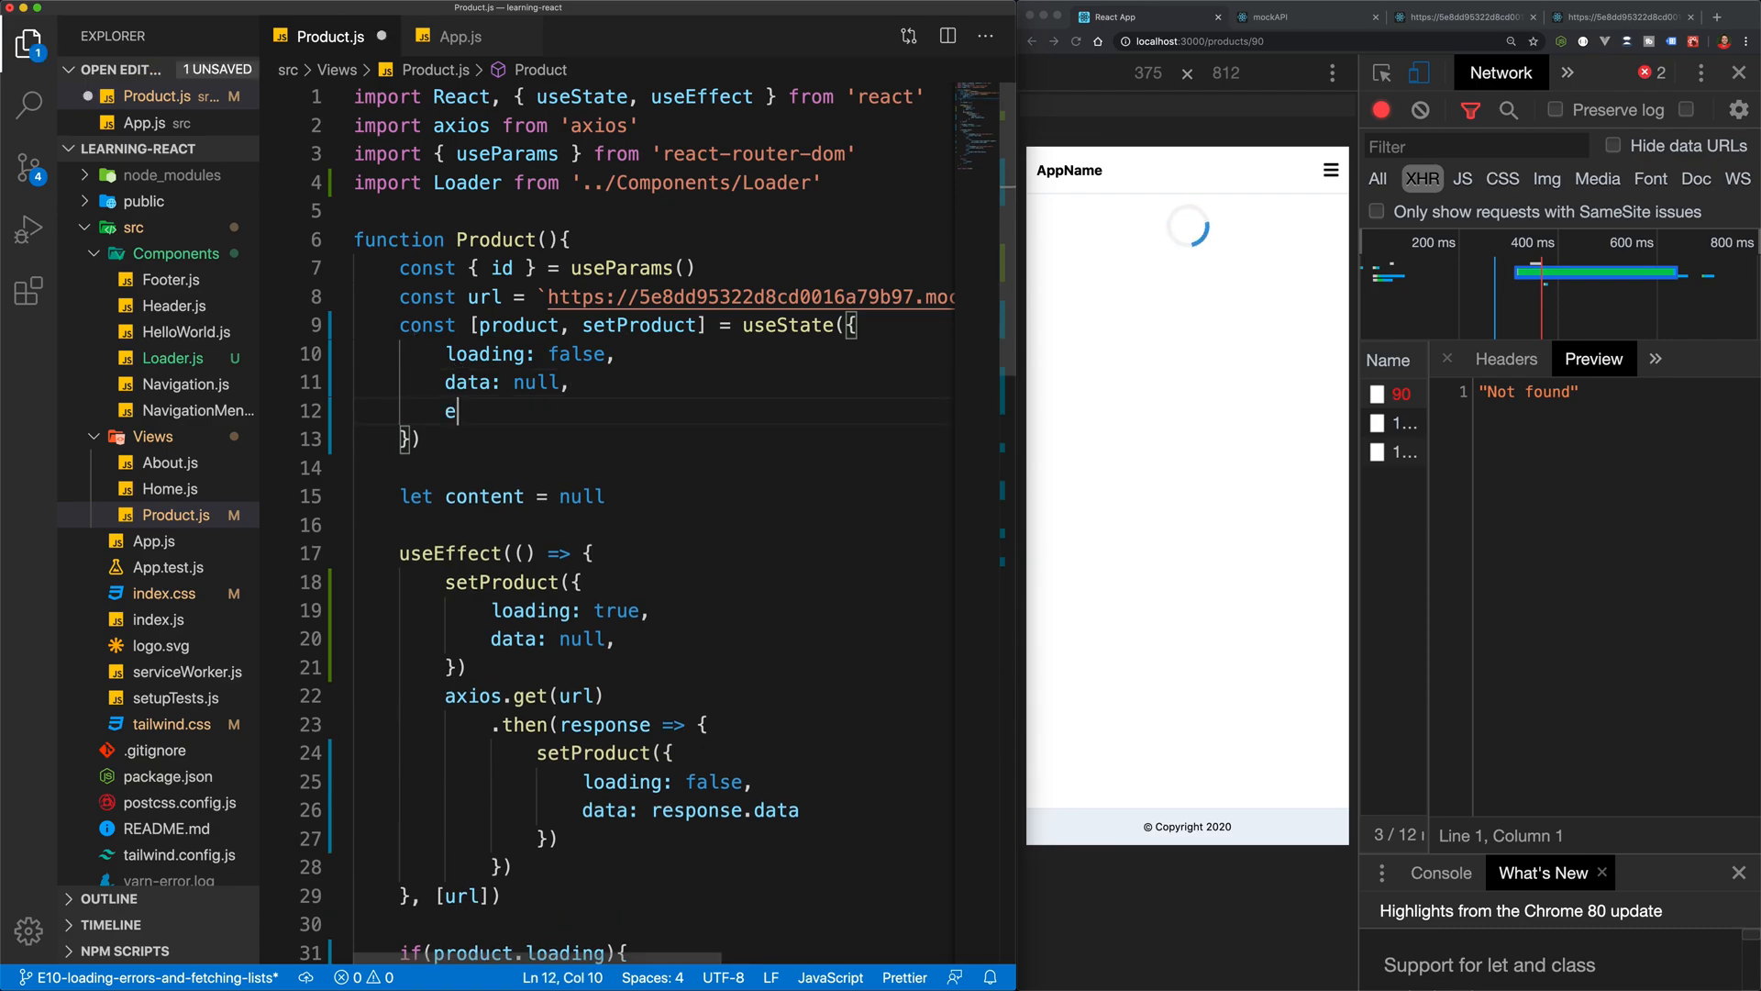
pyautogui.write('rror')
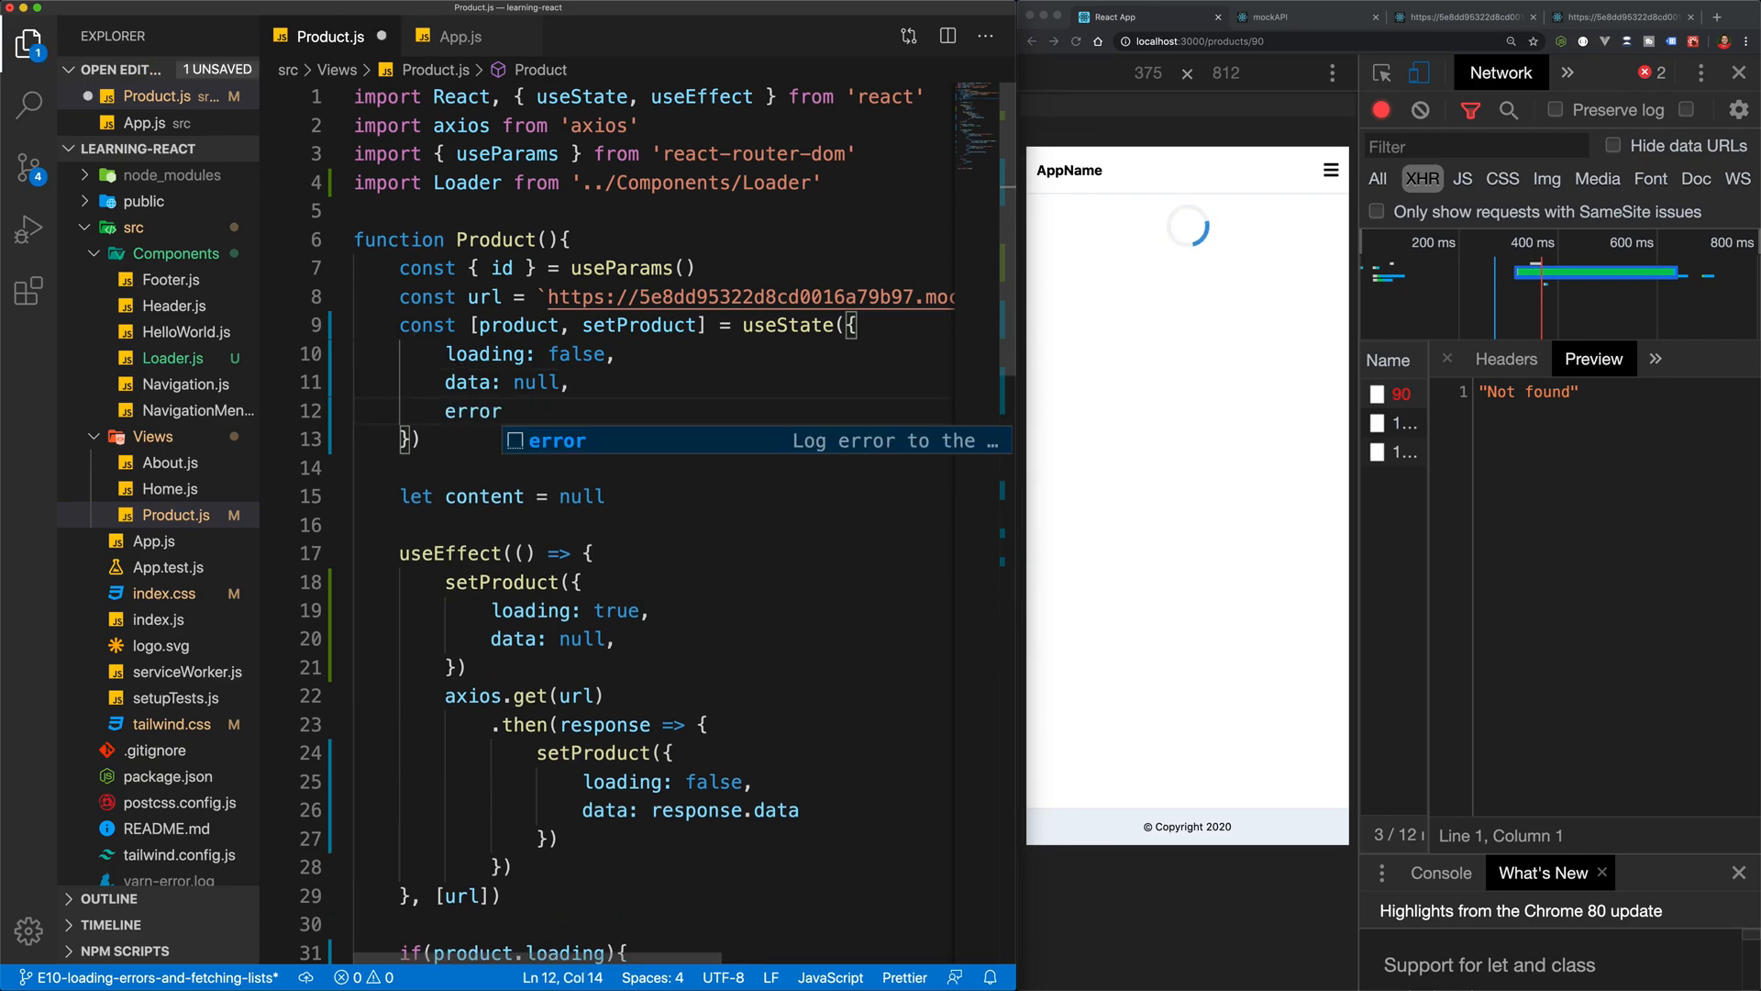
pyautogui.write(': null,')
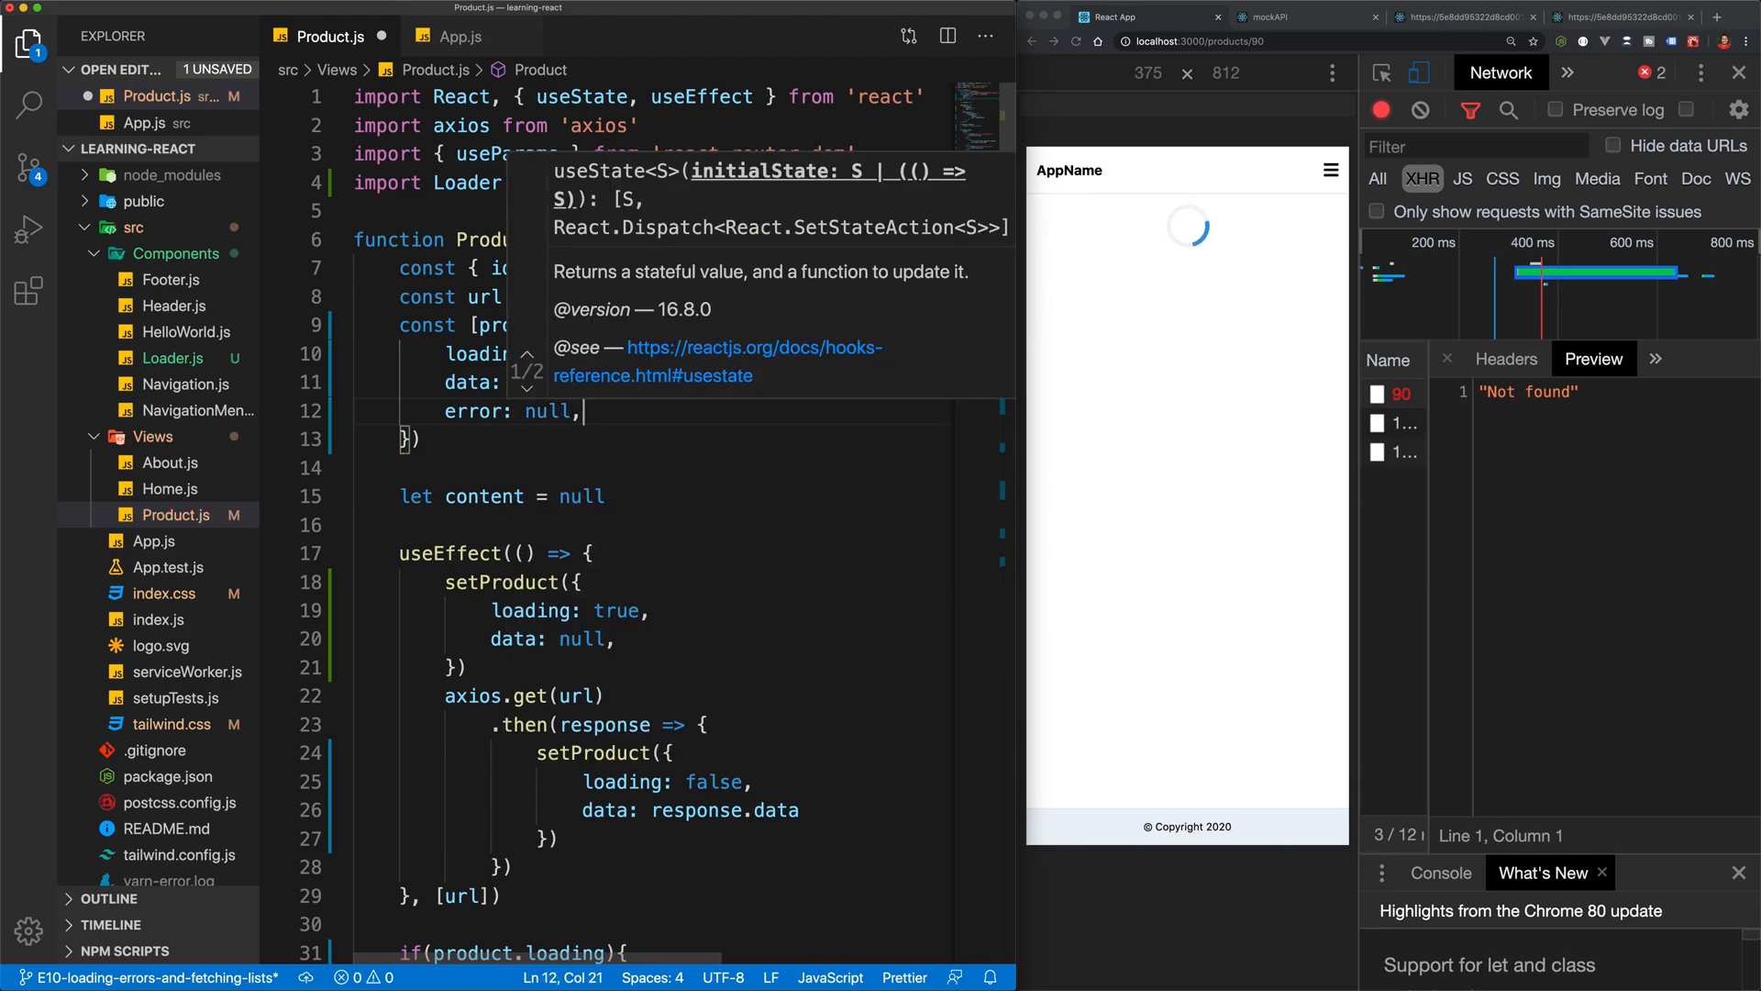
pyautogui.write('fakse')
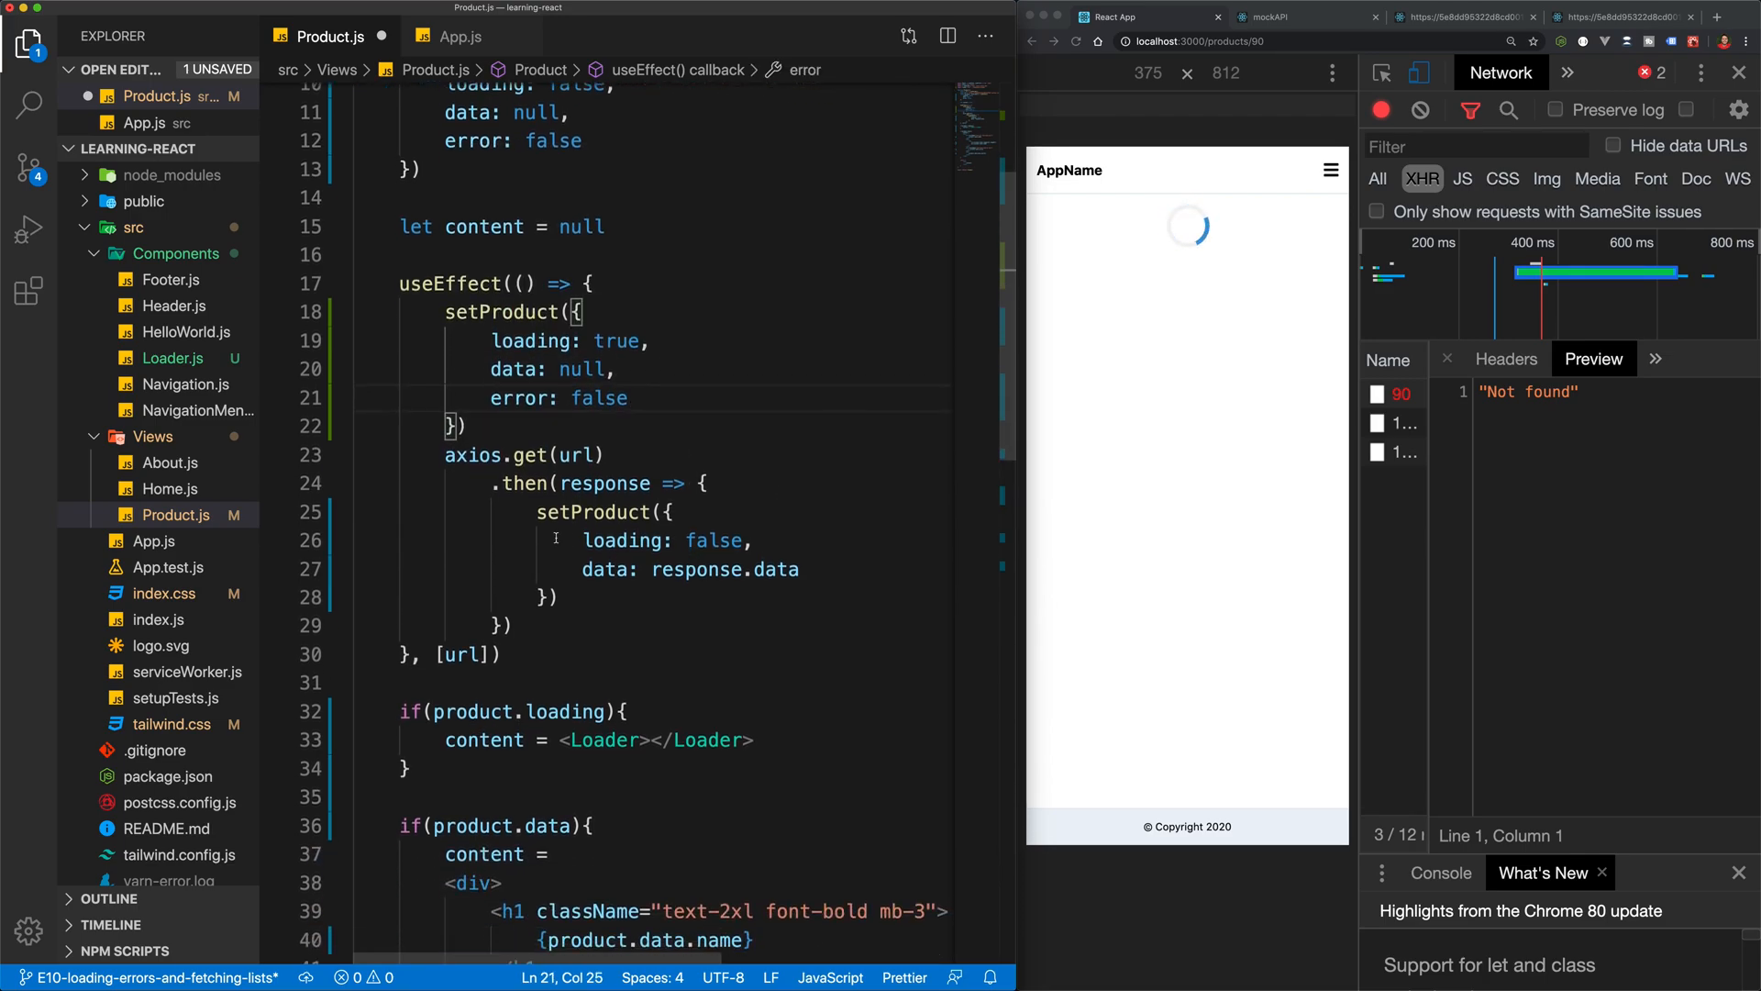
pyautogui.moveTo(448, 455)
pyautogui.write('error: false')
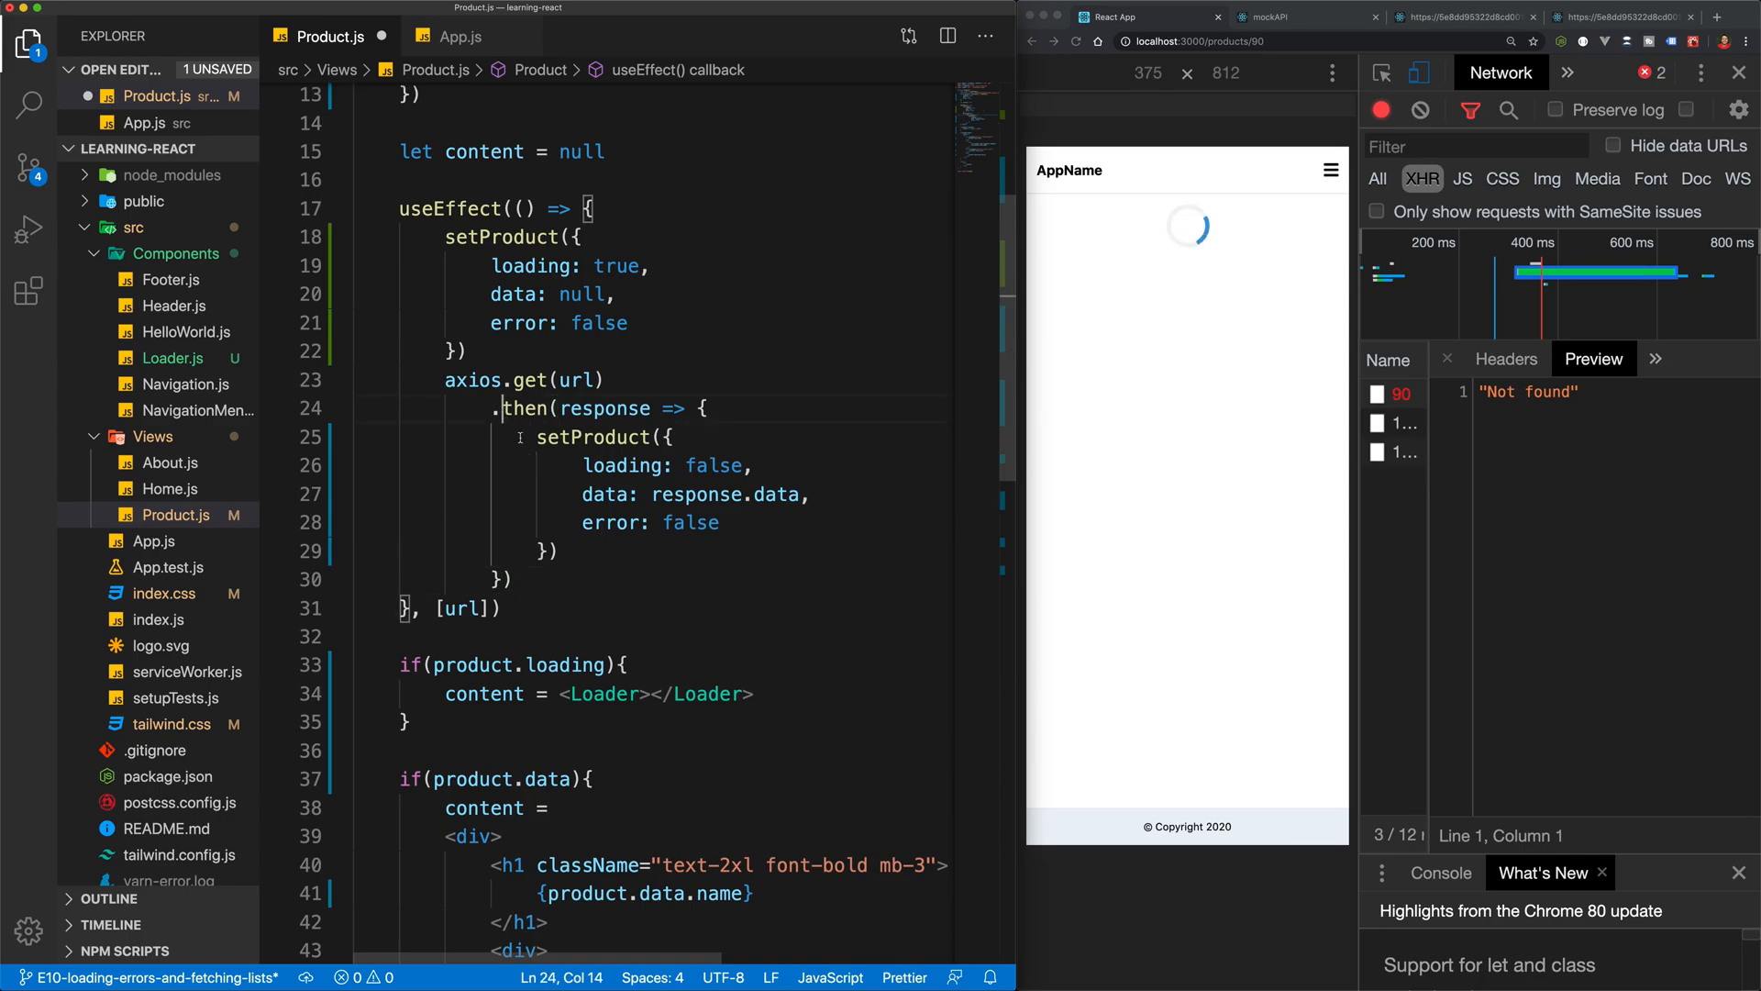
pyautogui.moveTo(505, 407); pyautogui.dragTo(505, 580)
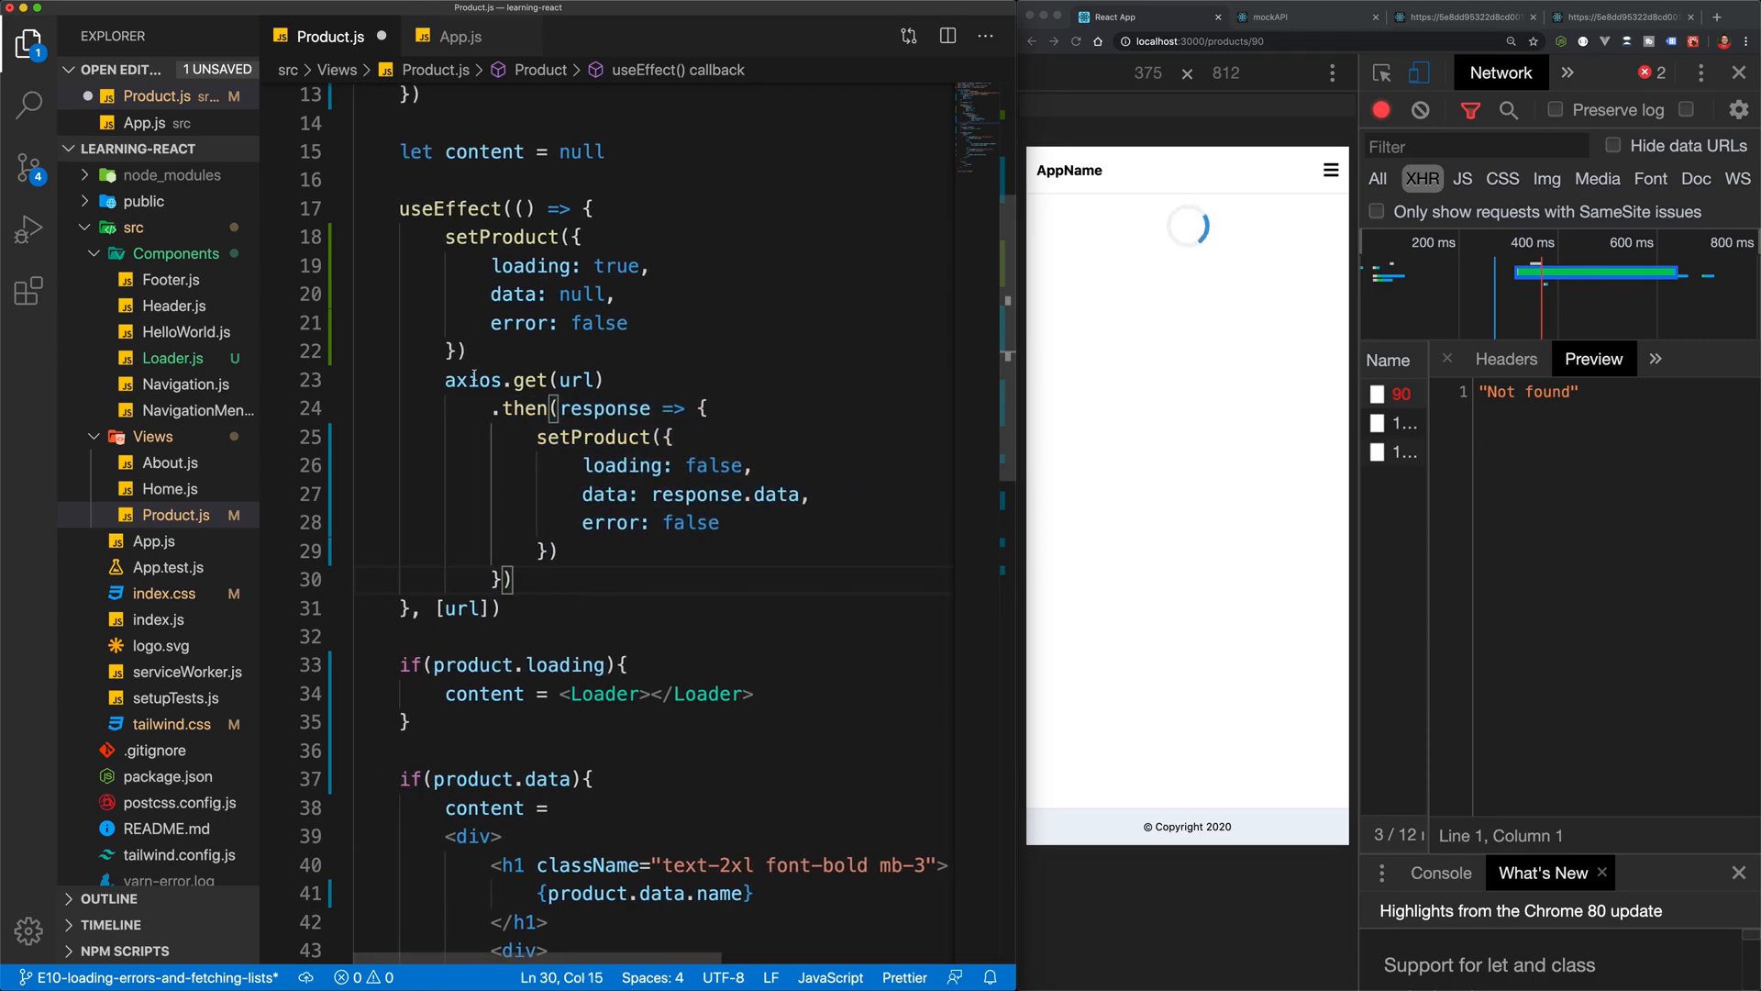
pyautogui.write('.catch(')
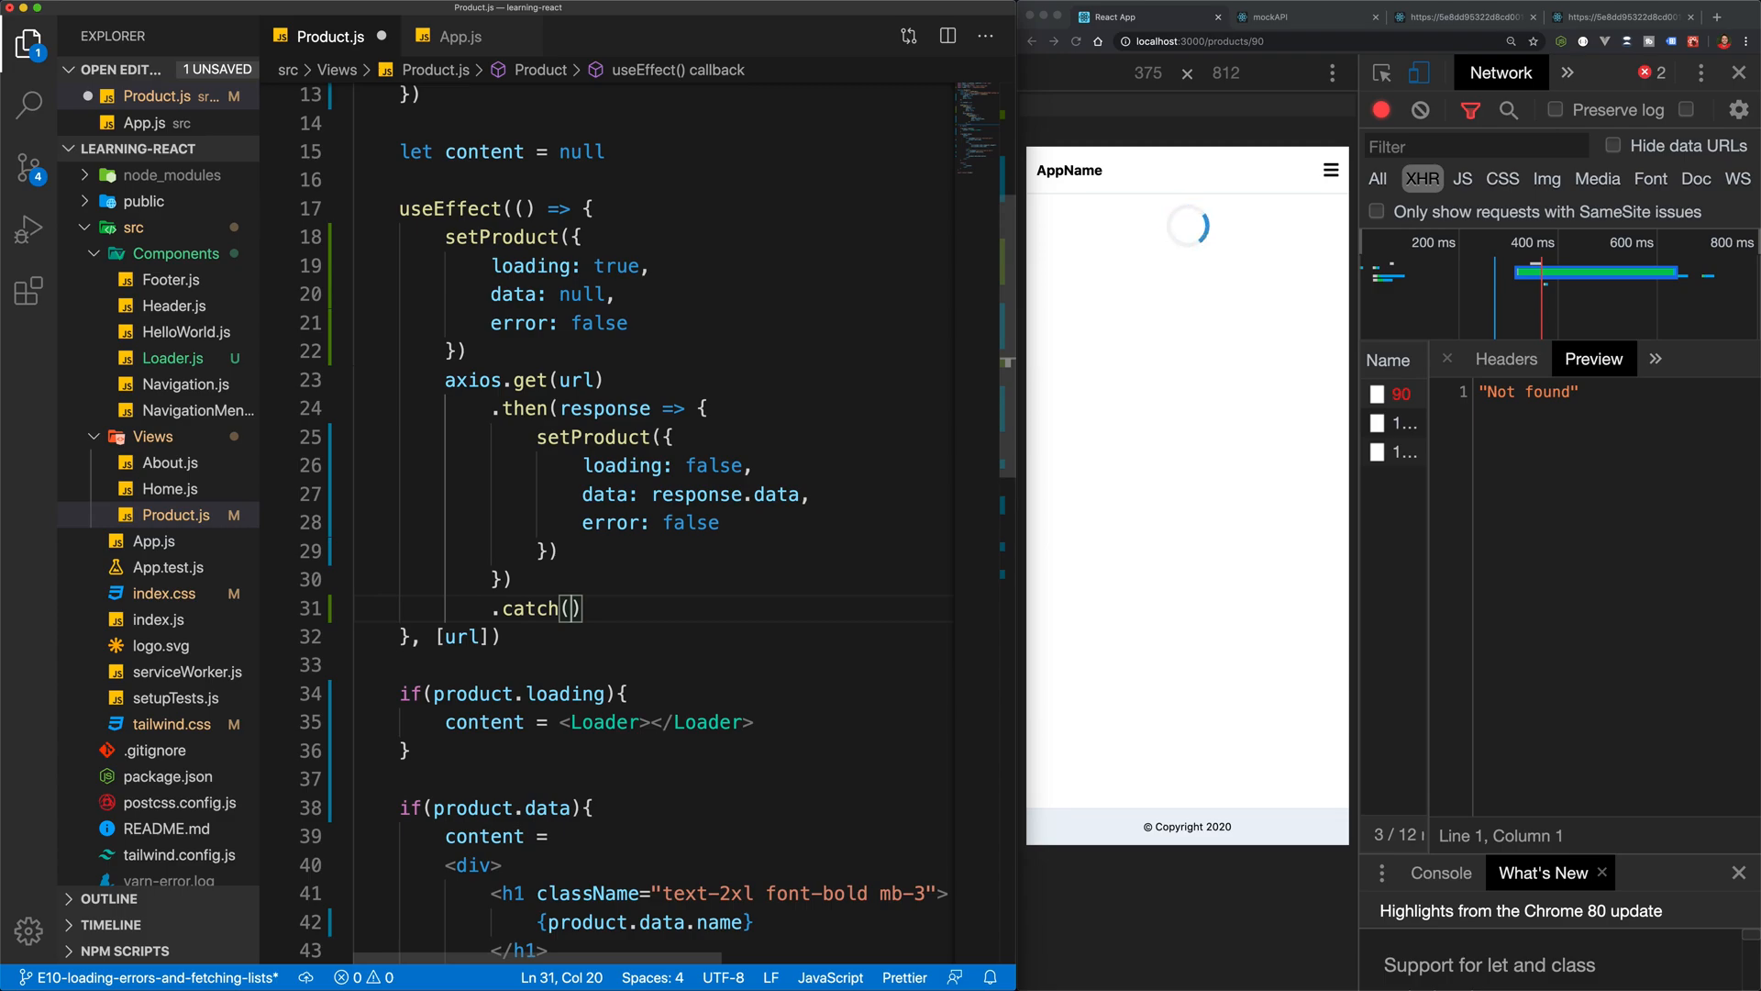
# Add .catch(error => ...) calling setProduct({ loading: false, data: null, error: true })
pyautogui.write('error => {')
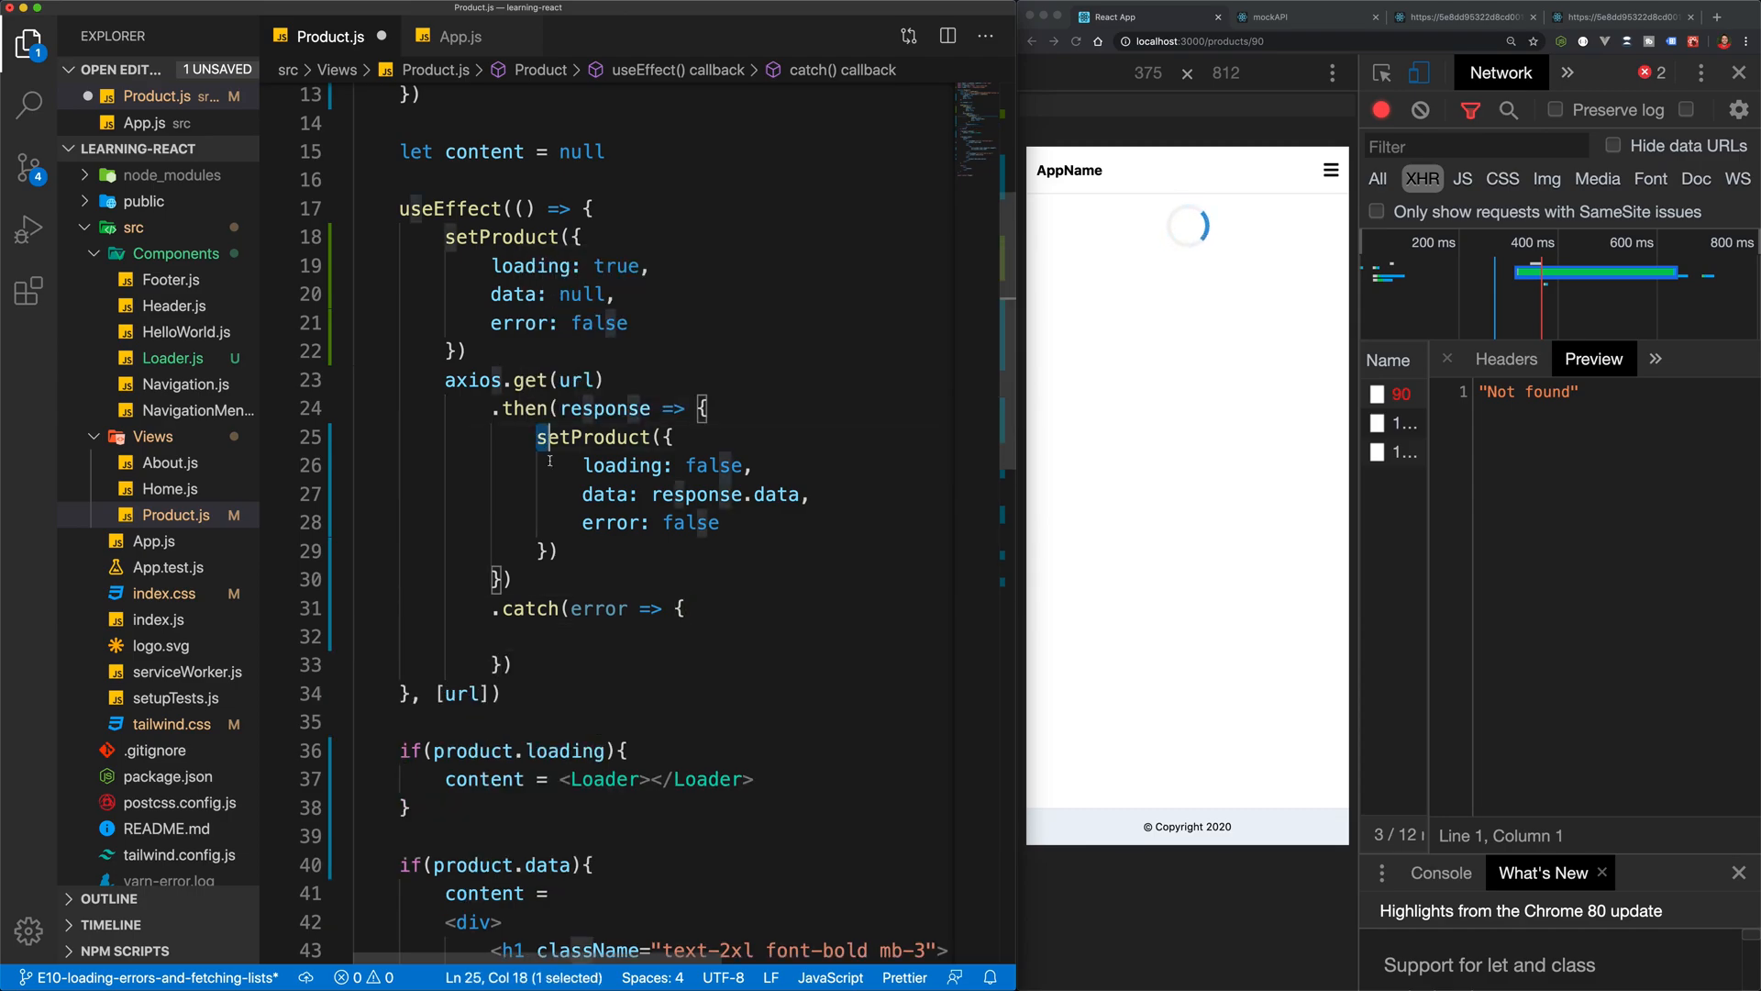
pyautogui.click(566, 633)
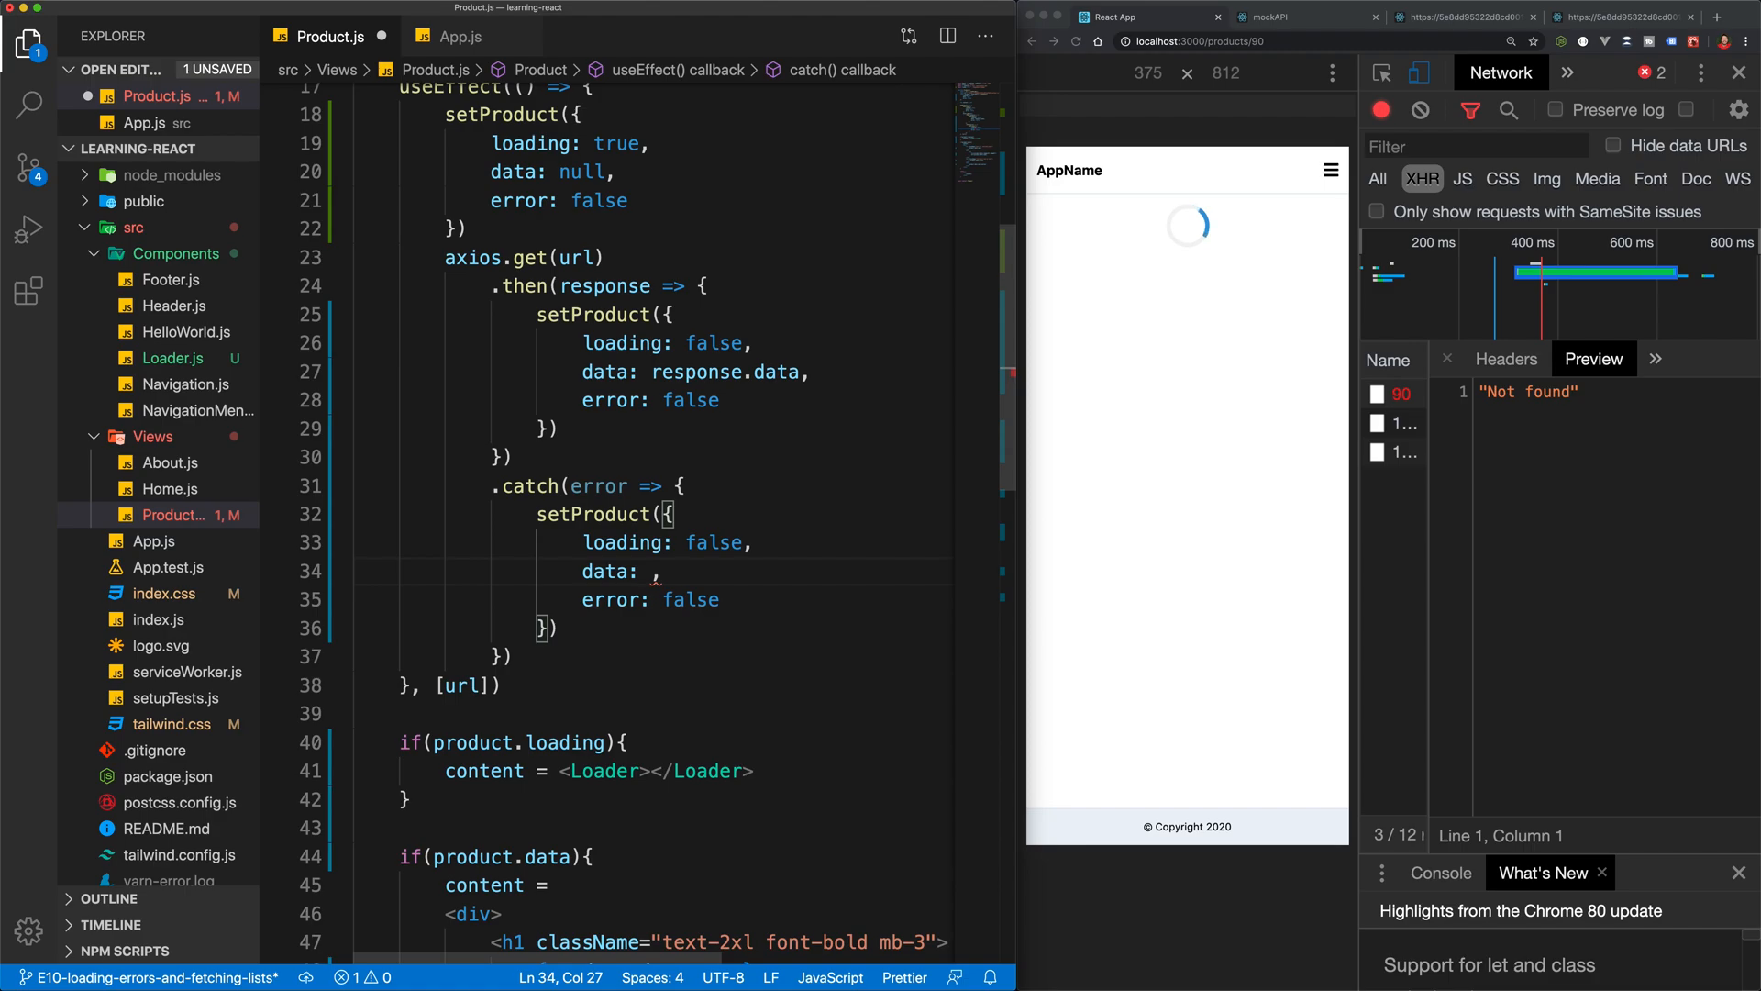
pyautogui.write('n')
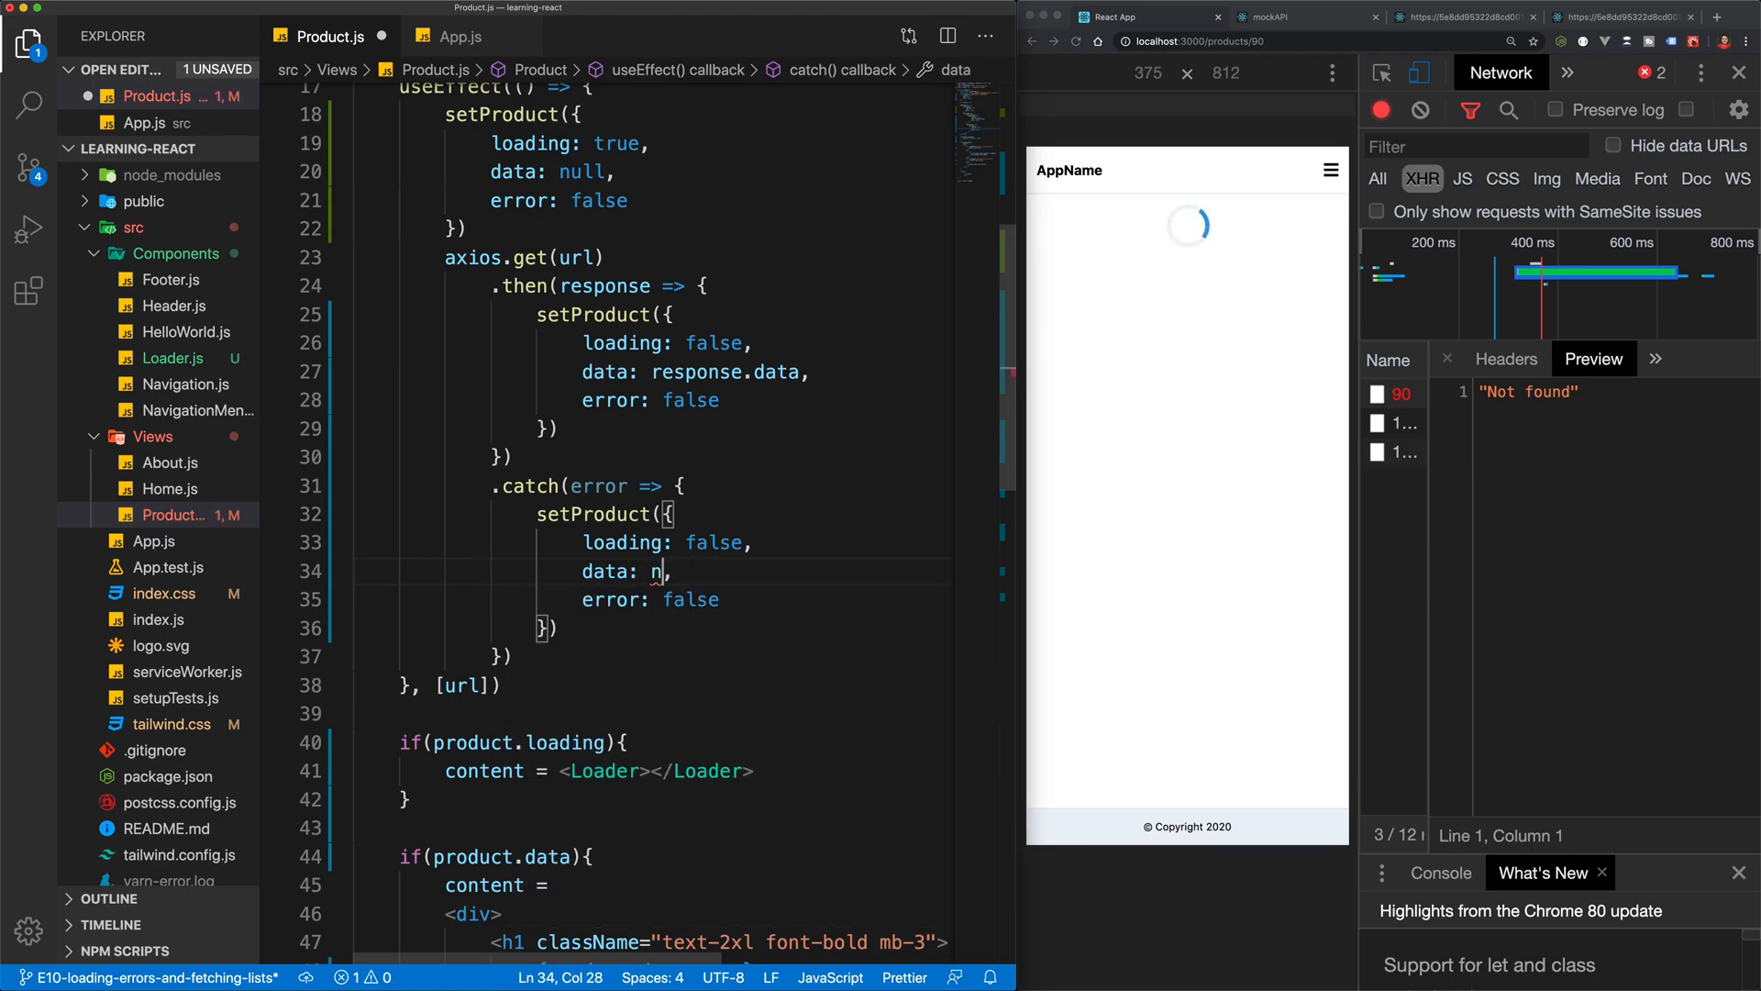
pyautogui.write('ull,')
pyautogui.click(653, 600)
pyautogui.write('tru')
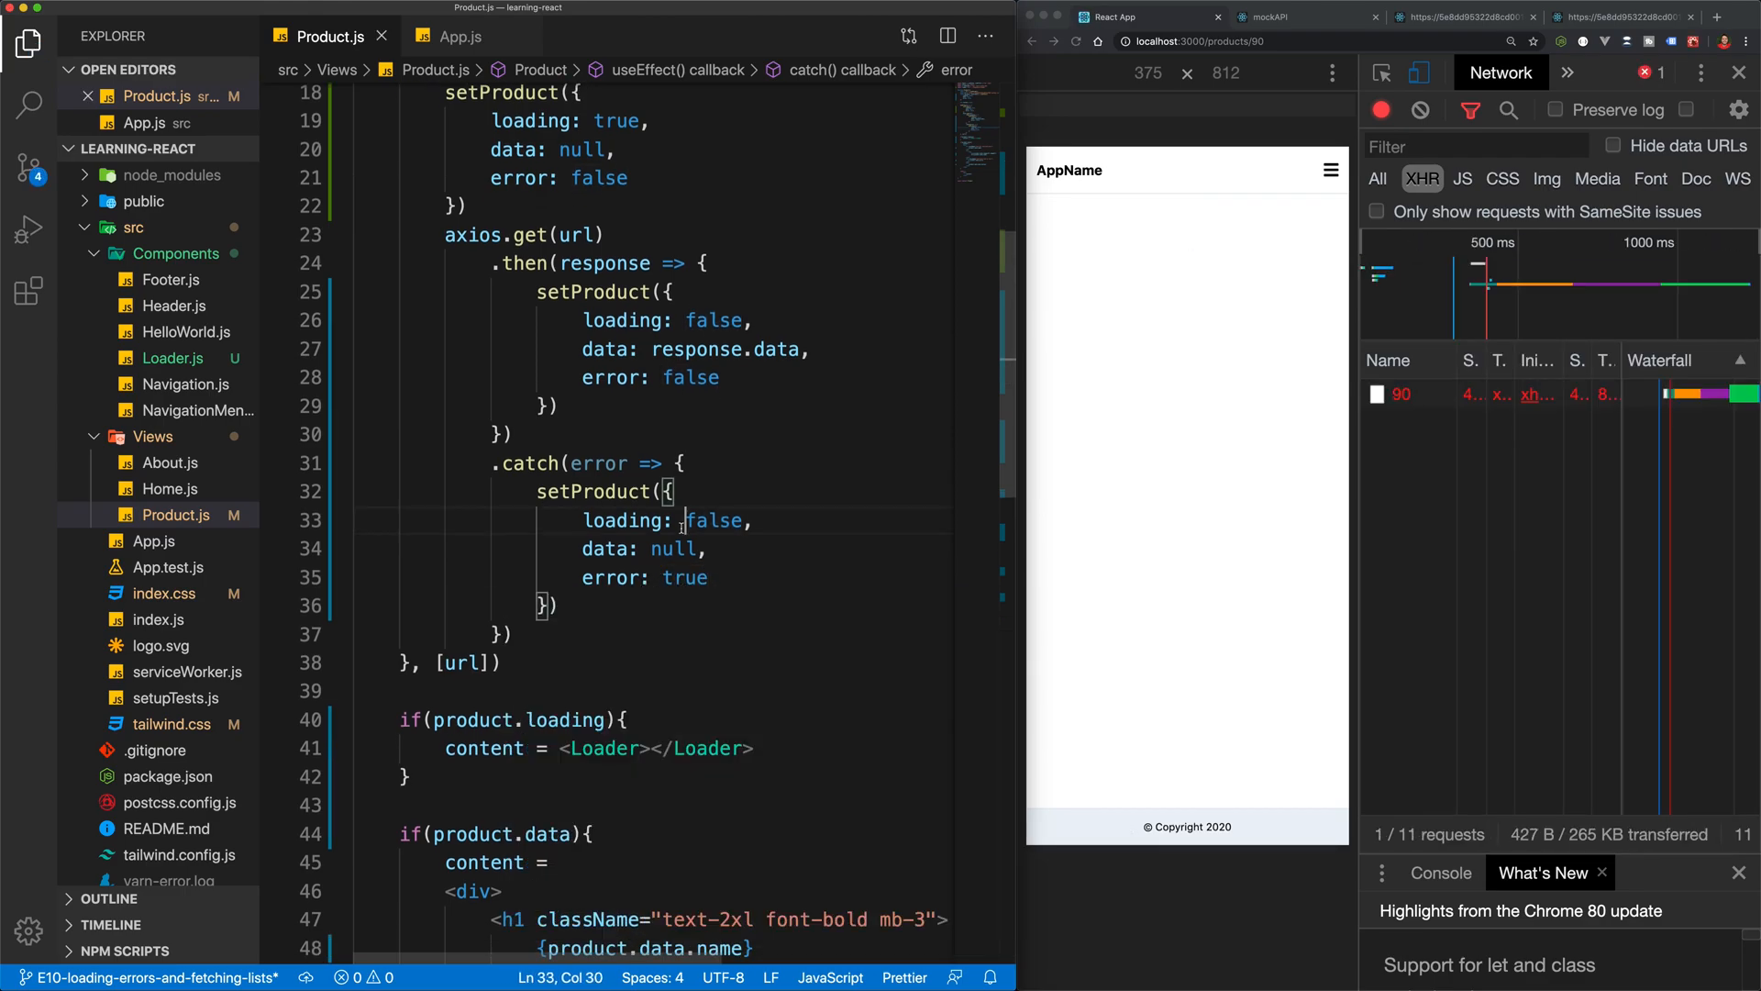
pyautogui.moveTo(600, 463)
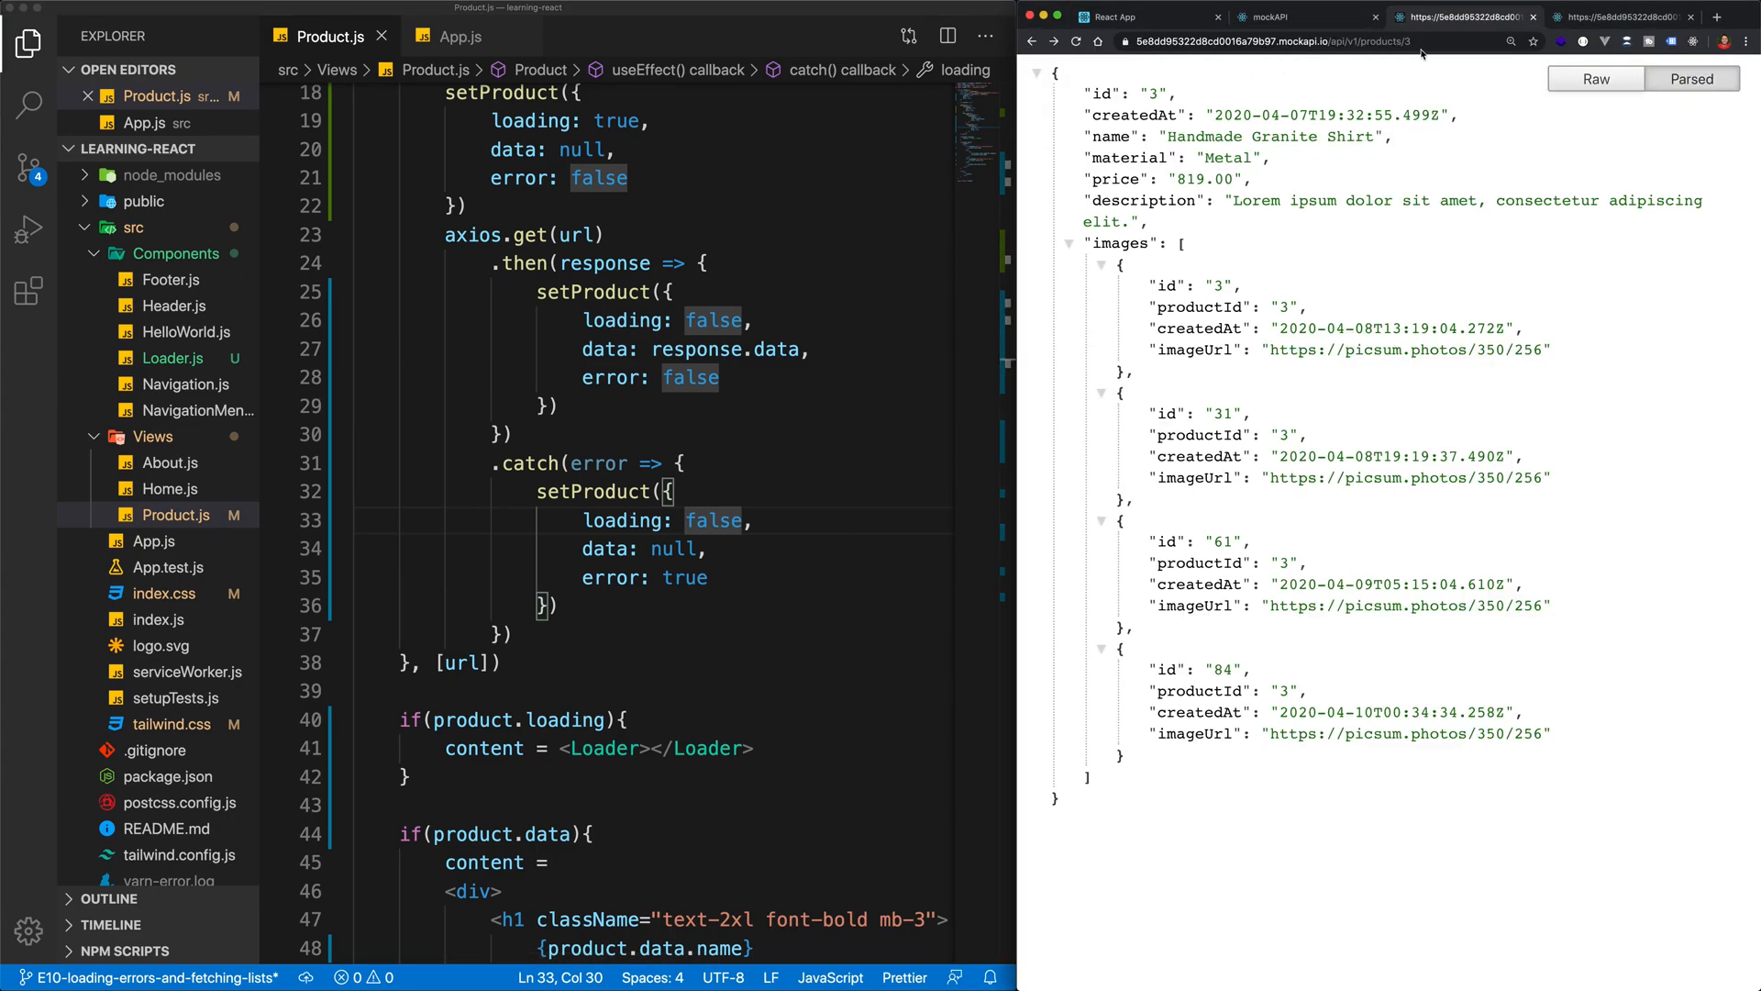
# Change the mock API URL's product id from 3 to 90 to see "Not found", then back to 3
pyautogui.click(1281, 42)
pyautogui.write('90')
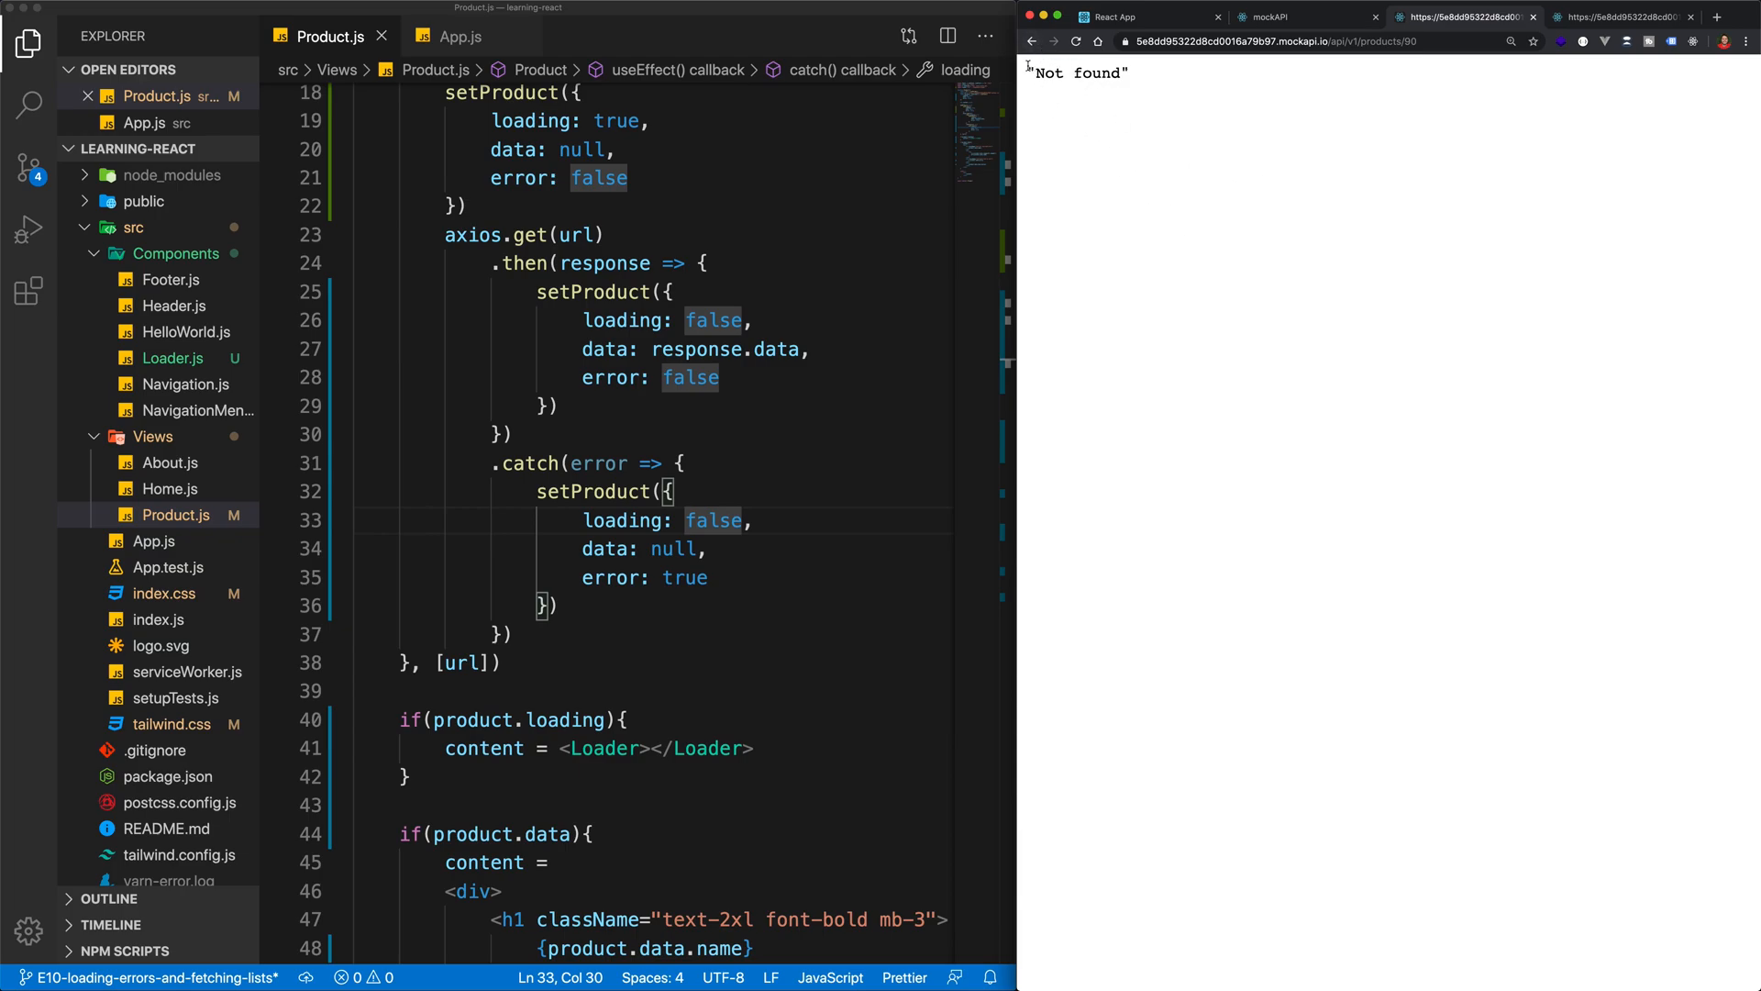
pyautogui.doubleClick(1075, 73)
pyautogui.write('(')
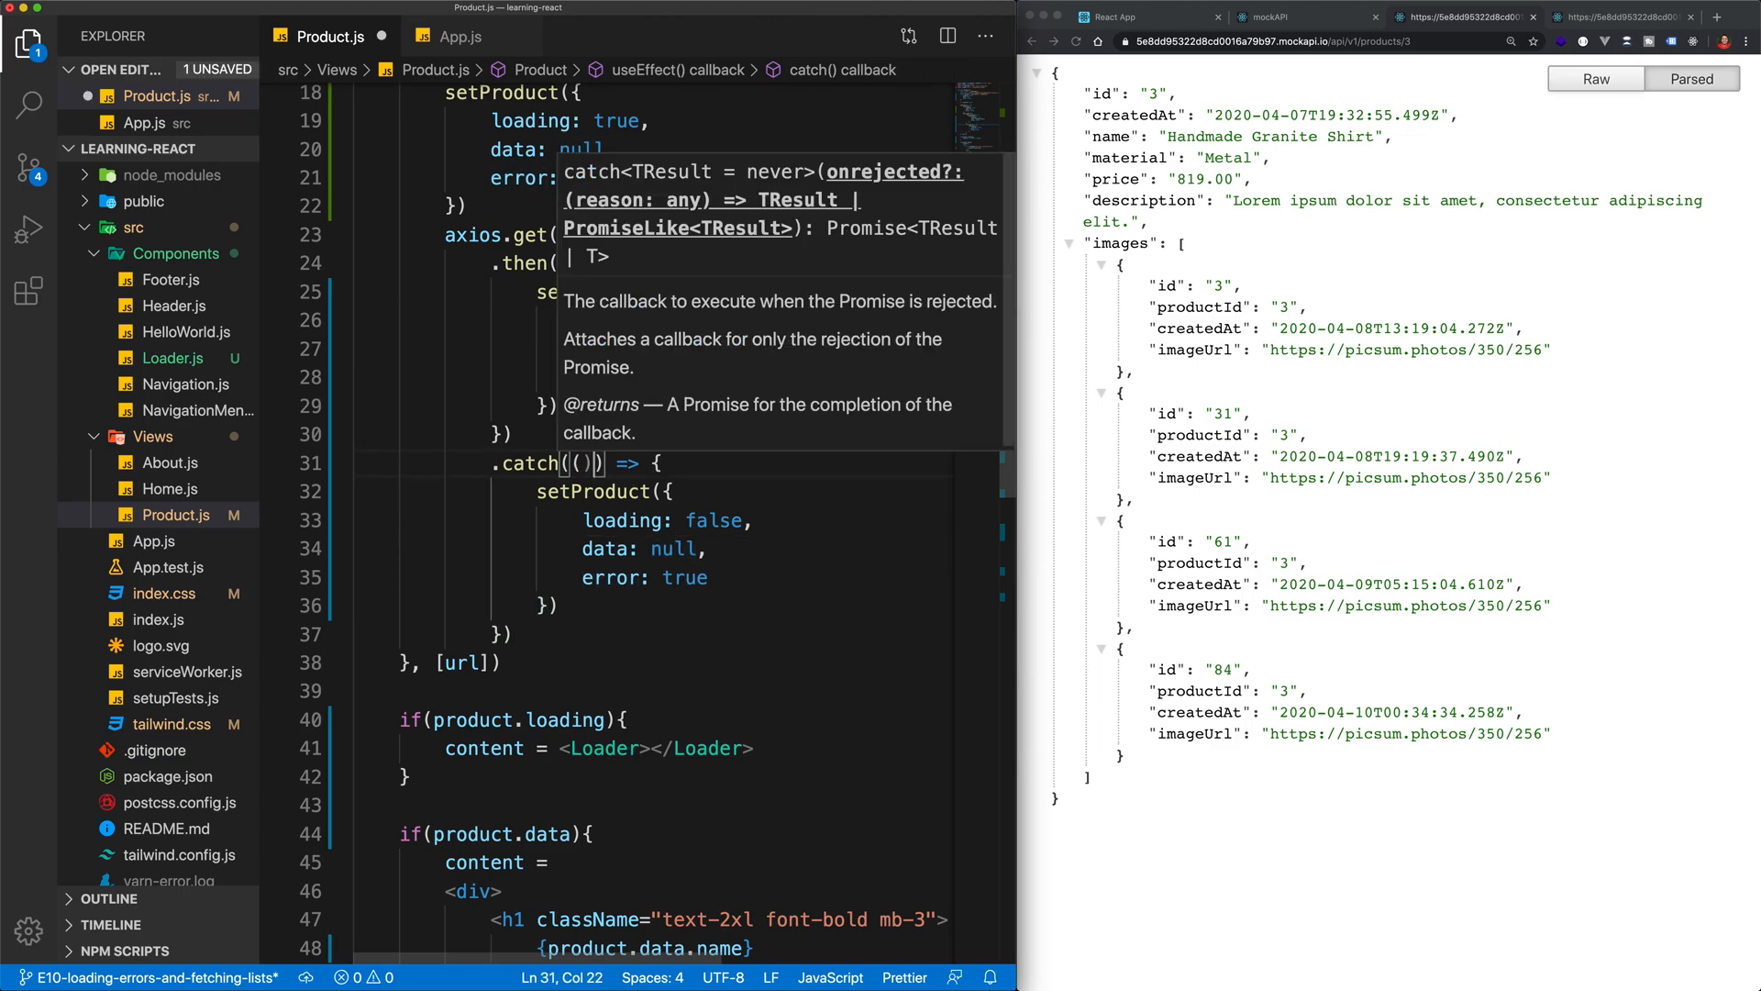
# Remove the error parameter so the handler reads .catch(() => ...)
pyautogui.write('error: false')
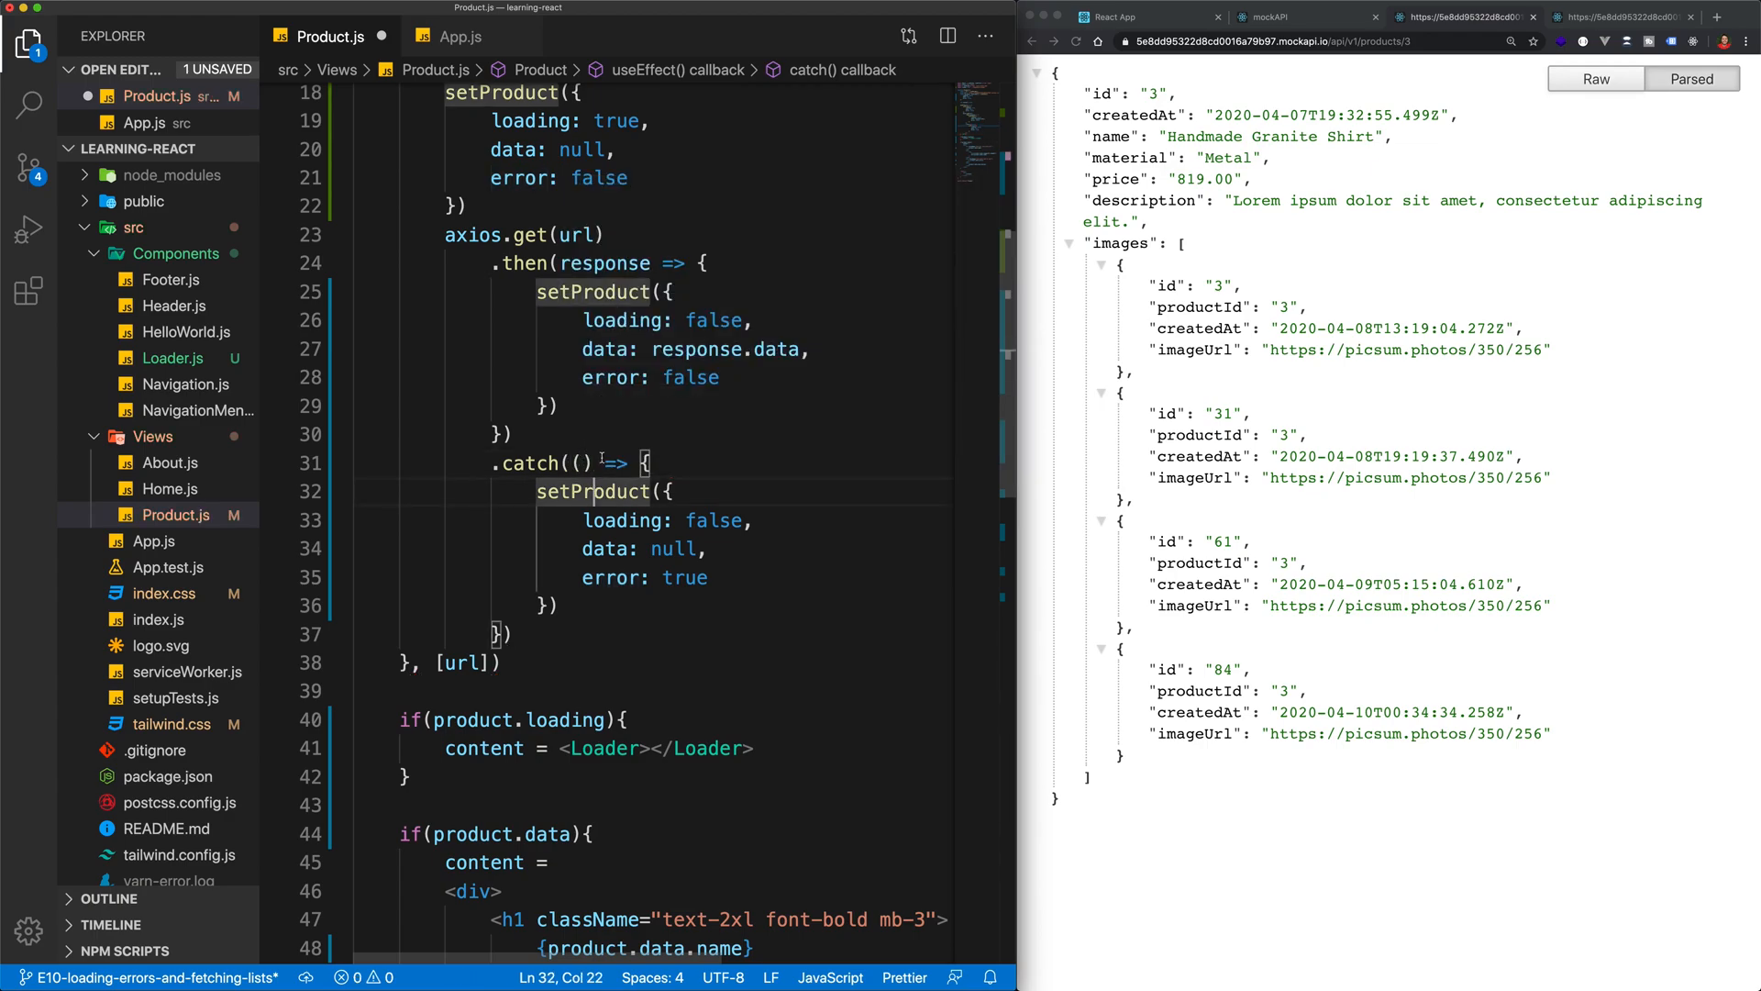
pyautogui.scroll(-3)
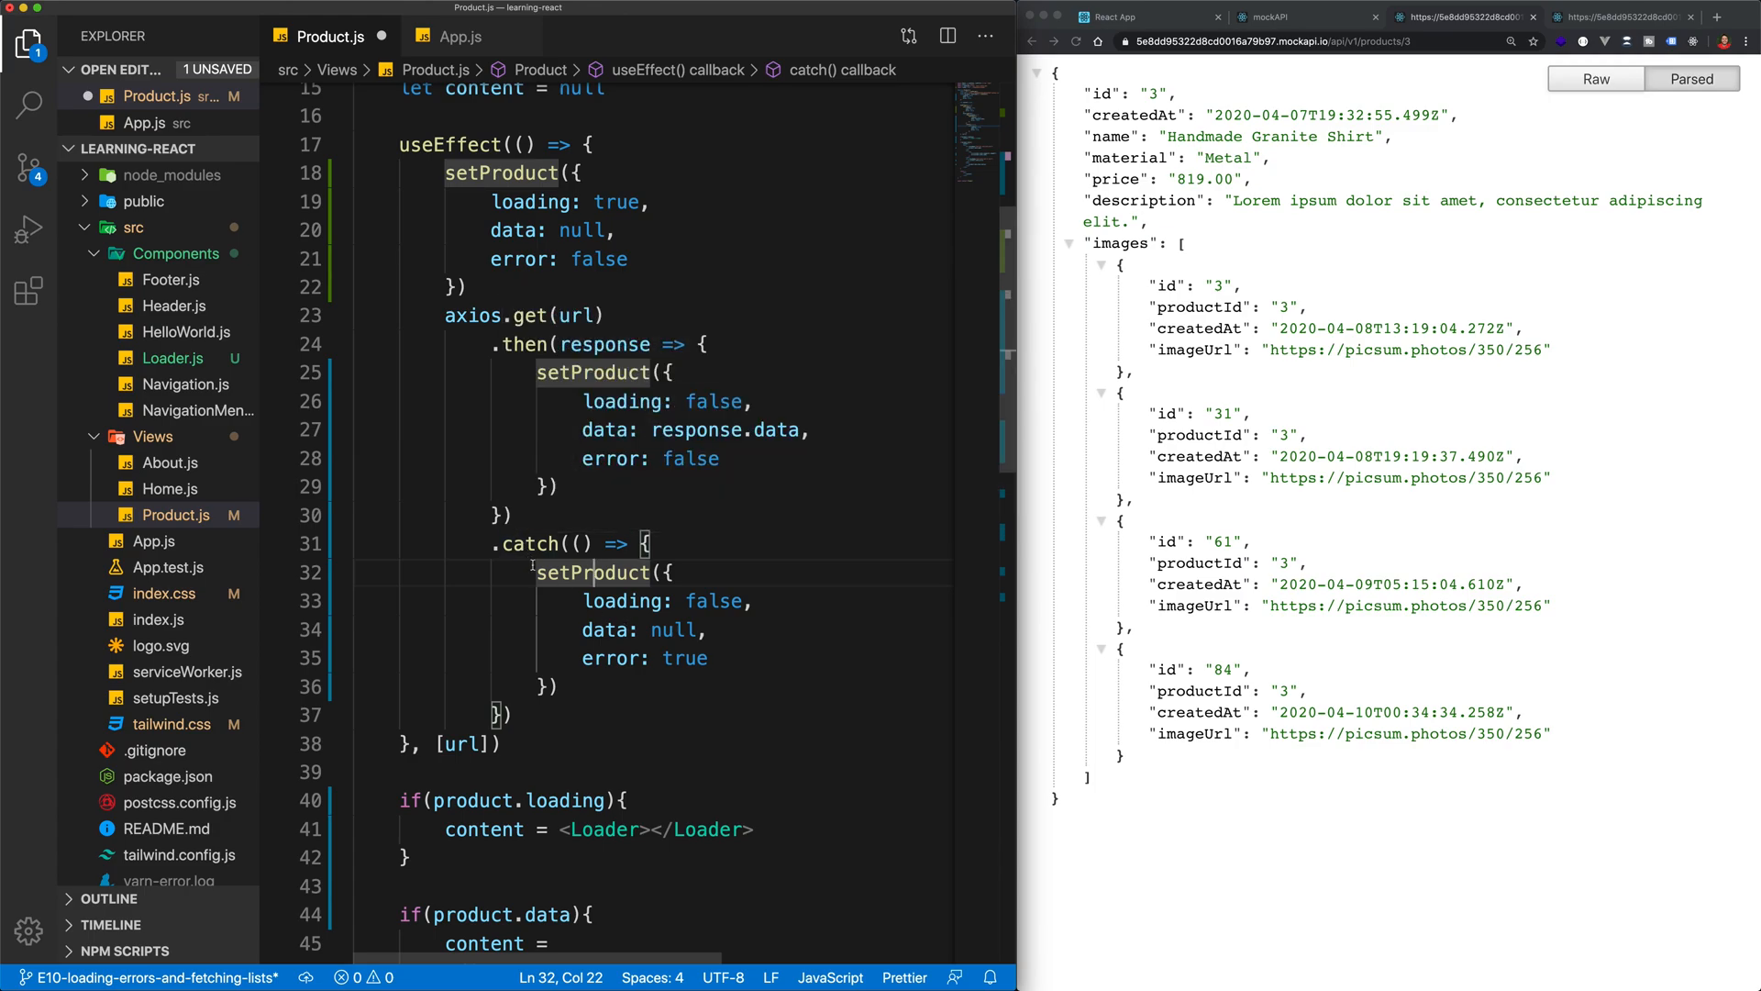
pyautogui.moveTo(538, 543)
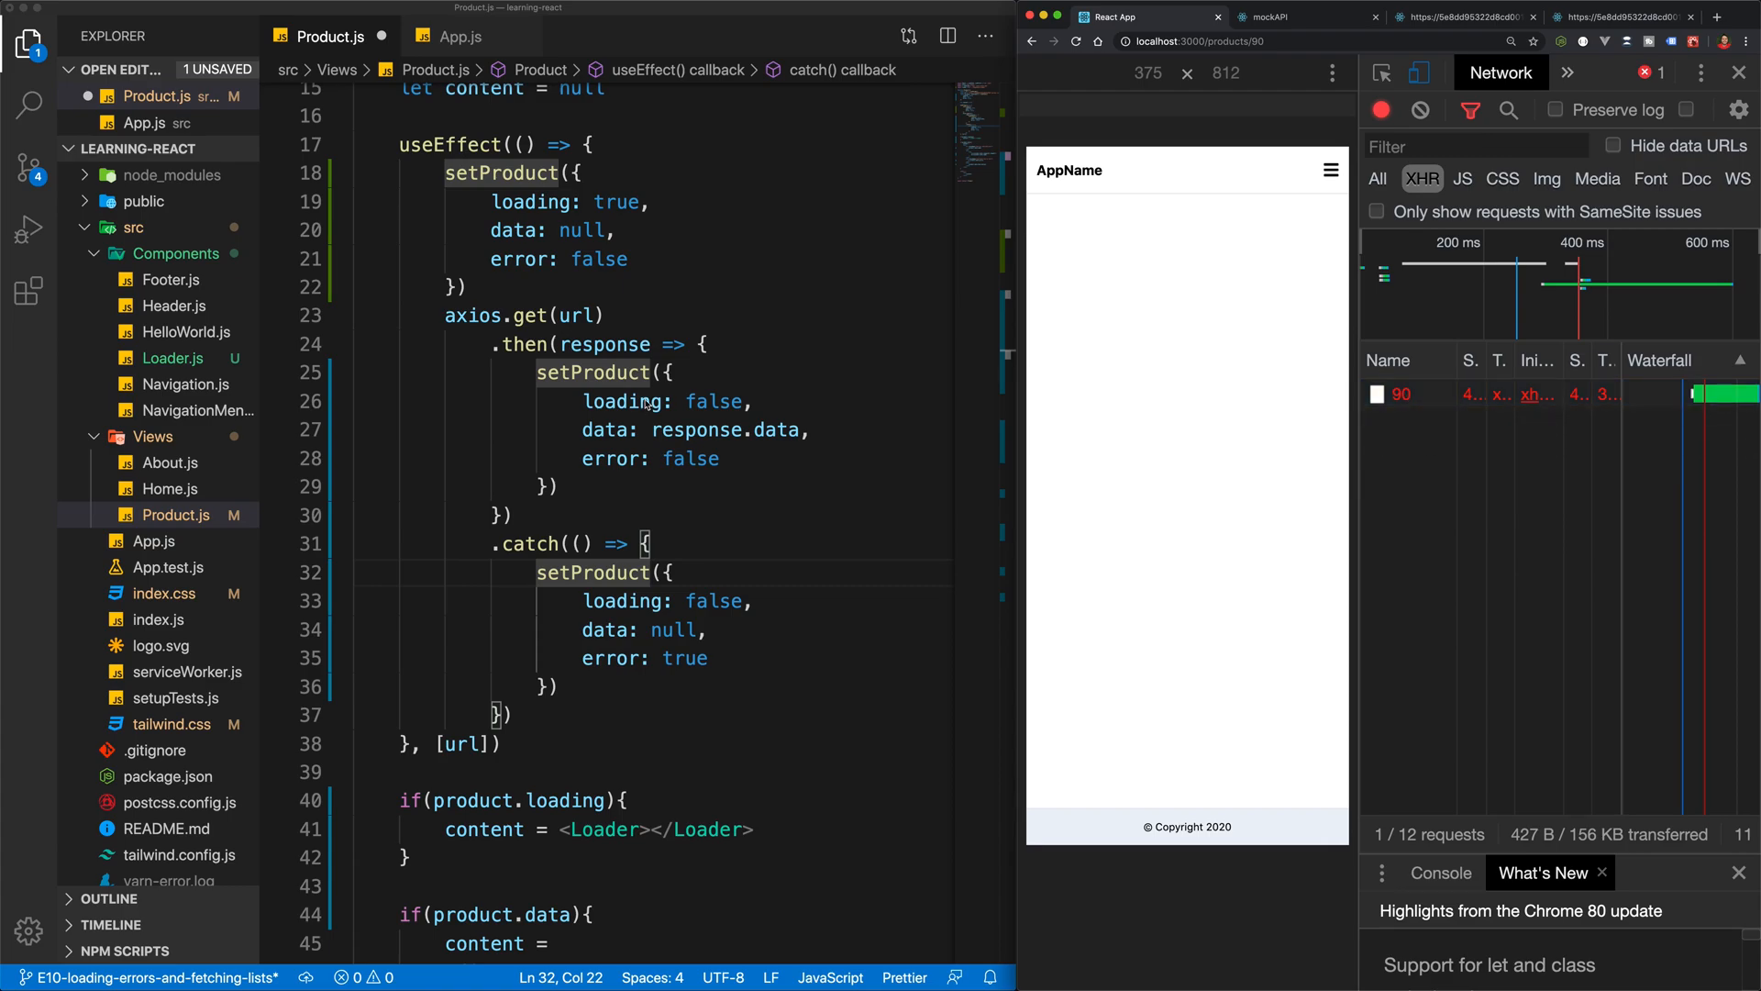
# Inspect the Product component's State hook in React DevTools: loading false, data null, error true
pyautogui.click(1569, 72)
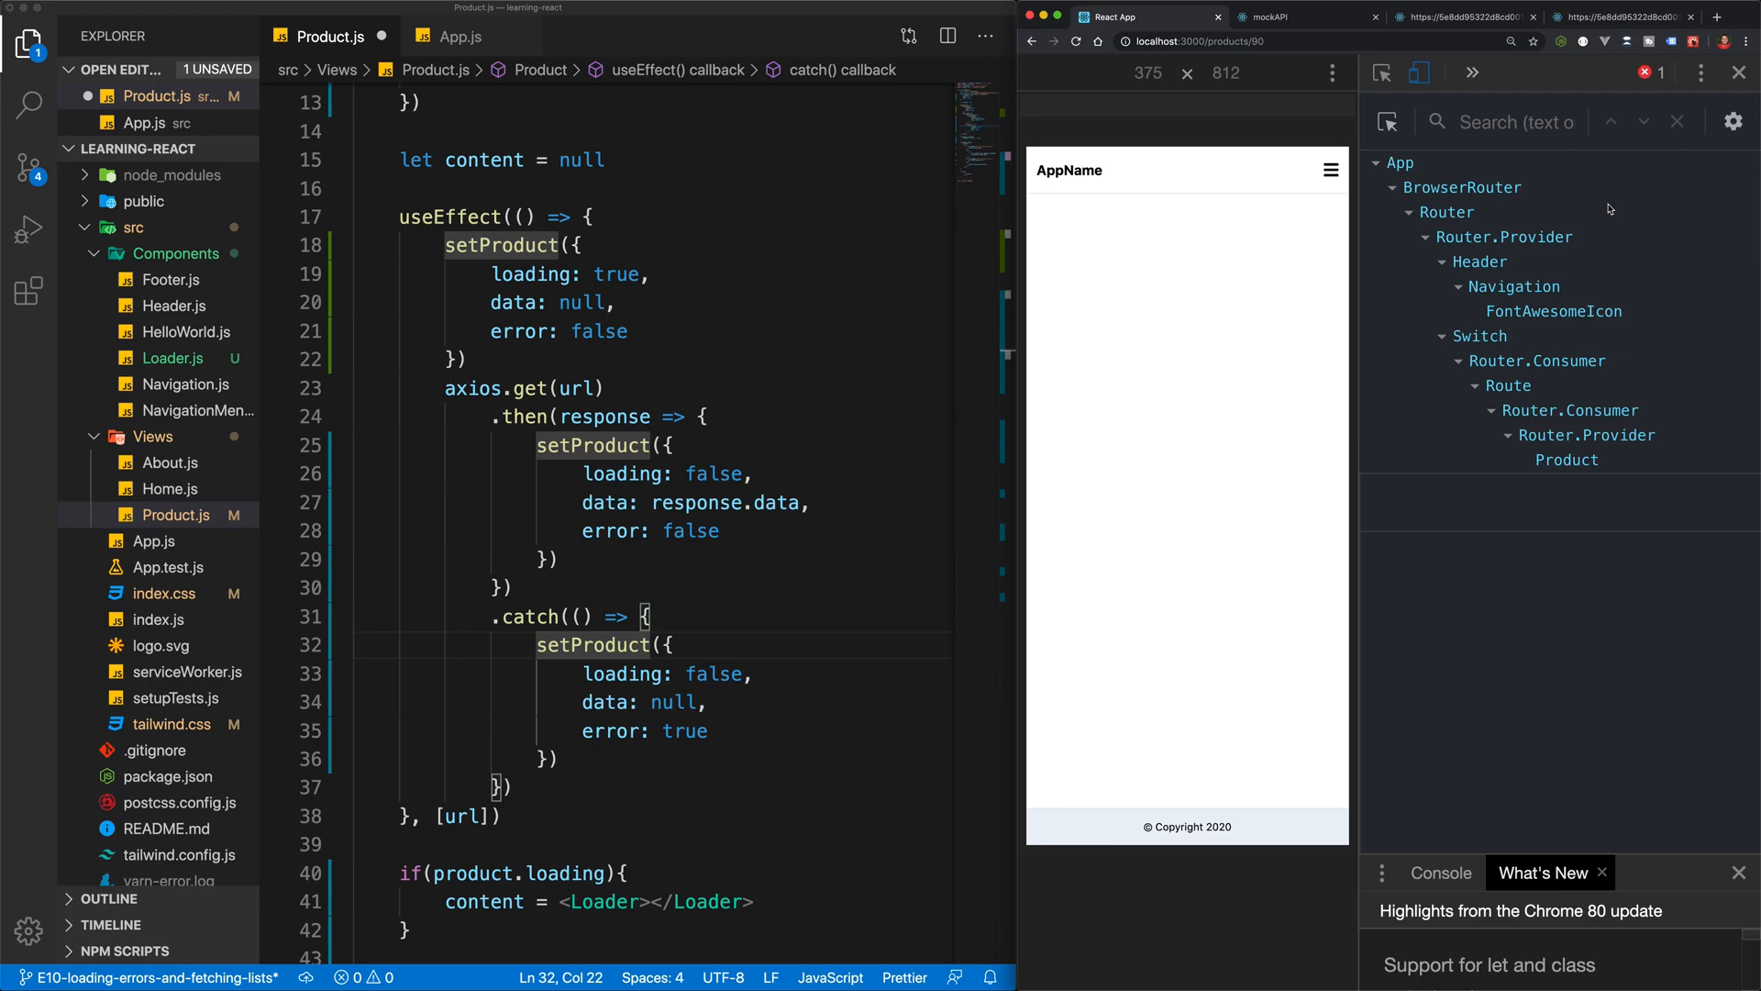
pyautogui.click(1565, 459)
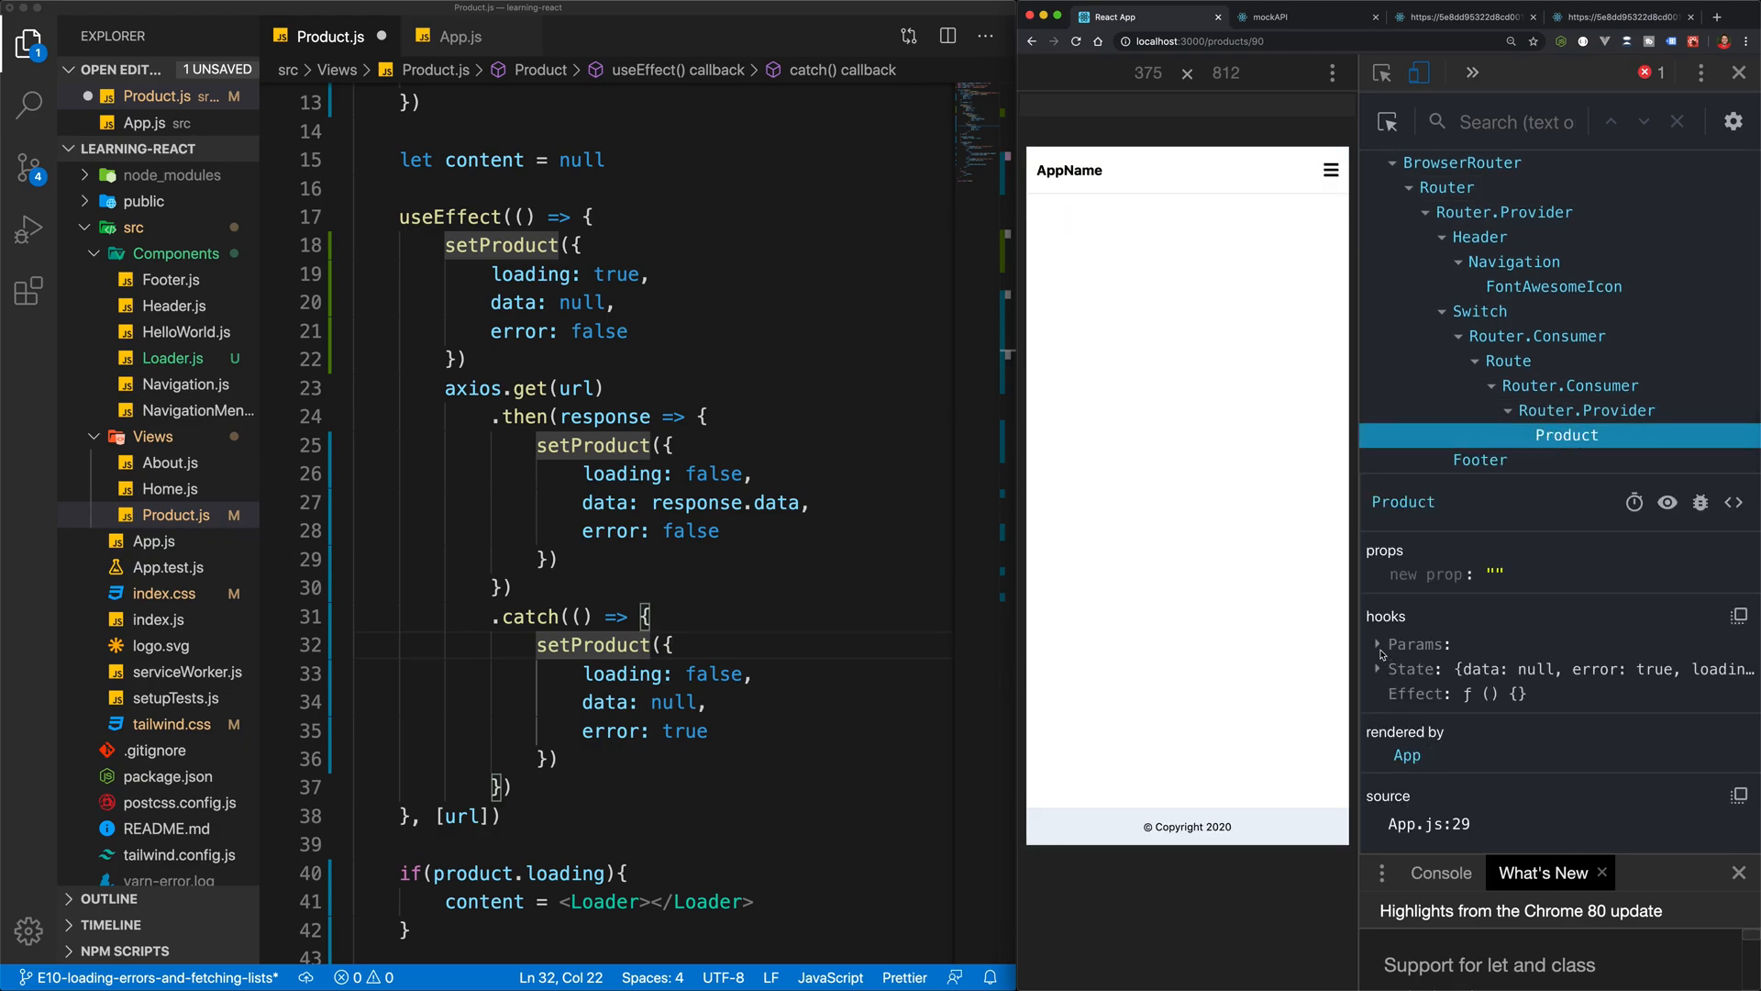
pyautogui.click(1377, 669)
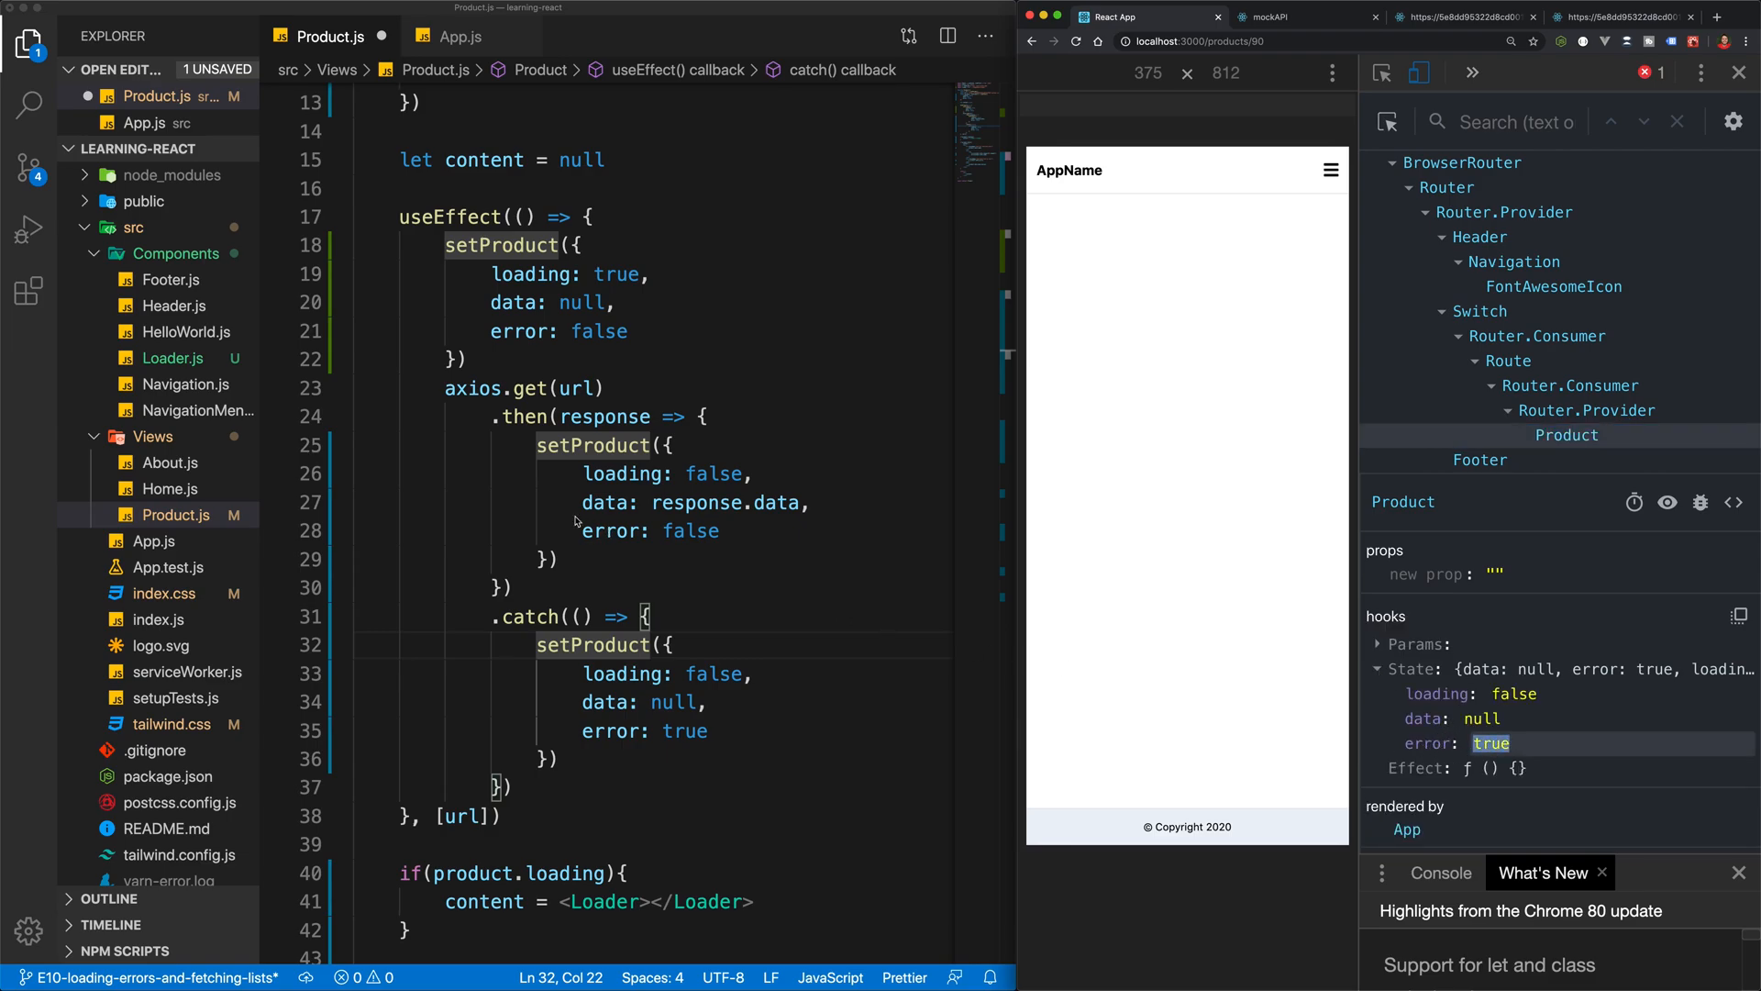
pyautogui.scroll(-3)
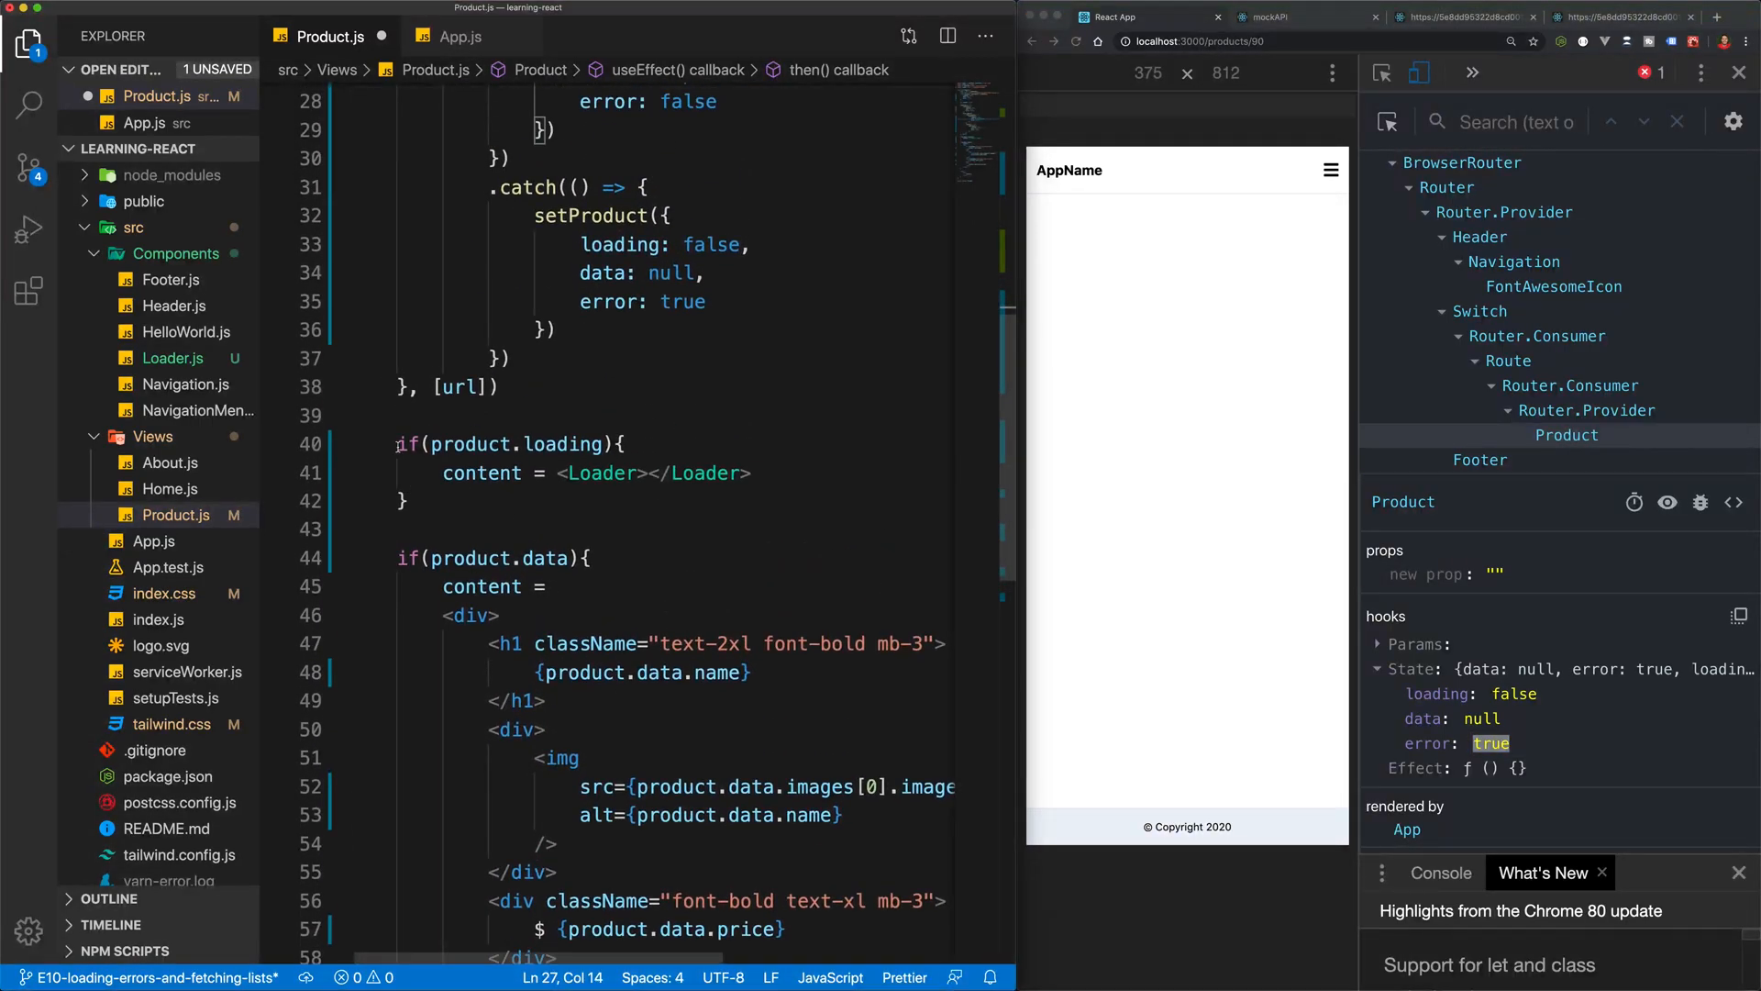
# Add if(product.error) above the loading check rendering <p>There was an error please refresh or try again later.</p>
pyautogui.moveTo(393, 442); pyautogui.dragTo(409, 502)
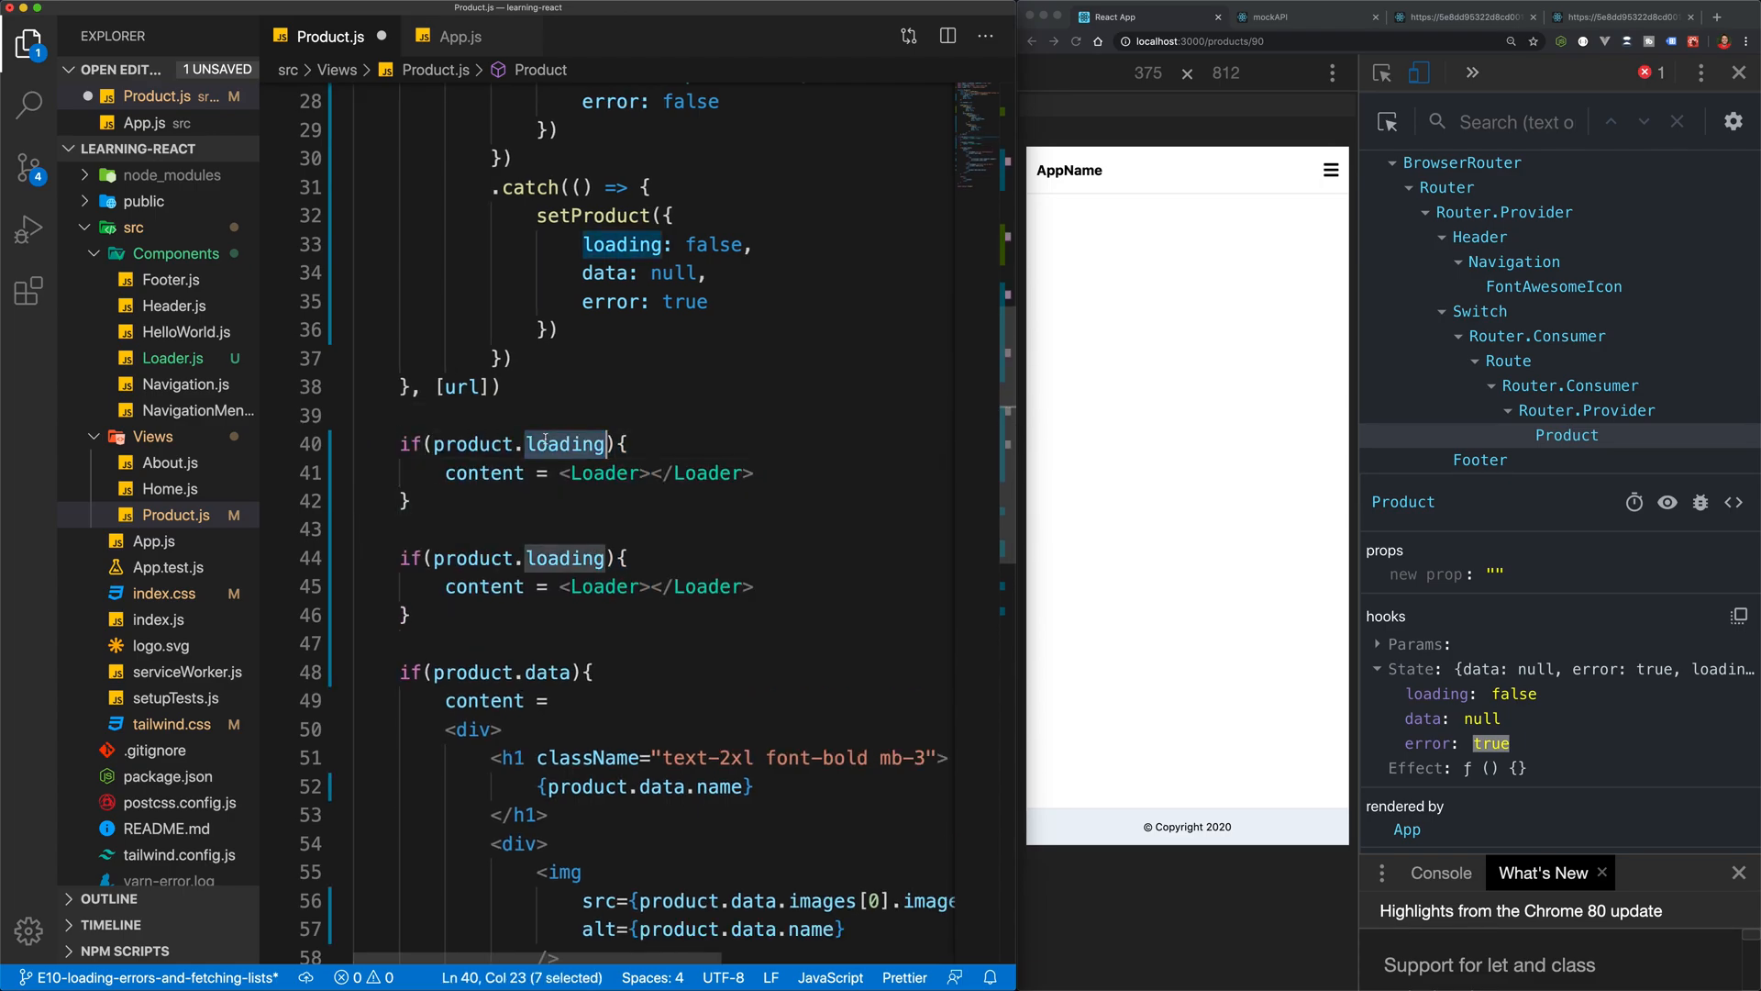
pyautogui.write('error')
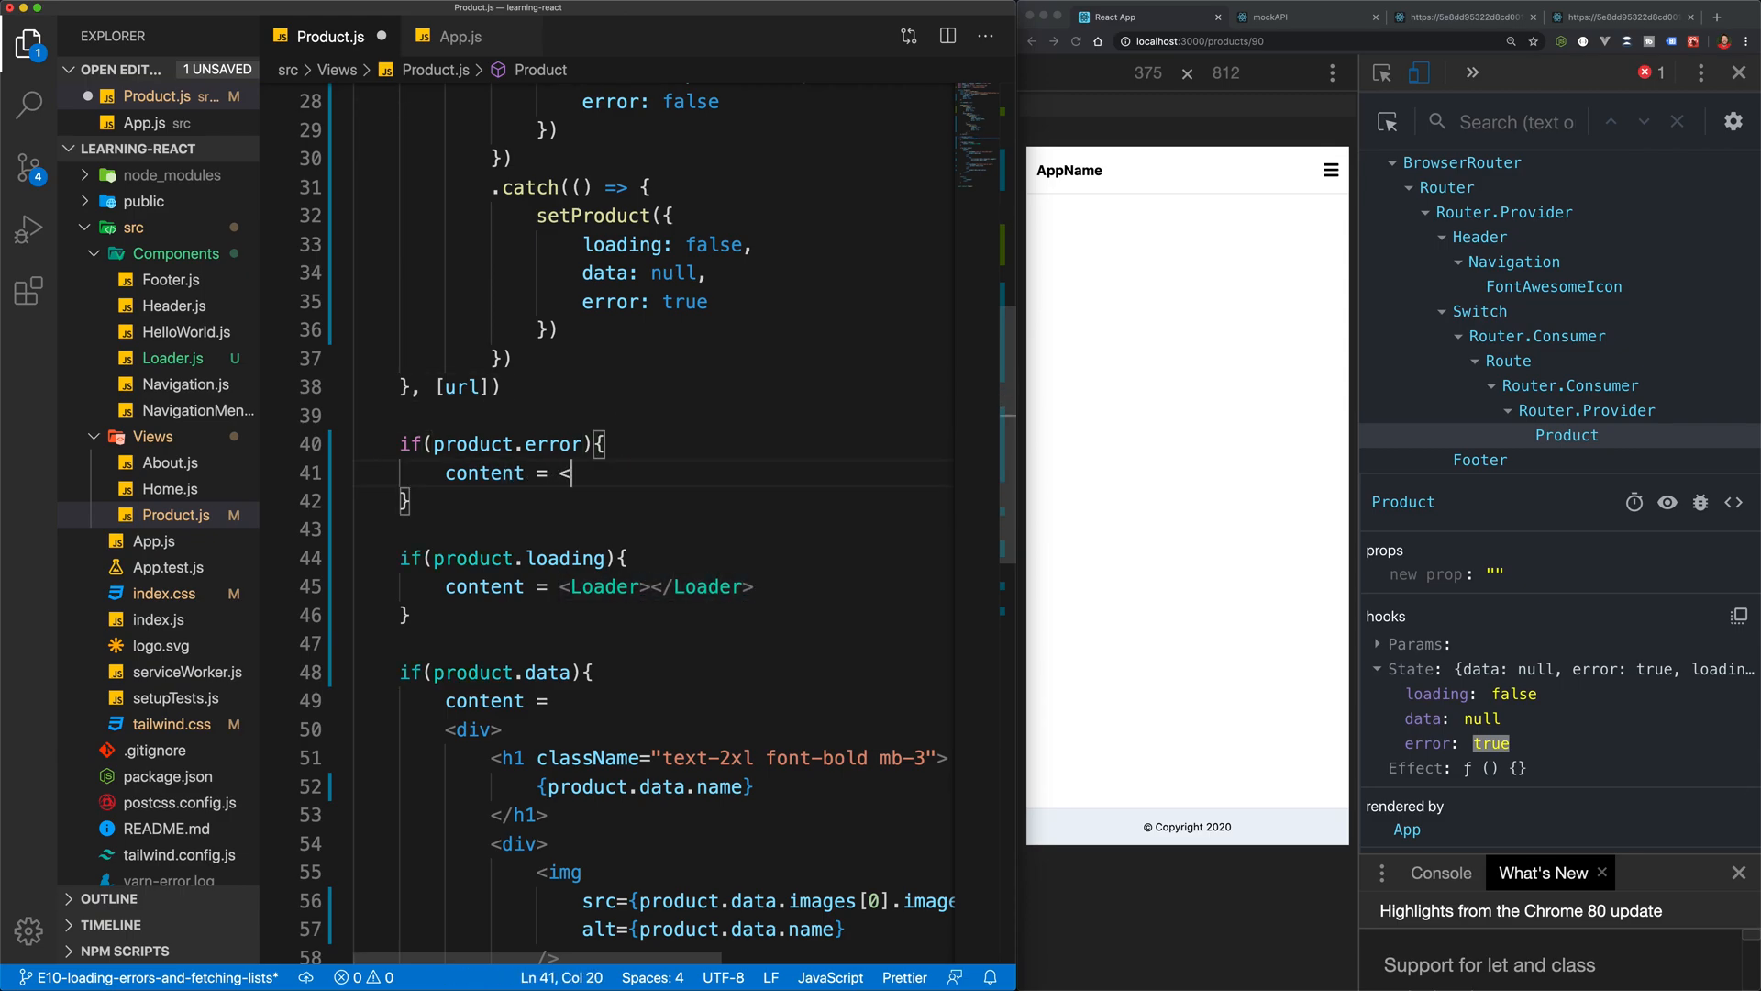
pyautogui.write('please refresh or')
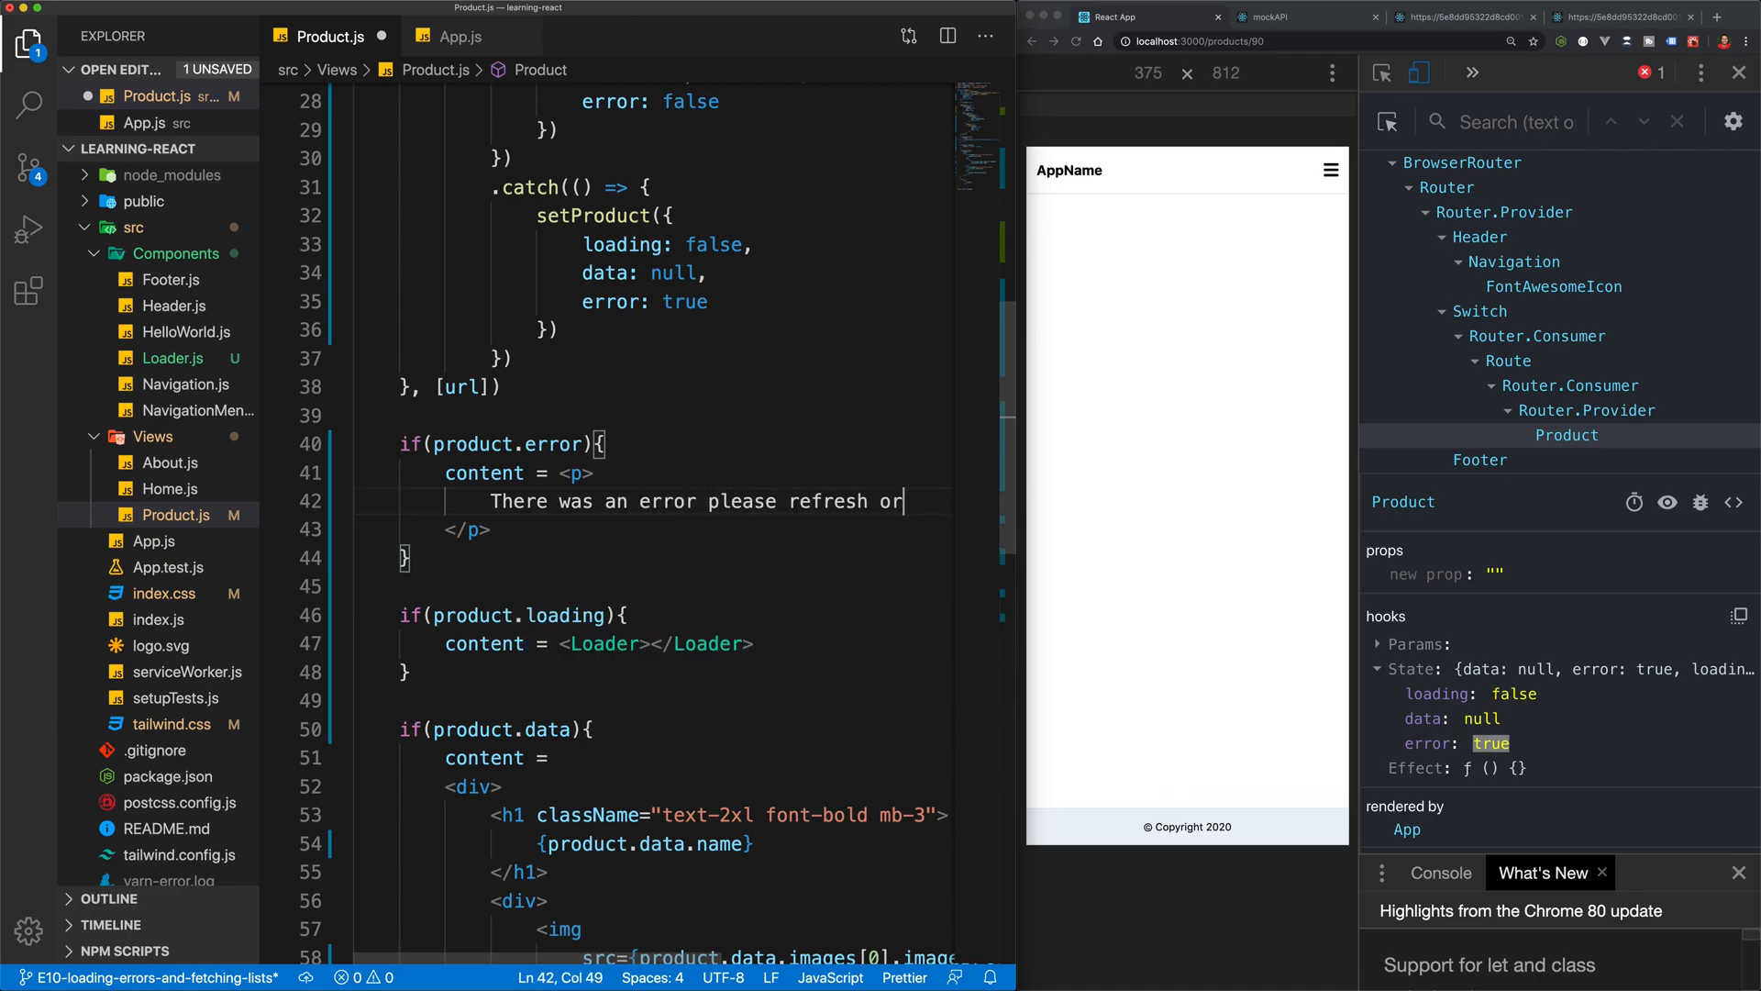
pyautogui.write('try again')
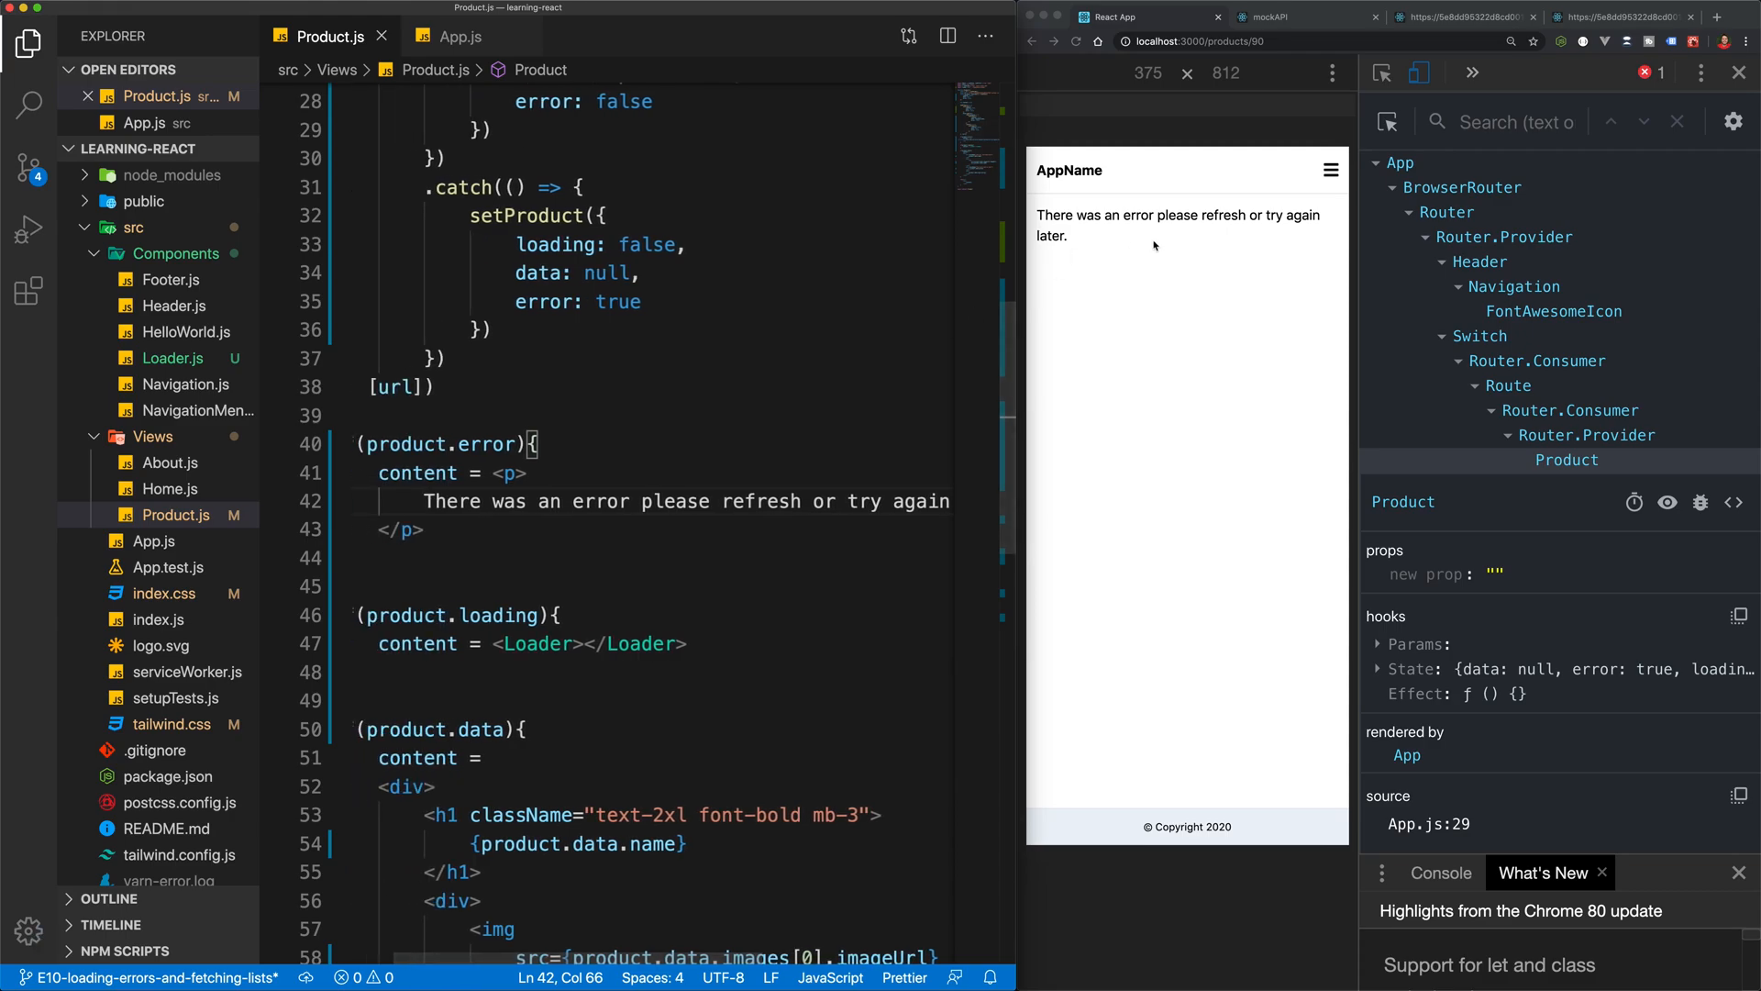
pyautogui.moveTo(1128, 236)
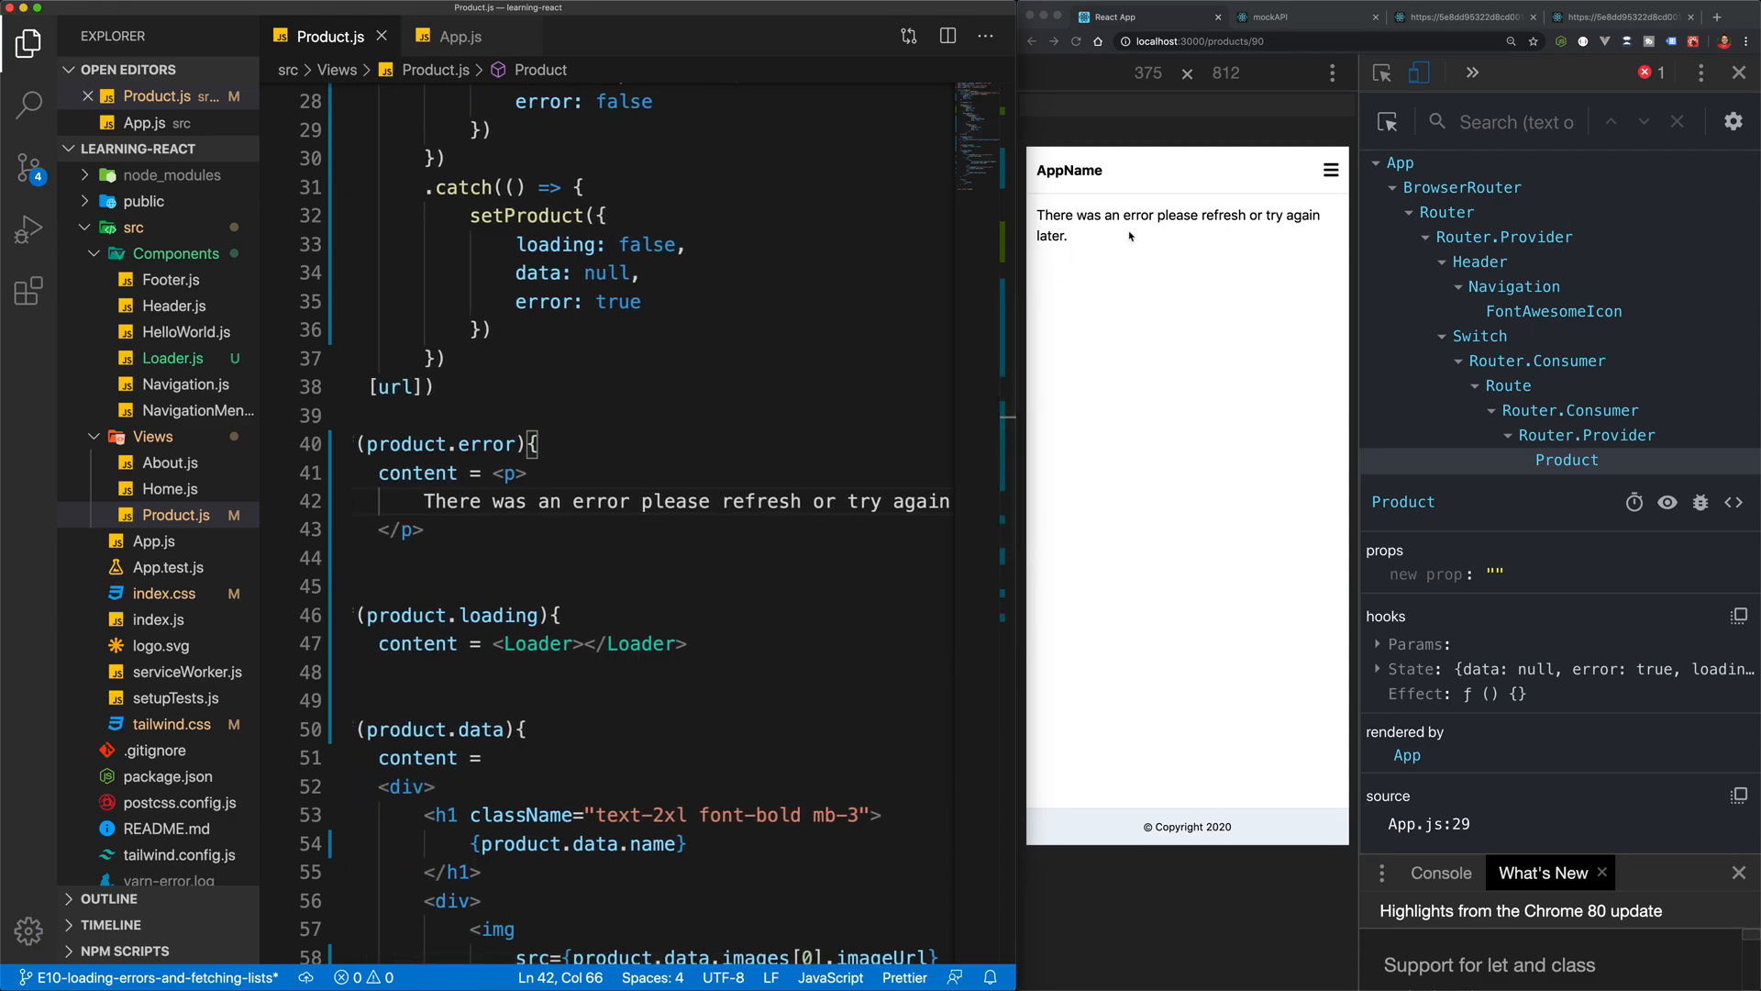